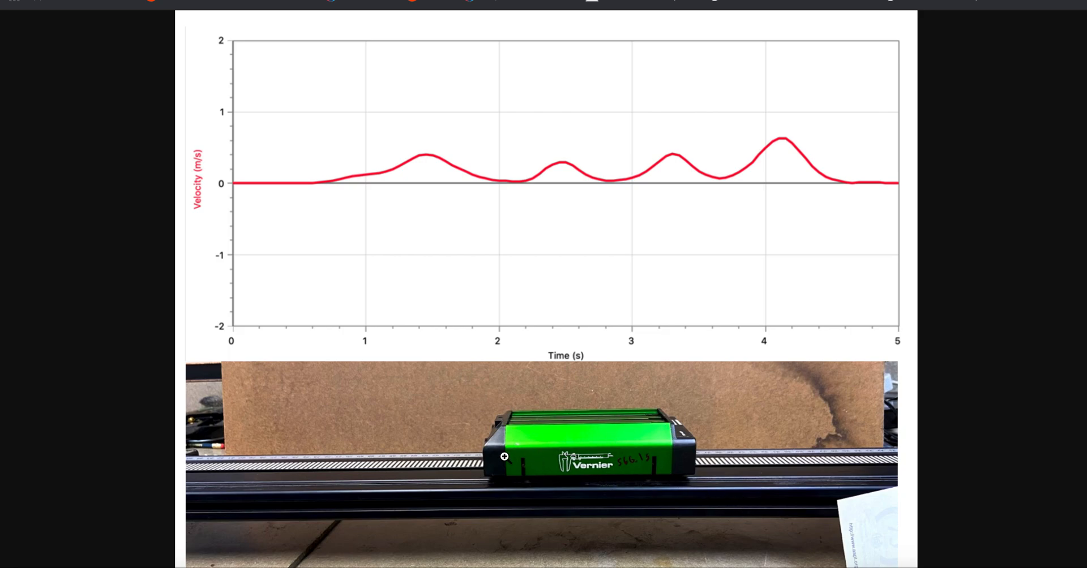
mouse_move(713, 405)
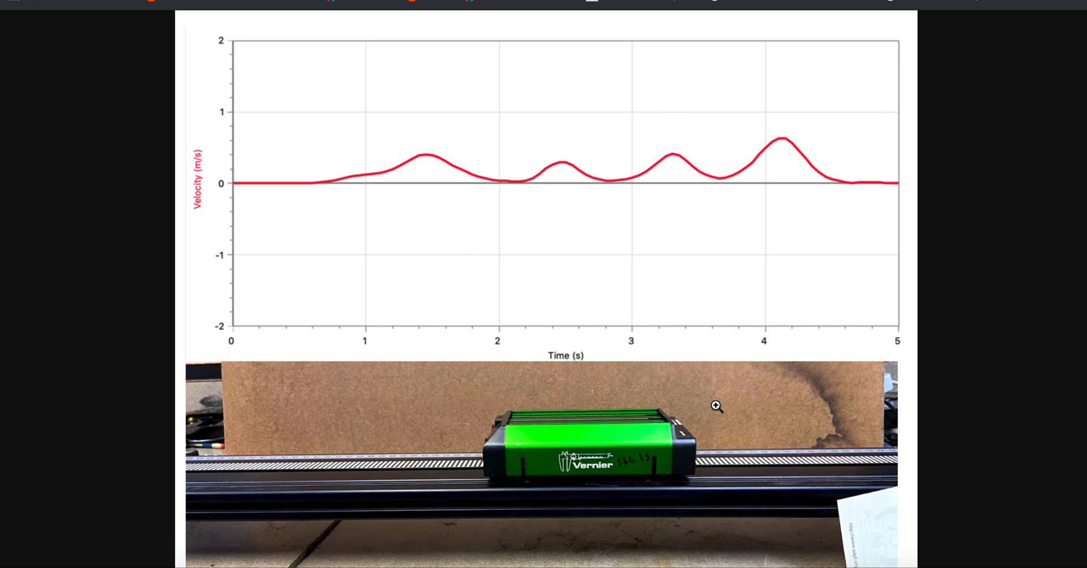
mouse_move(706, 449)
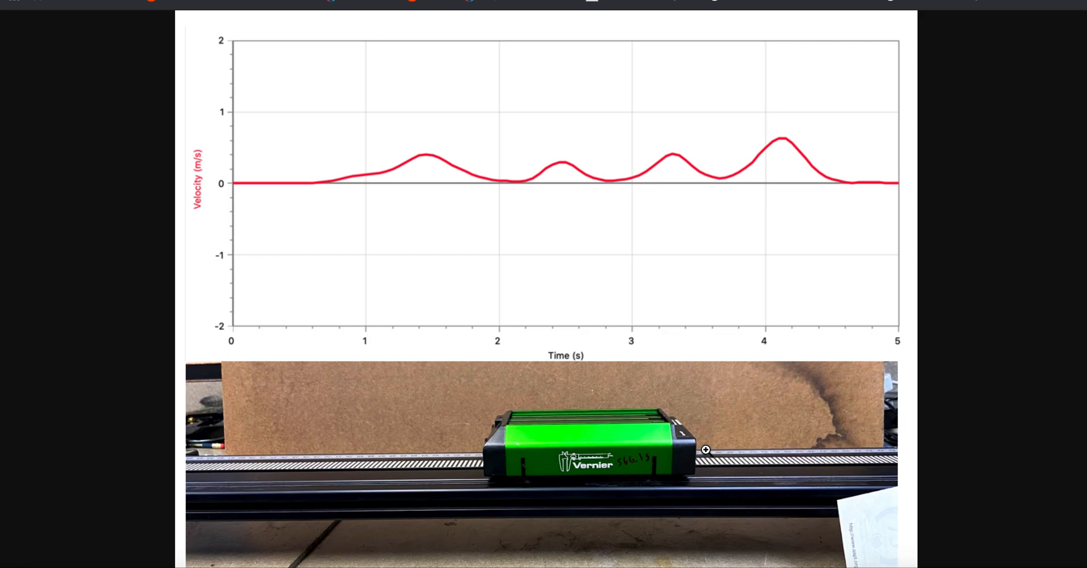
mouse_move(368, 318)
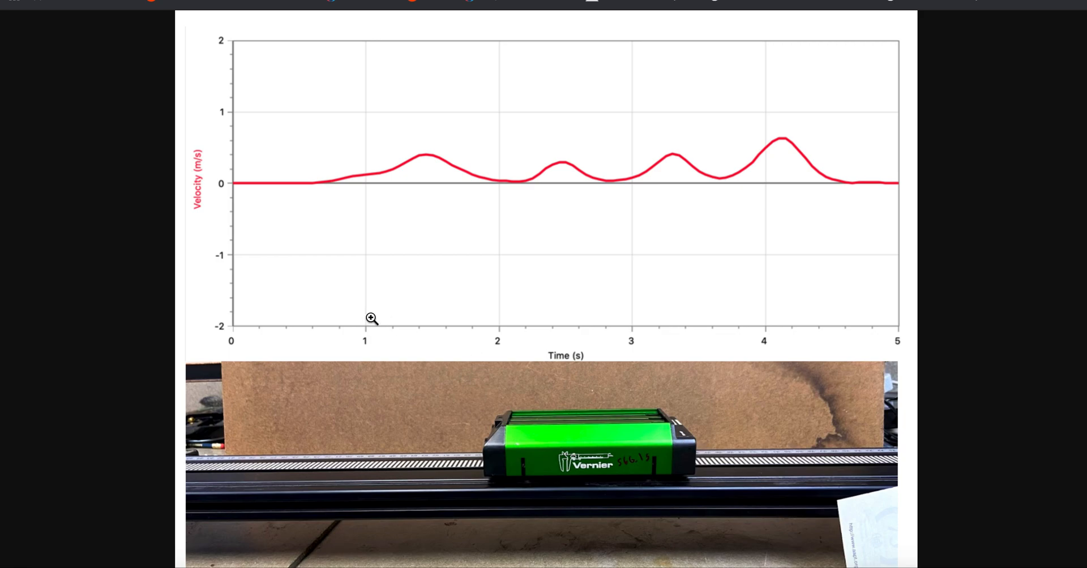
mouse_move(277, 190)
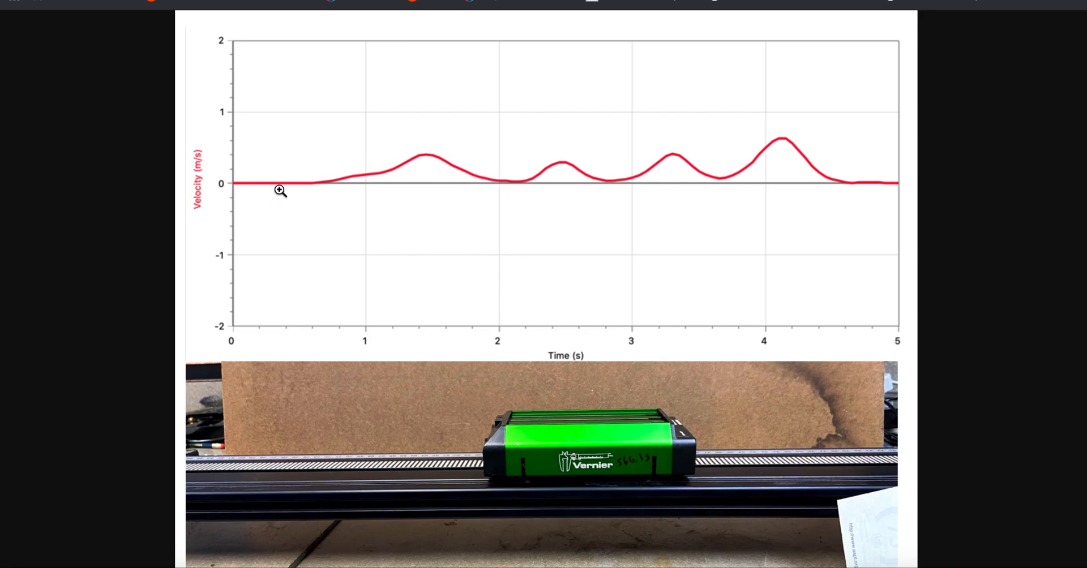
mouse_move(738, 164)
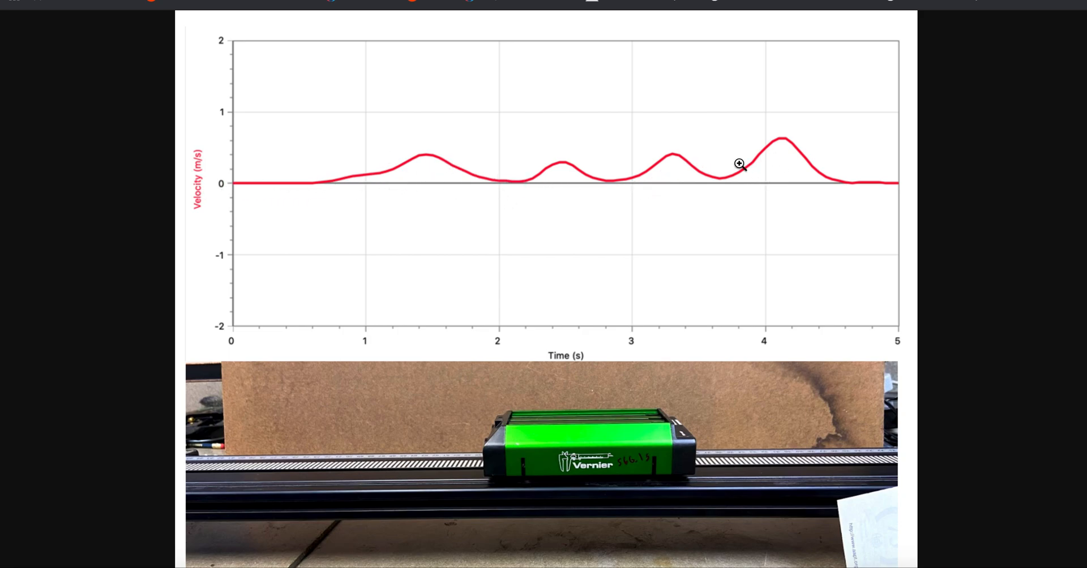
mouse_move(622, 156)
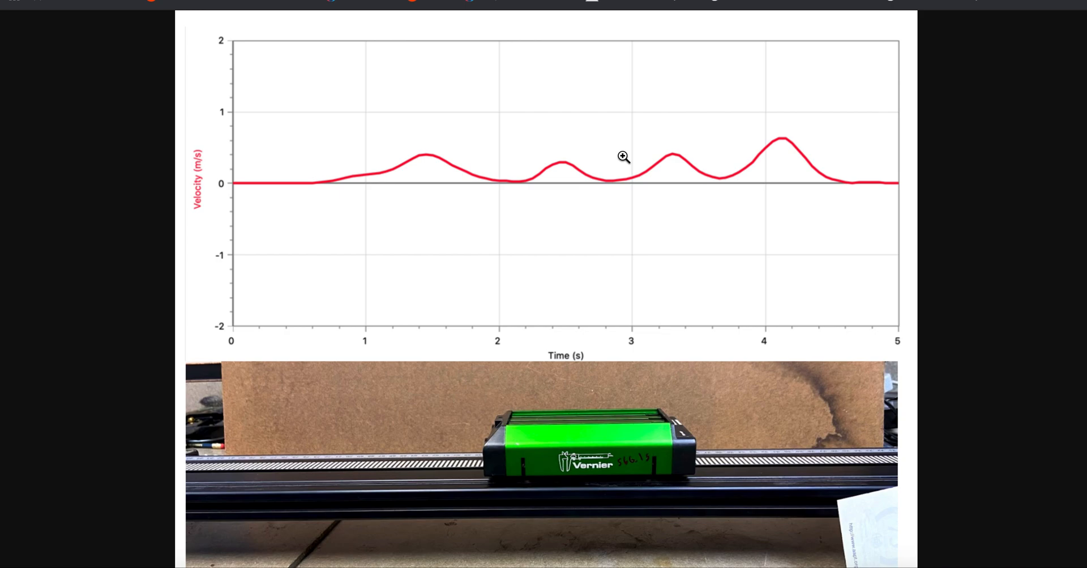
mouse_move(463, 169)
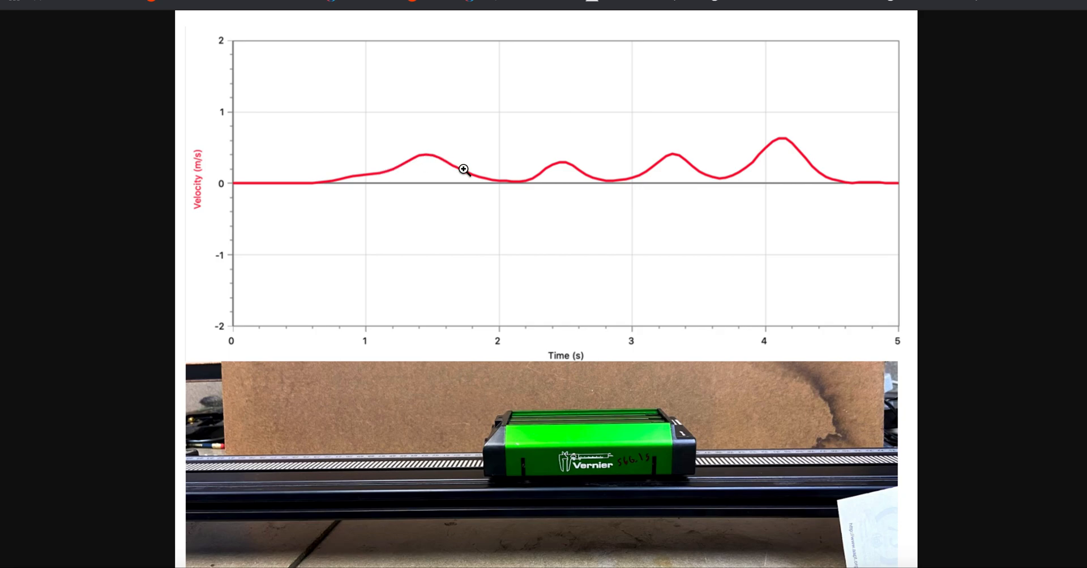
mouse_move(697, 174)
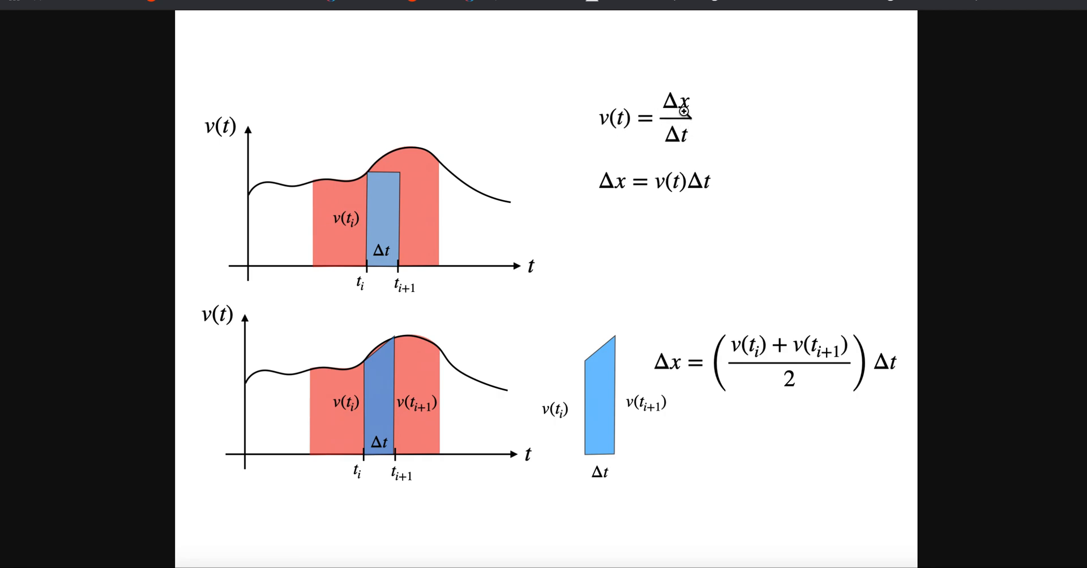
mouse_move(463, 215)
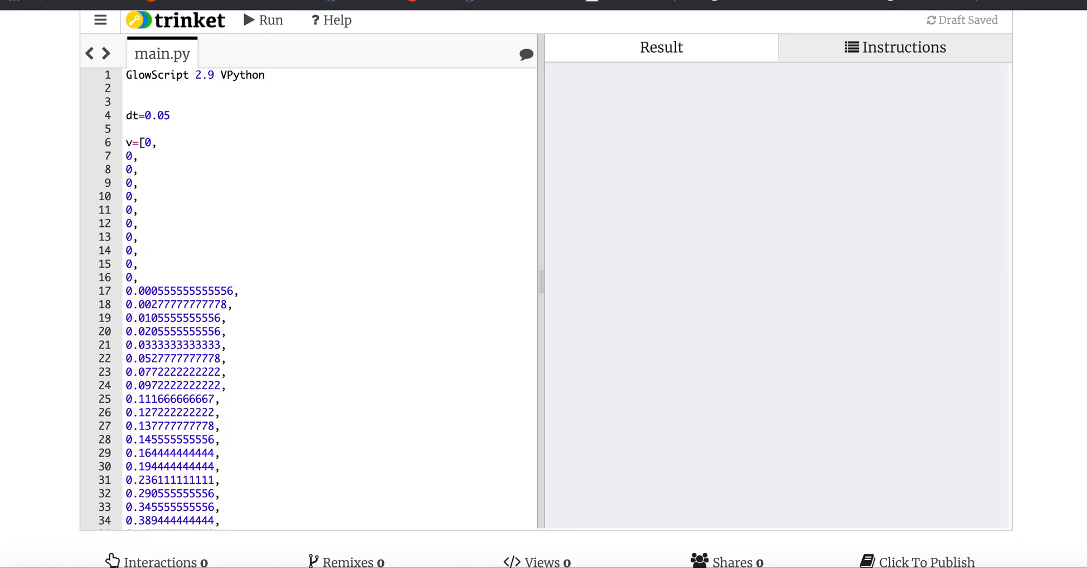
mouse_move(291, 203)
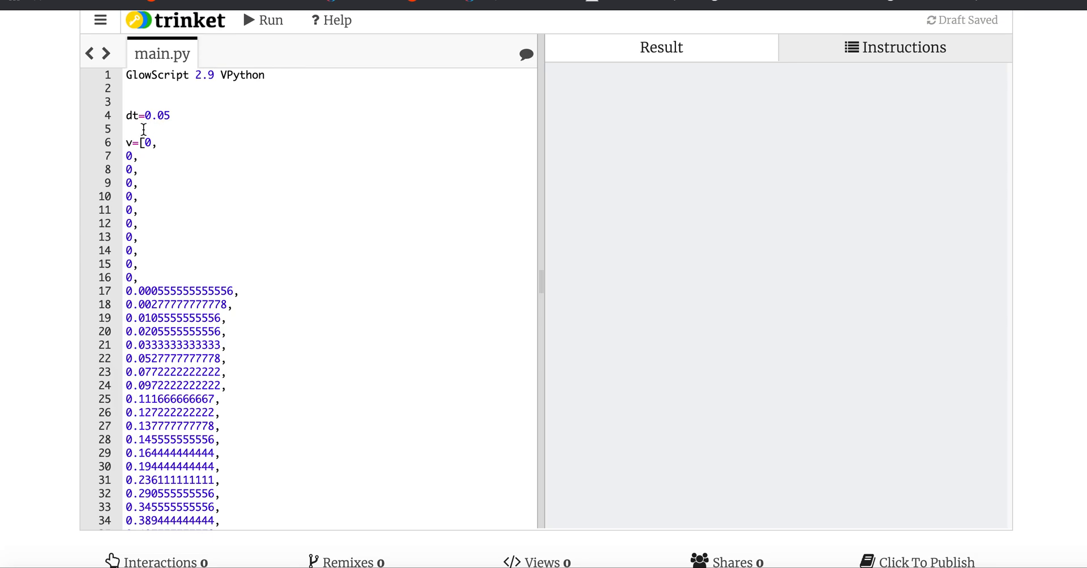
click(174, 115)
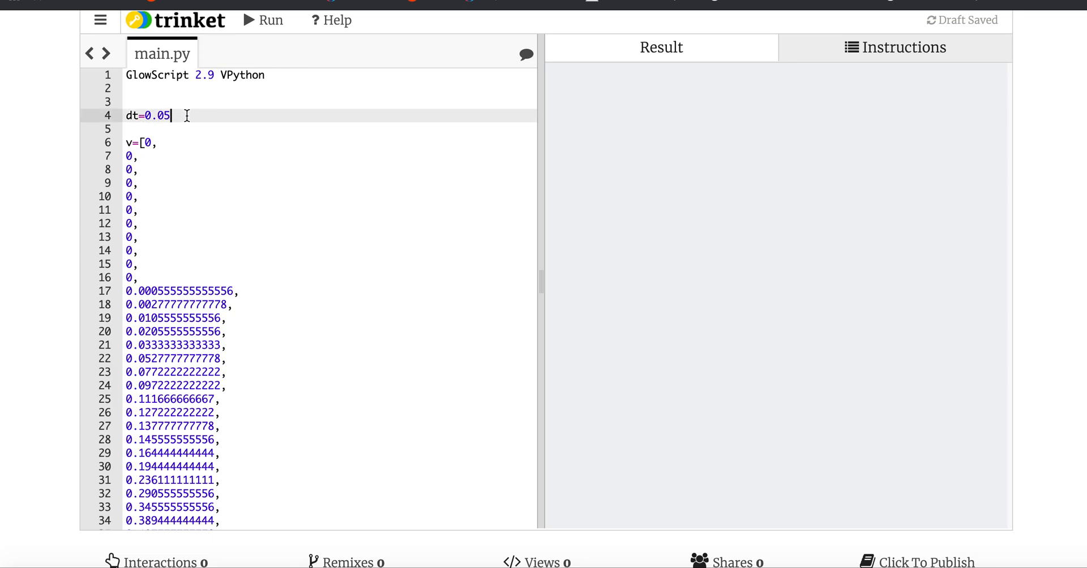
click(126, 143)
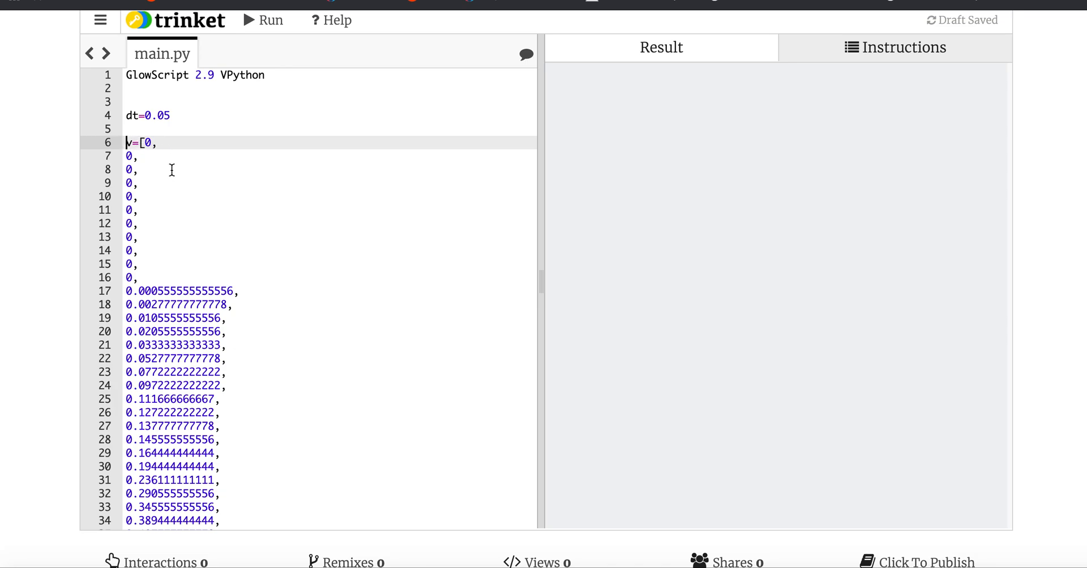
scroll(down, 3)
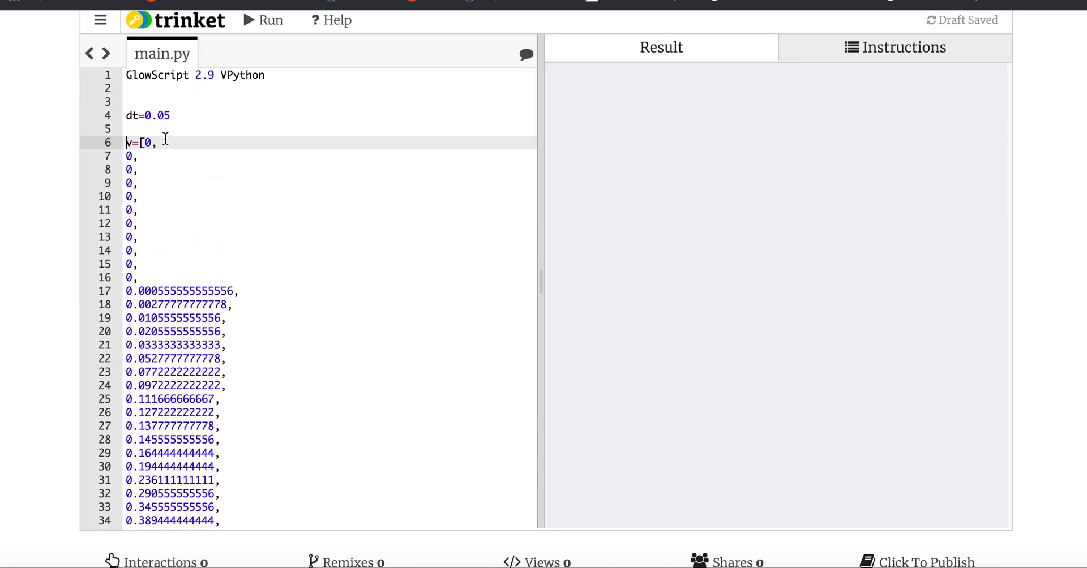
mouse_move(228, 248)
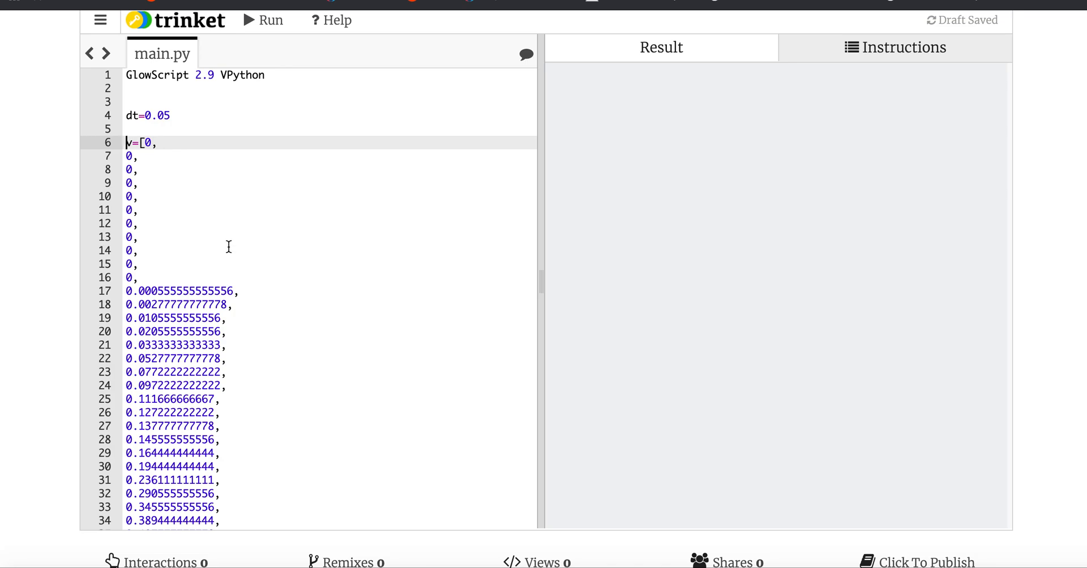
scroll(down, 3)
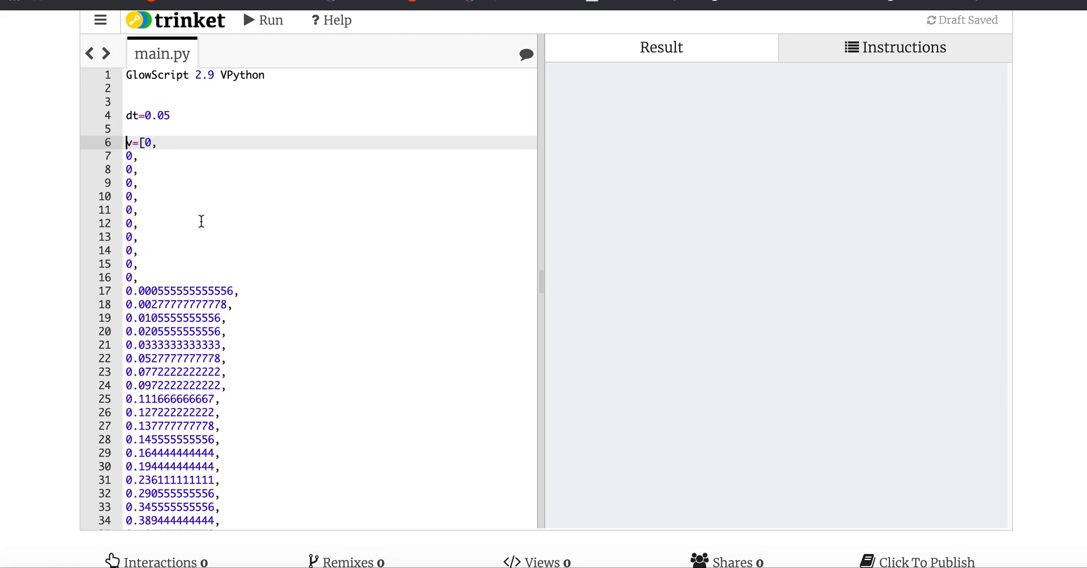
scroll(down, 3)
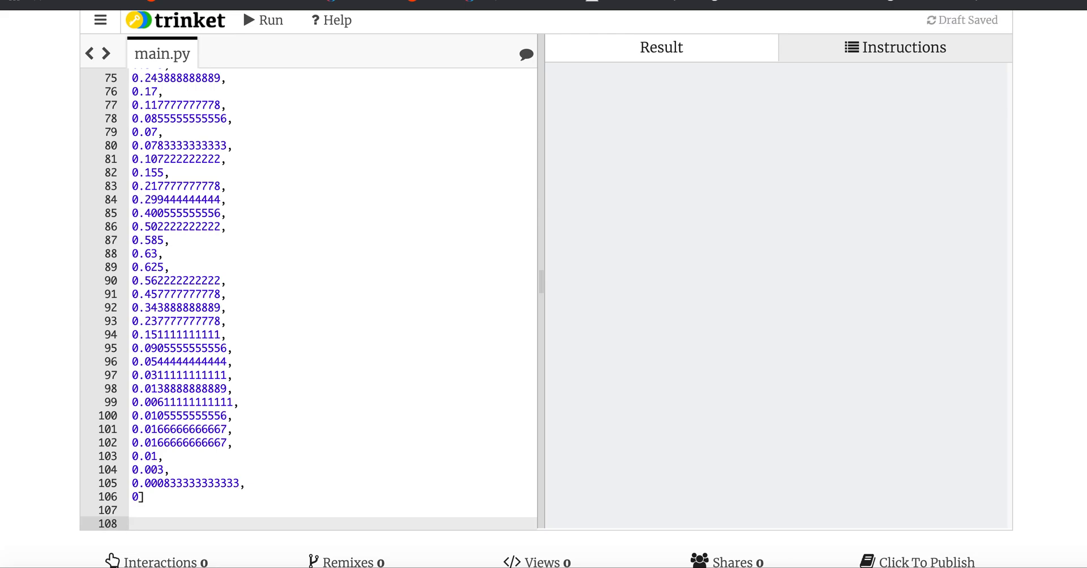
- Add a loop 'for i in range(len(v))' whose body is print(i)
text(for i in)
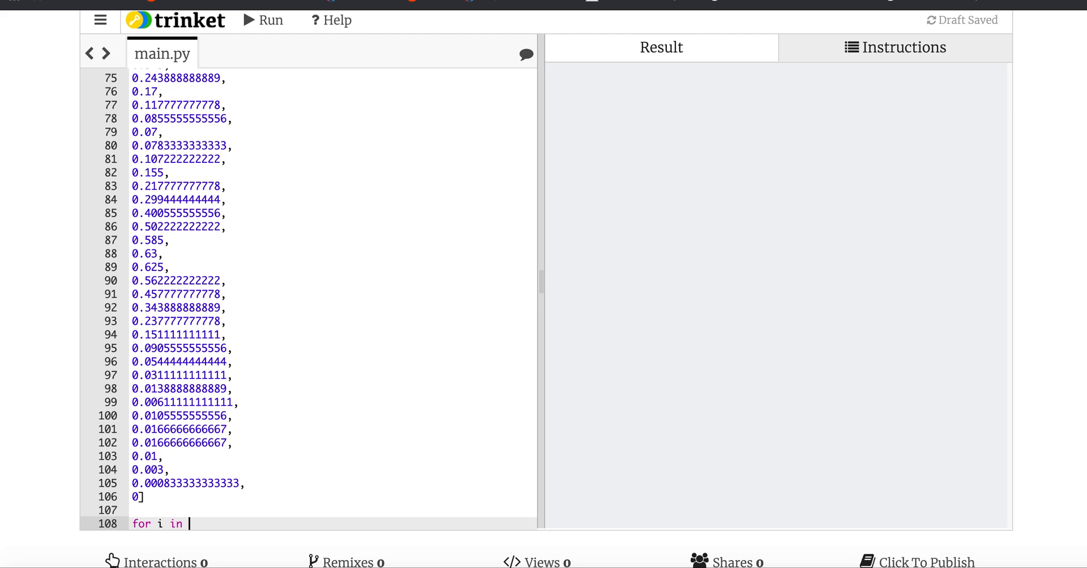
text(range)
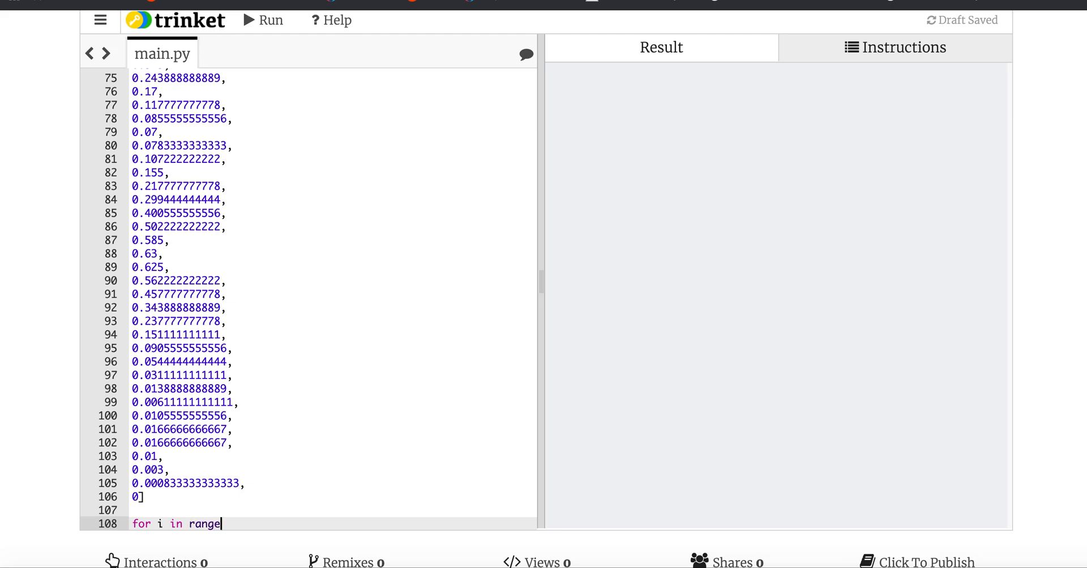
text((len()
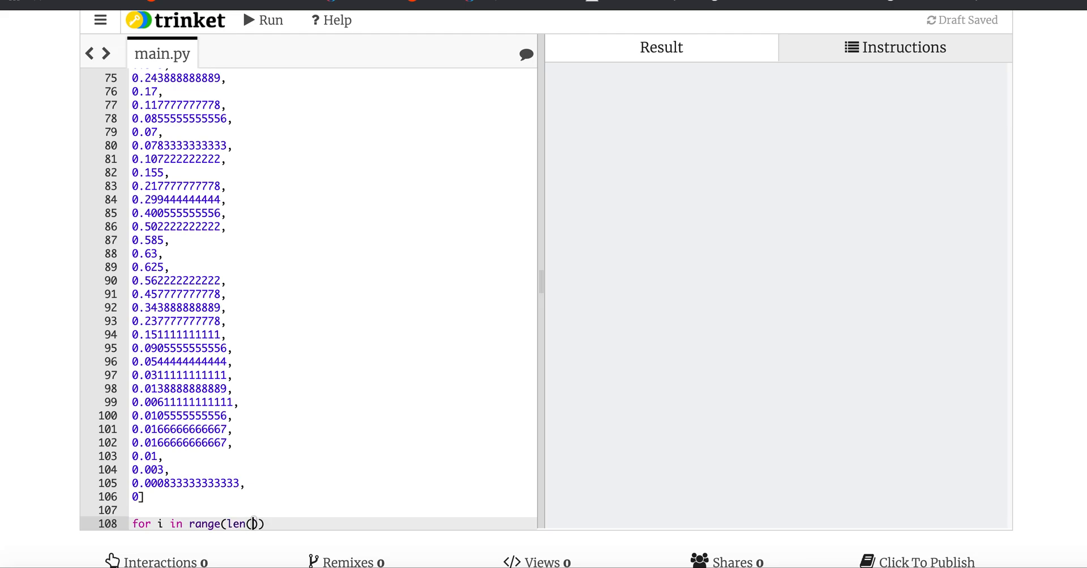
text(v):)
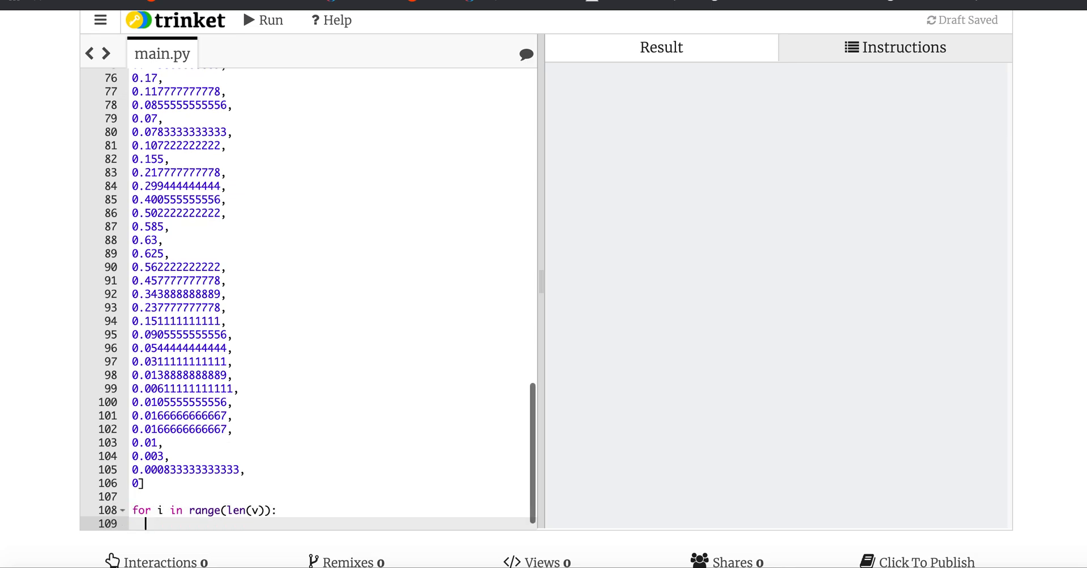
text(print)
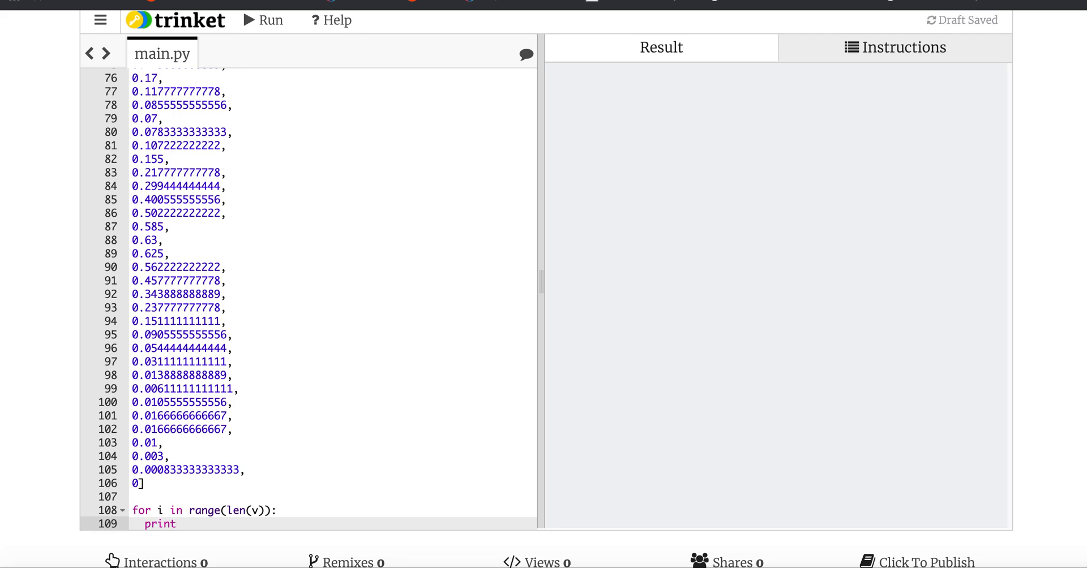
text((i))
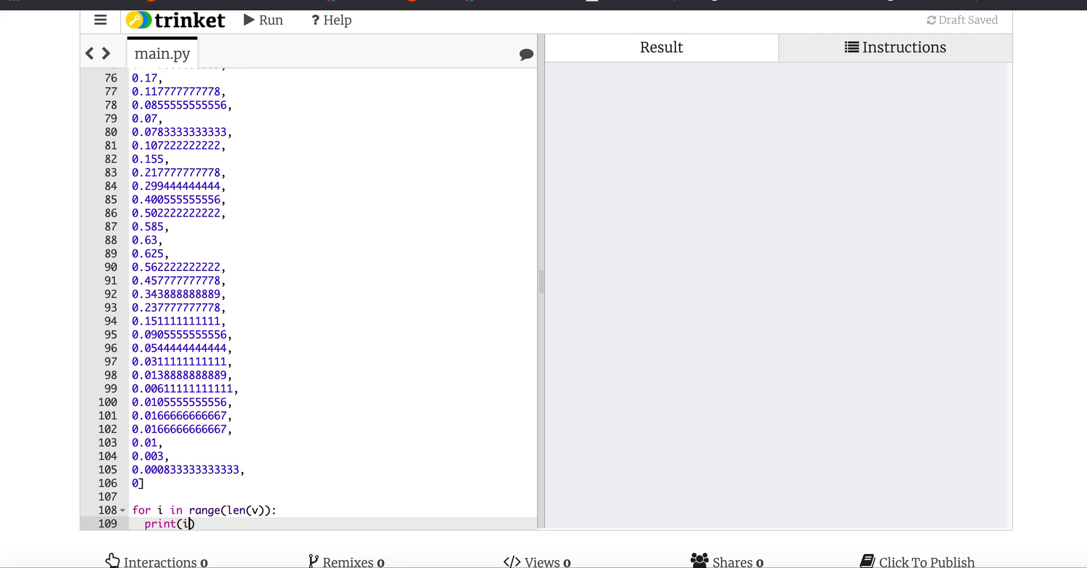
mouse_move(256, 27)
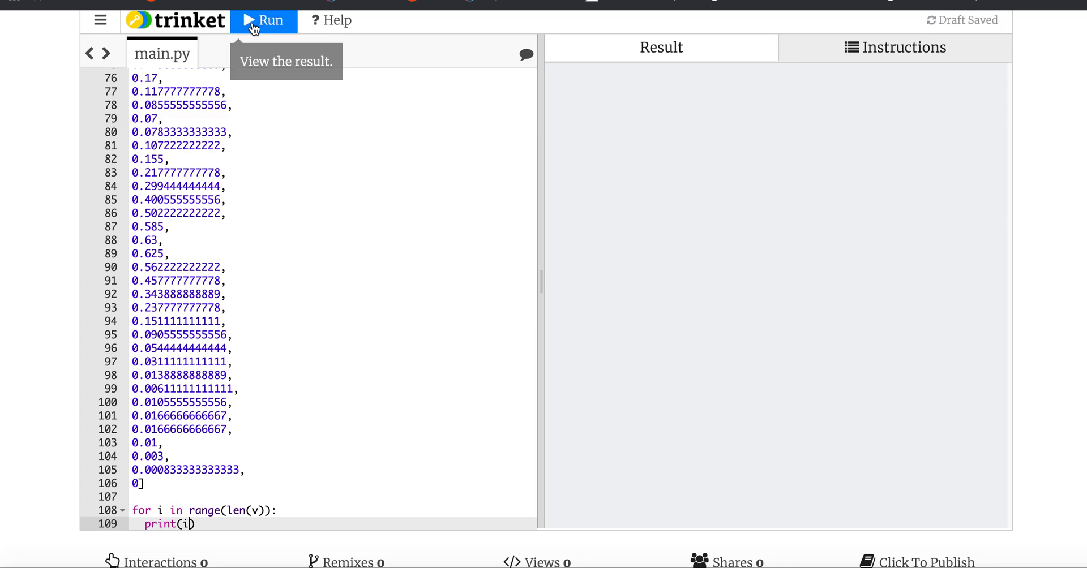
- Run to print the indices, then add a print(v[70]) line after the loop
click(262, 20)
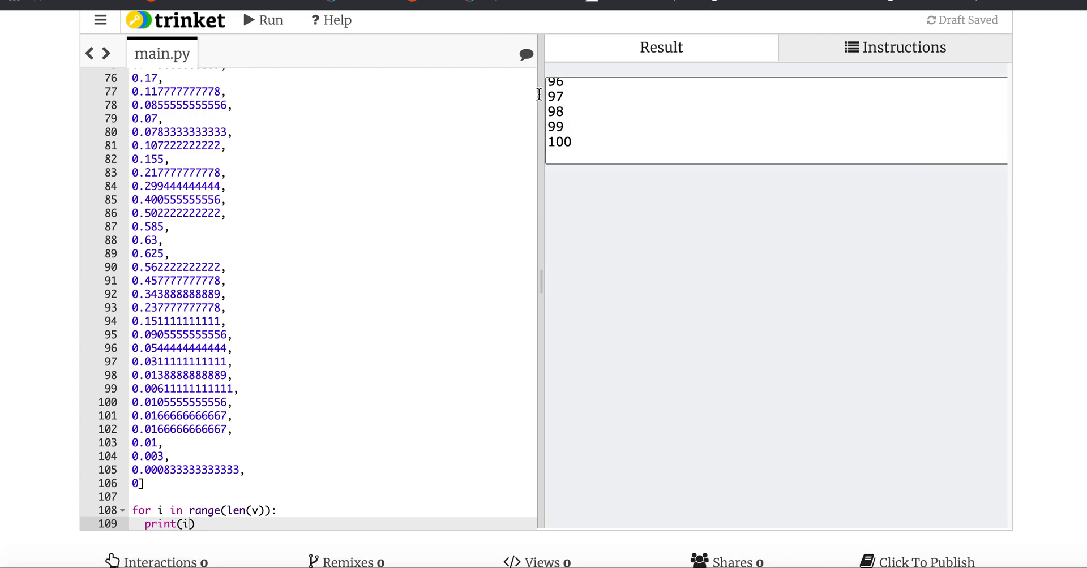
mouse_move(579, 121)
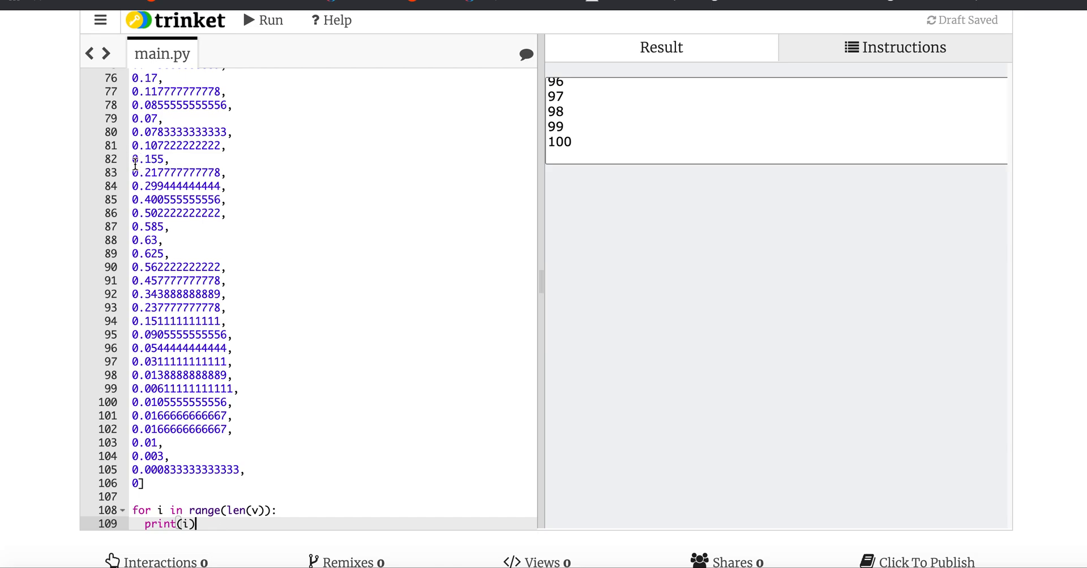
mouse_move(215, 446)
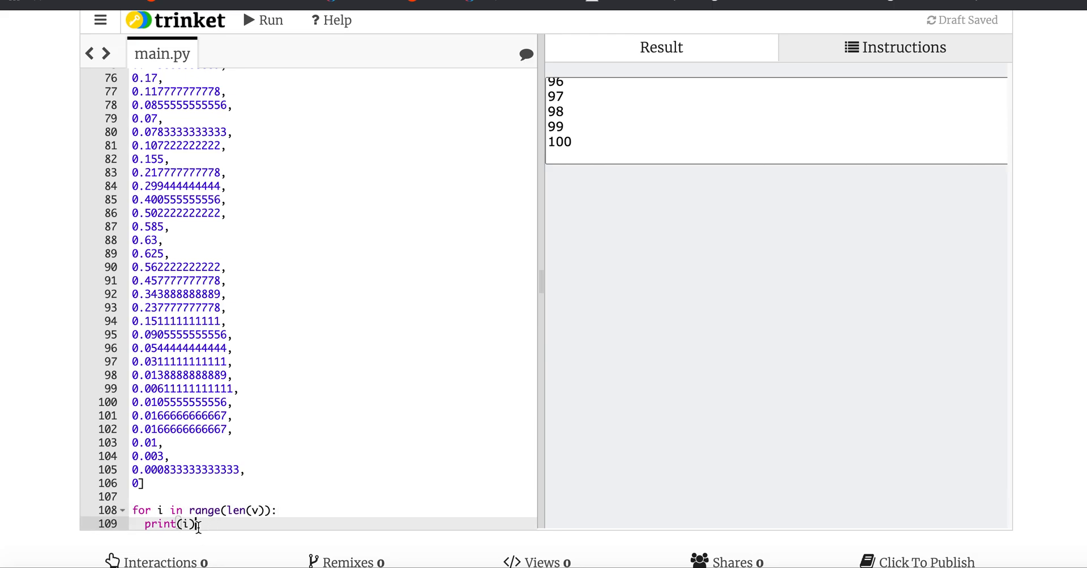
key(Enter)
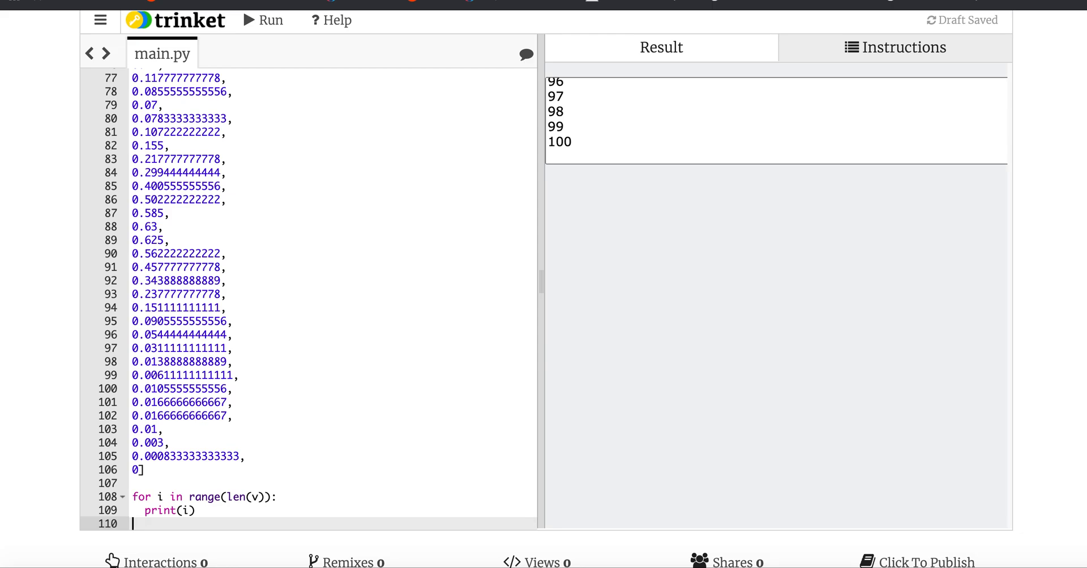
text(print(v))
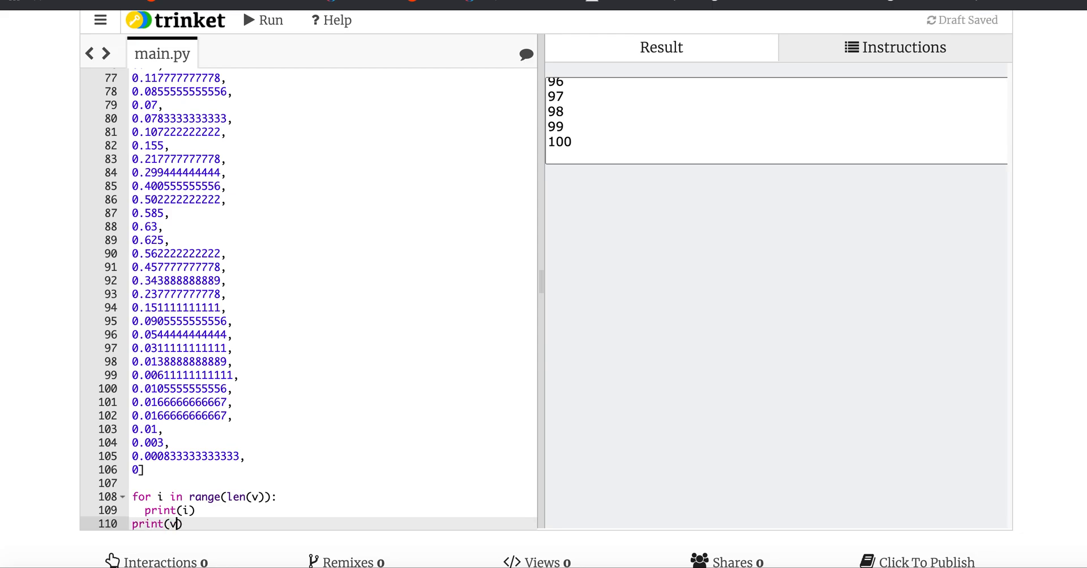
text([70])
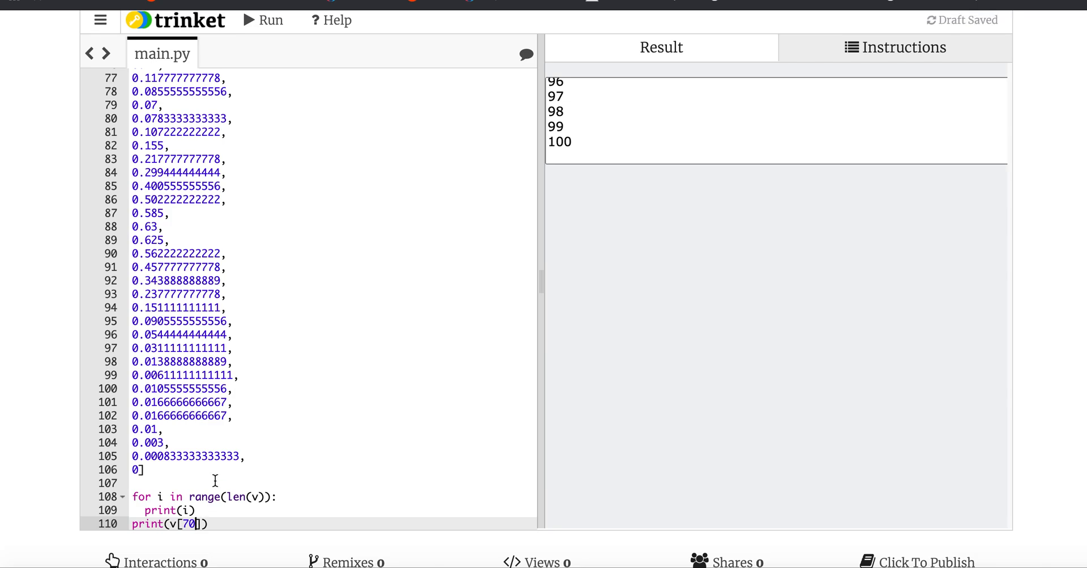
- Run again, then change the loop body to print(v[i]) and rerun to list velocities
click(263, 20)
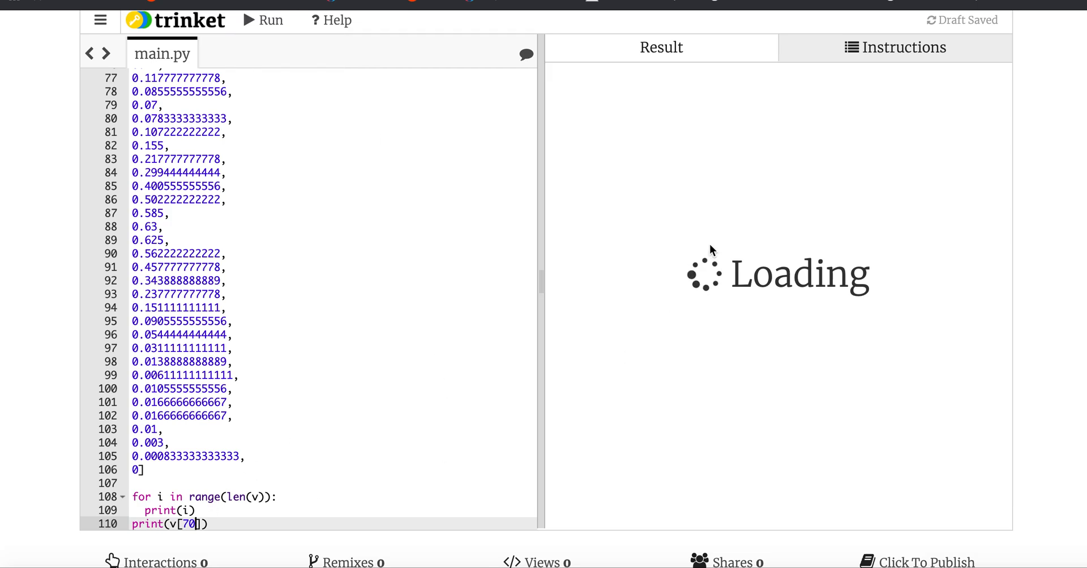
click(269, 20)
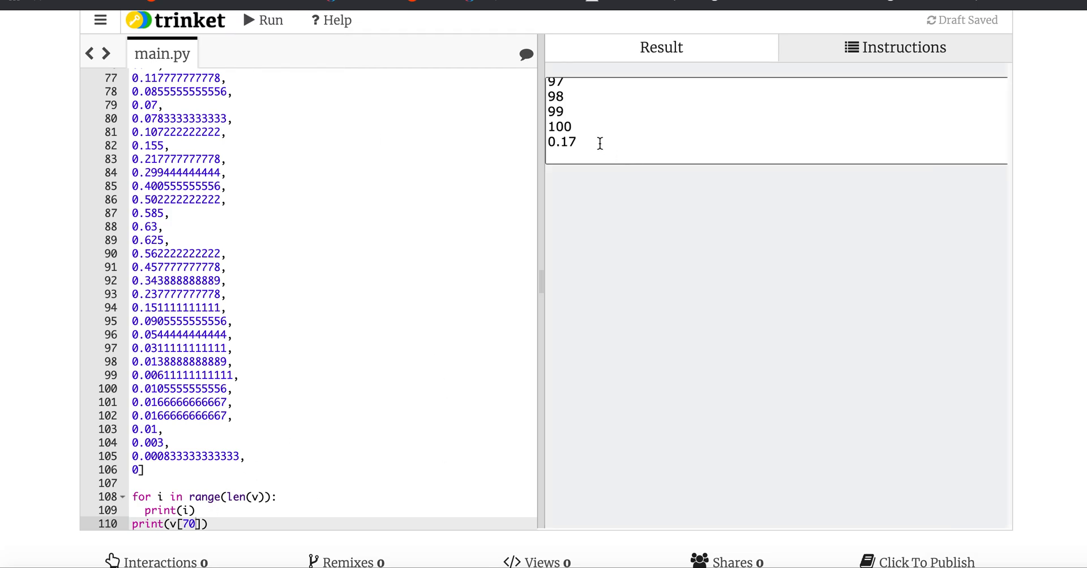
double_click(561, 141)
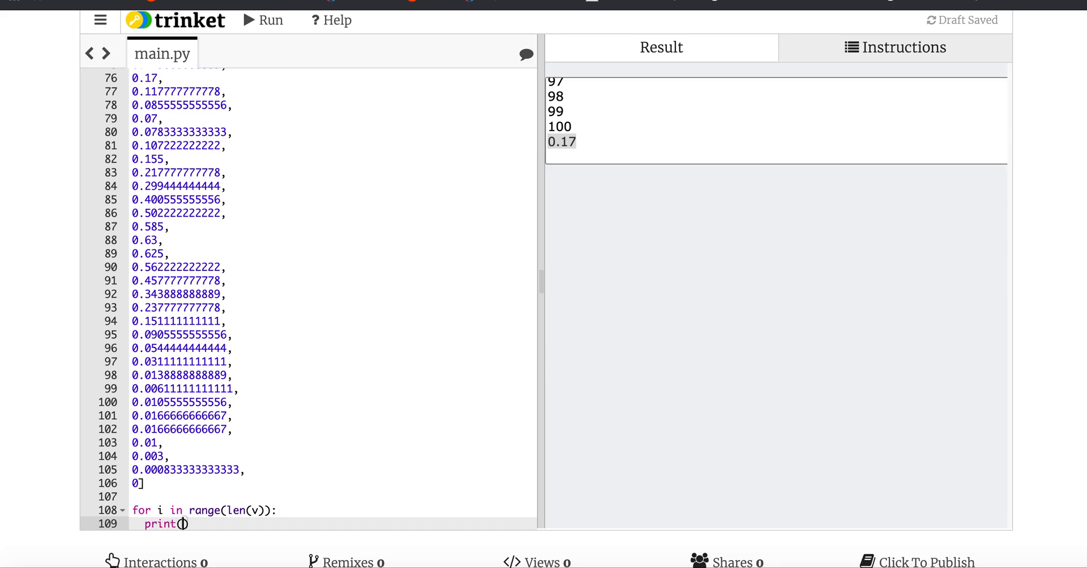
text(v[i])
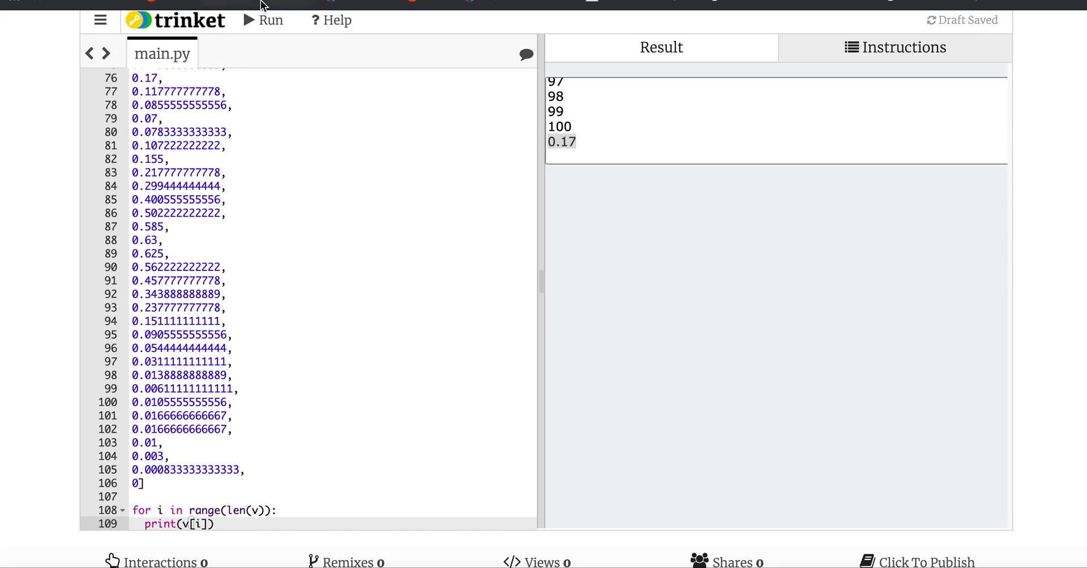
click(263, 20)
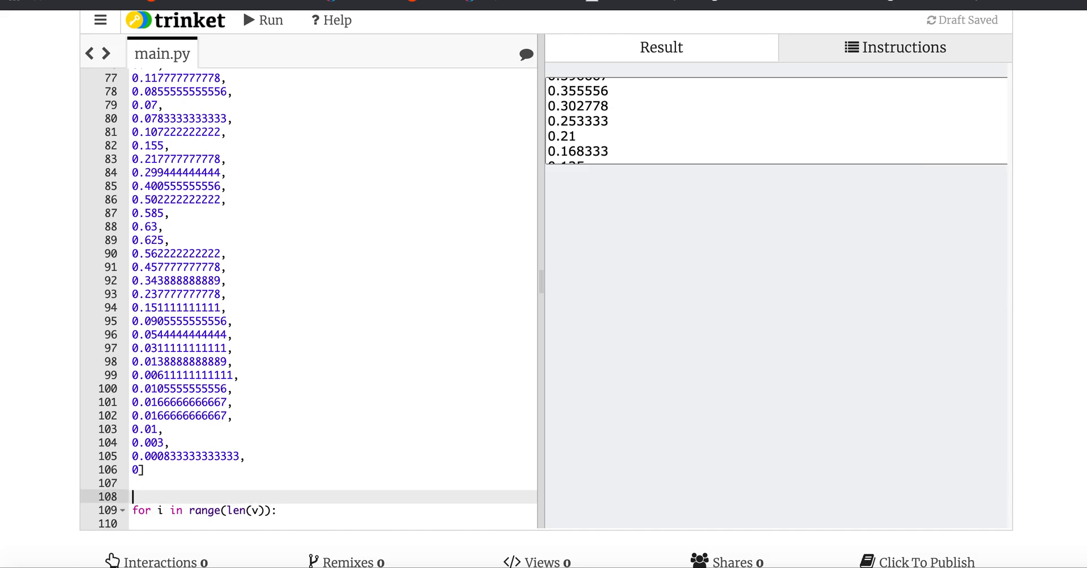
- Add a t list initialisation and t=t+[i*dt] with a print of t inside the loop
text(t=)
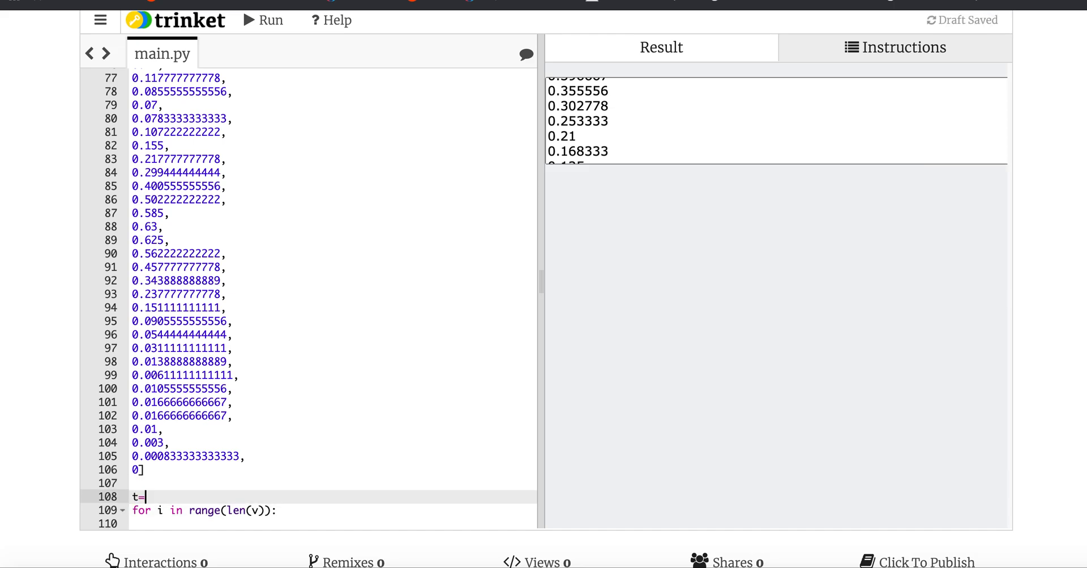
text([0])
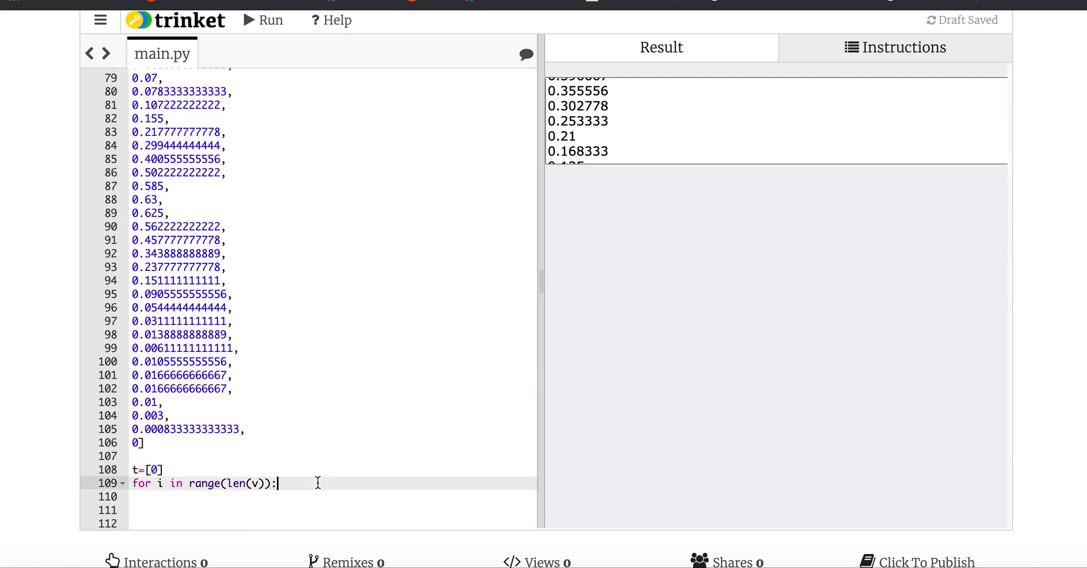
text(=)
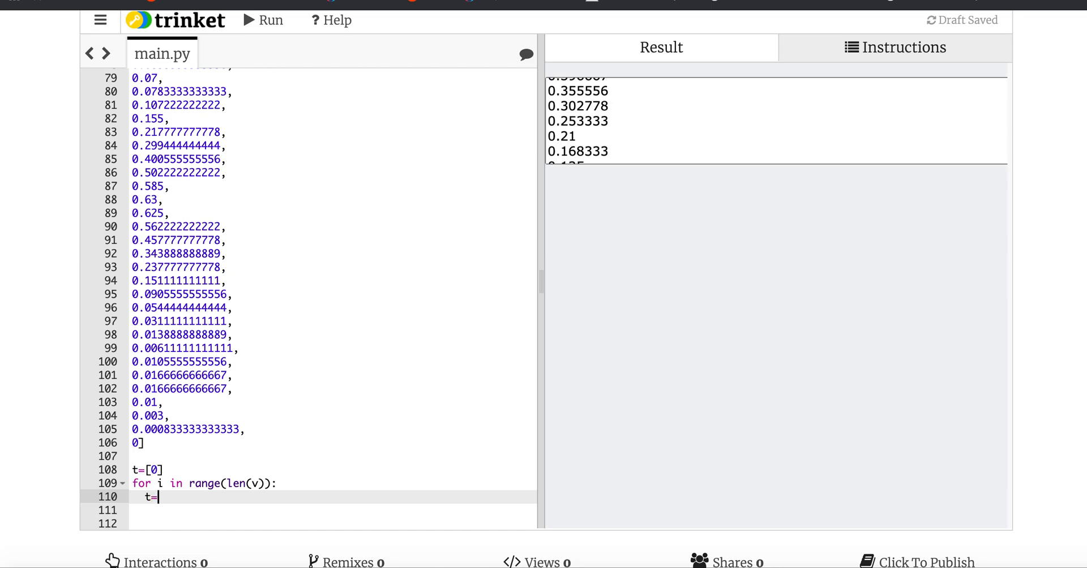
text(t+)
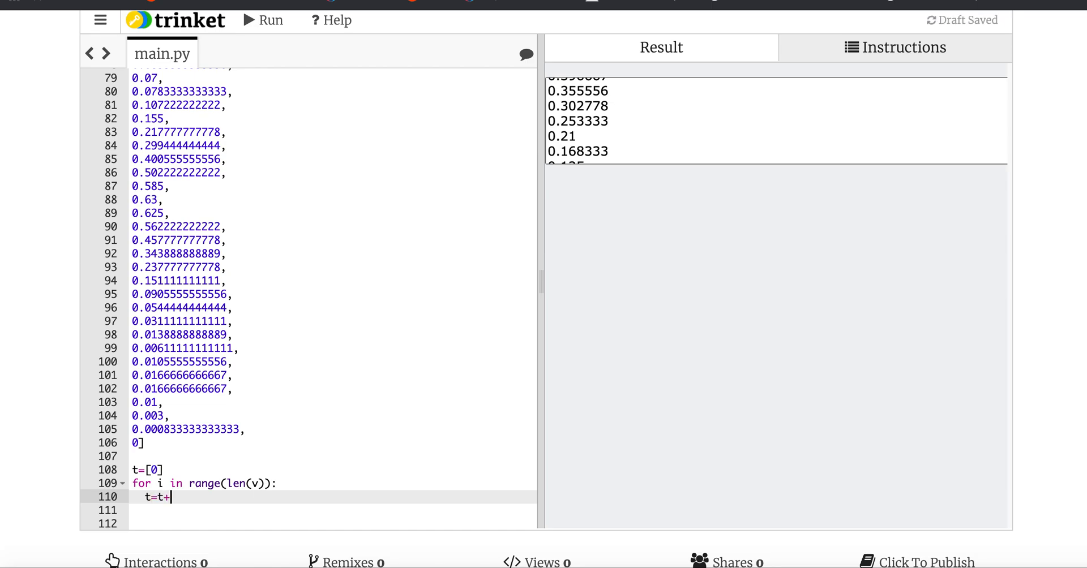
text([i*d])
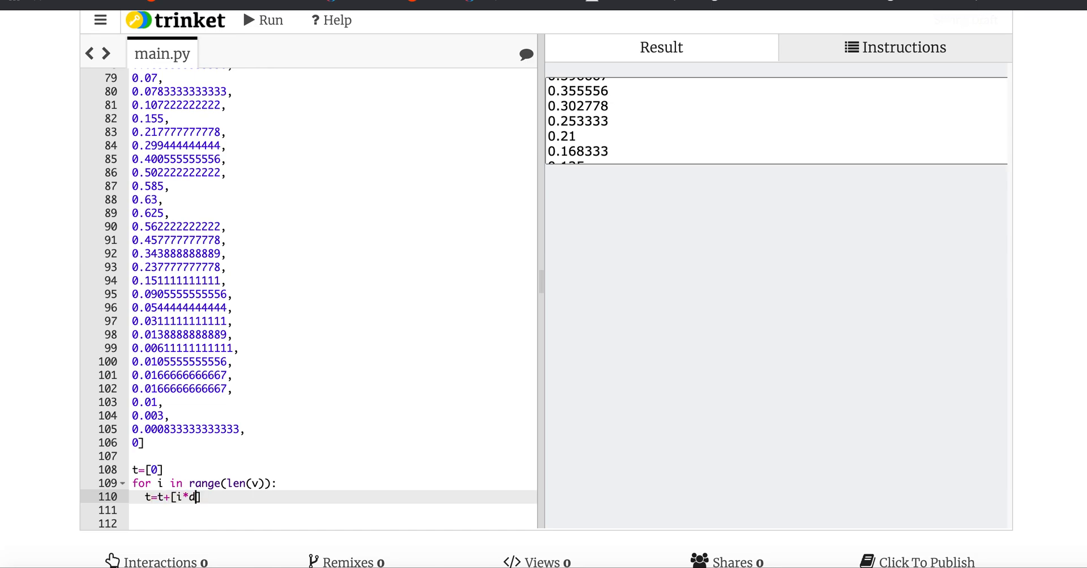
text(t)
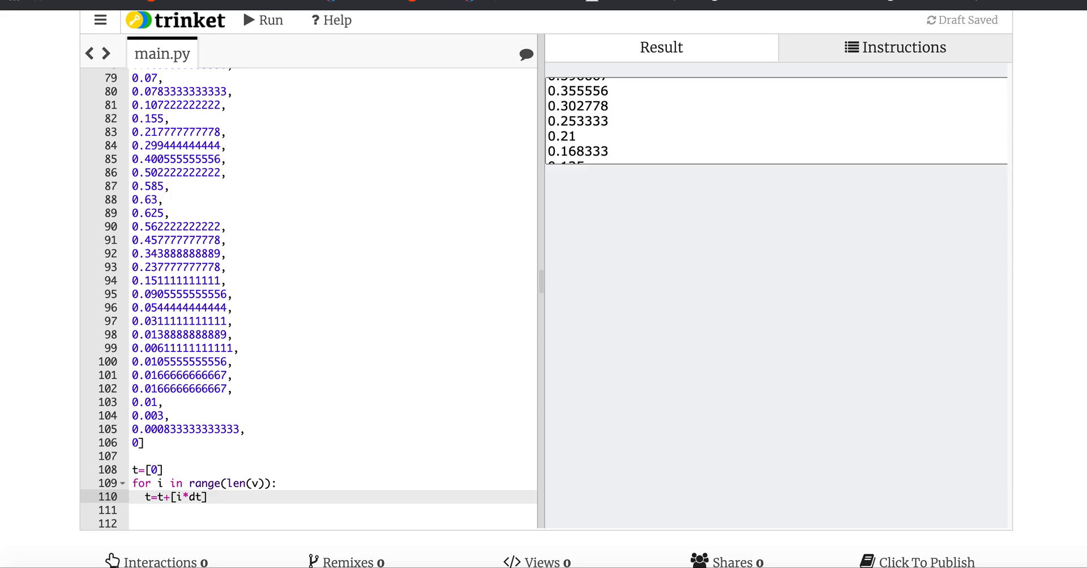
key(Backspace)
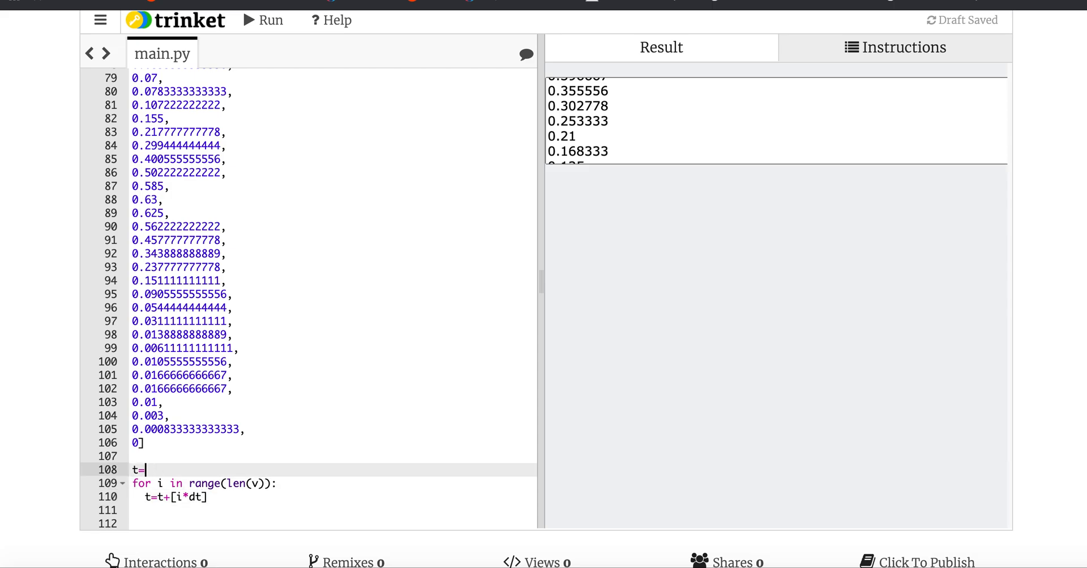
key(Backspace)
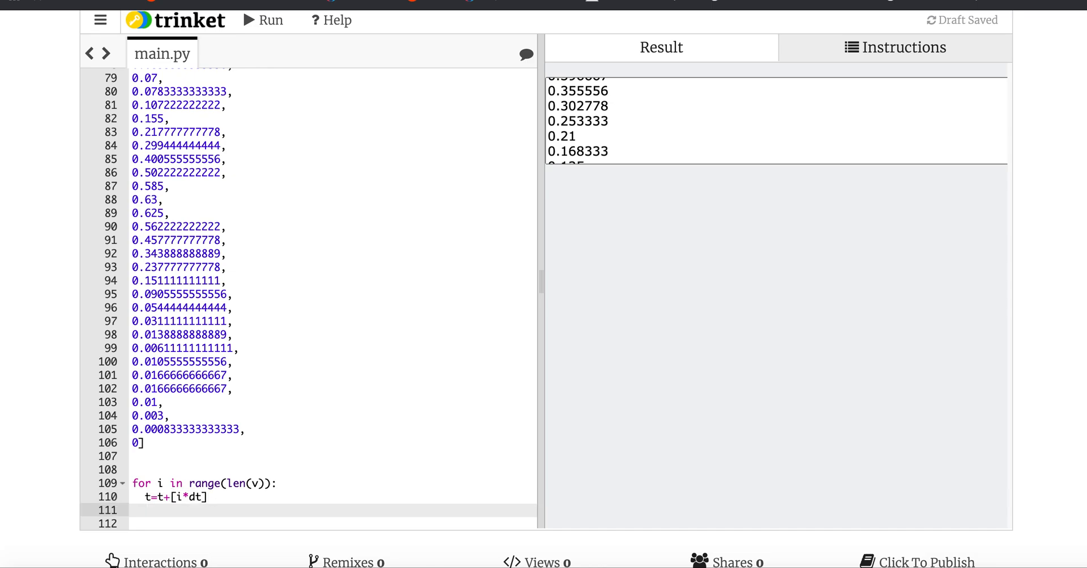
text(print(t))
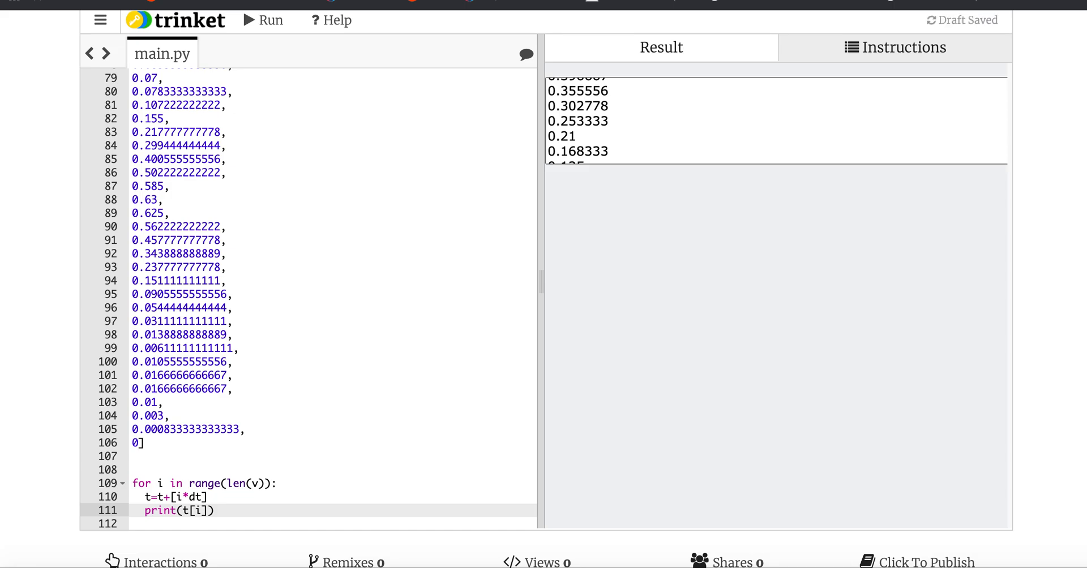
- Run, fix the error by initialising t=[], and rerun to print times up to 5 s
click(264, 20)
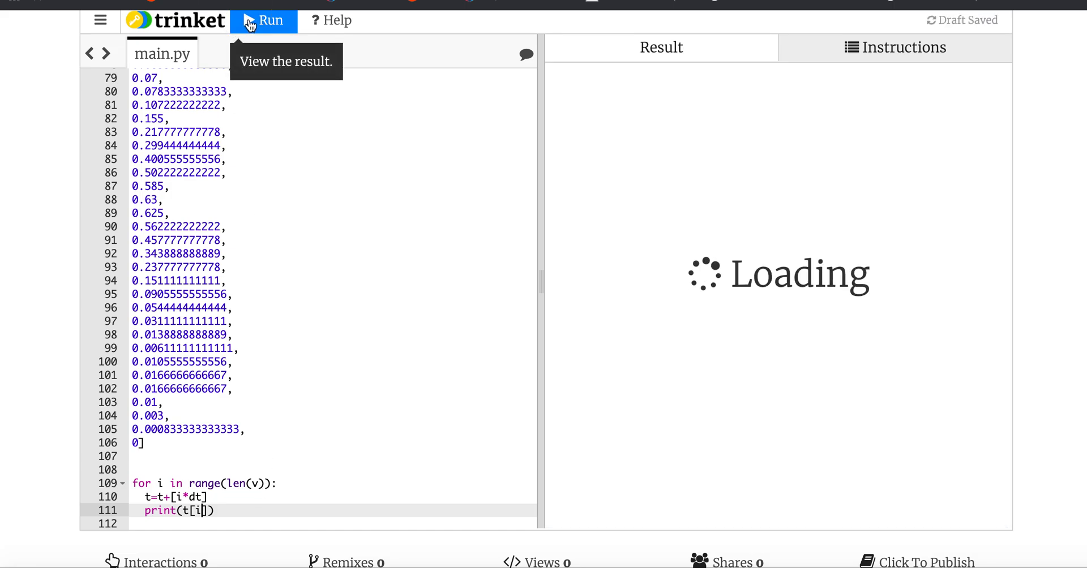
click(270, 20)
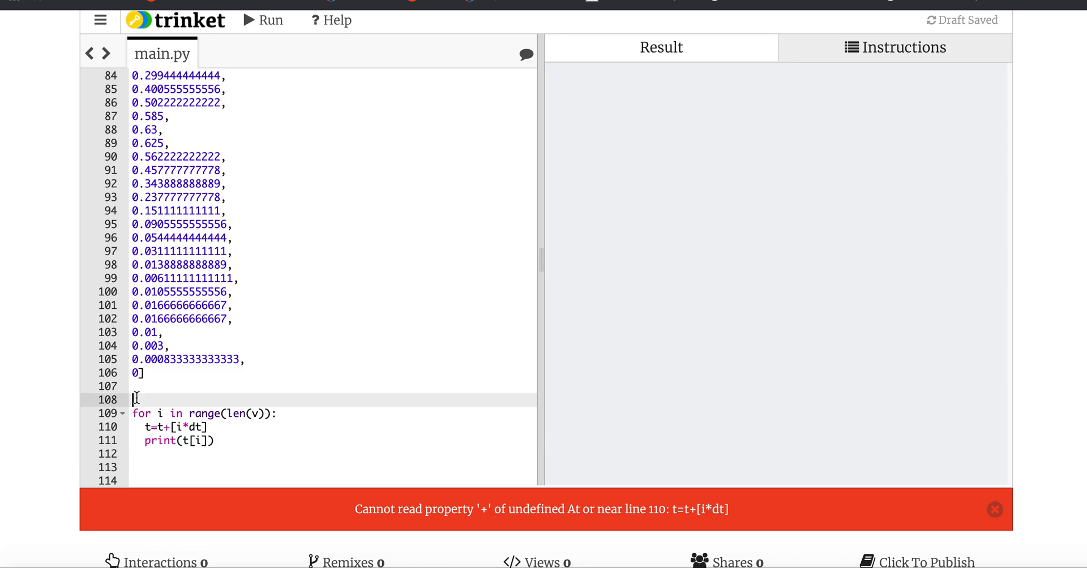
text(t=[])
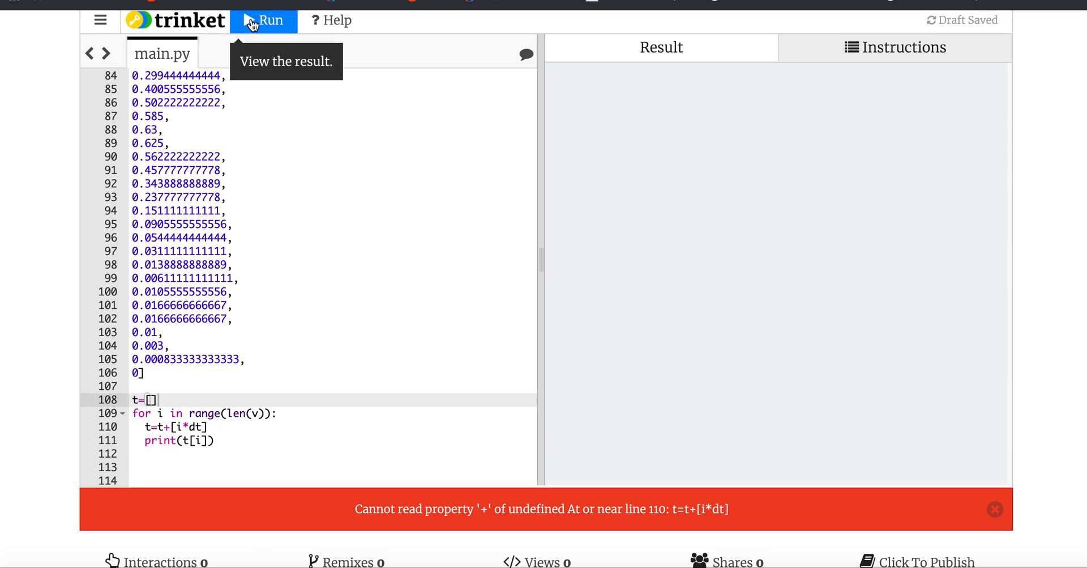
click(263, 20)
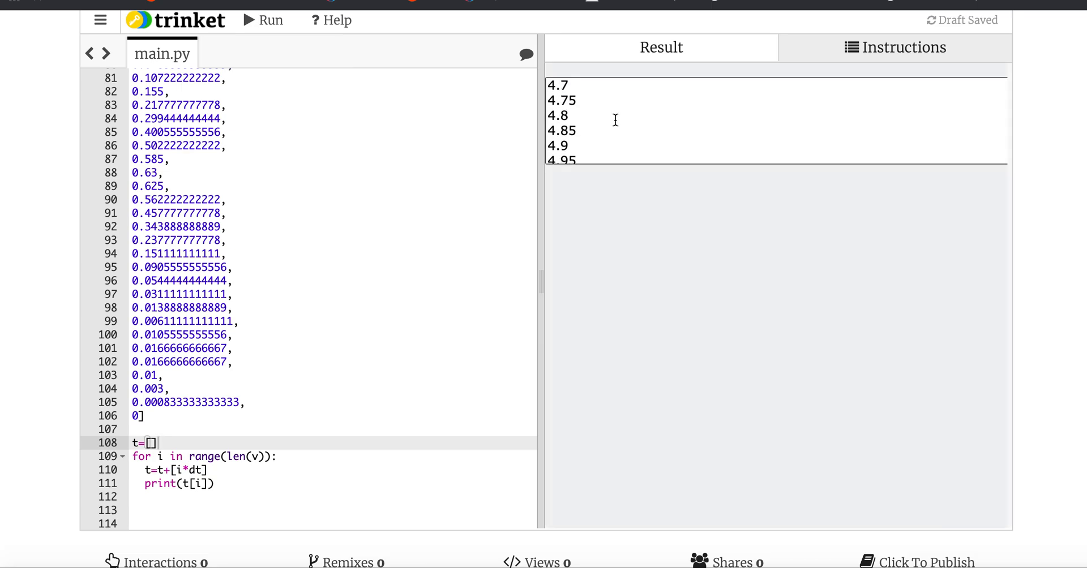
scroll(down, 3)
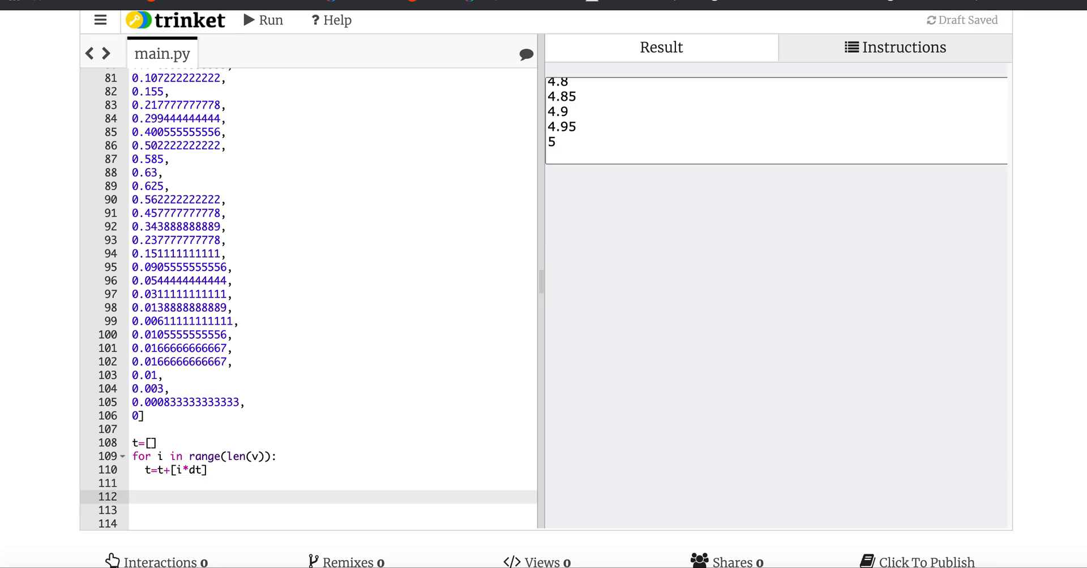
- Begin a second loop below the first: 'for i in range(len'
text(for i)
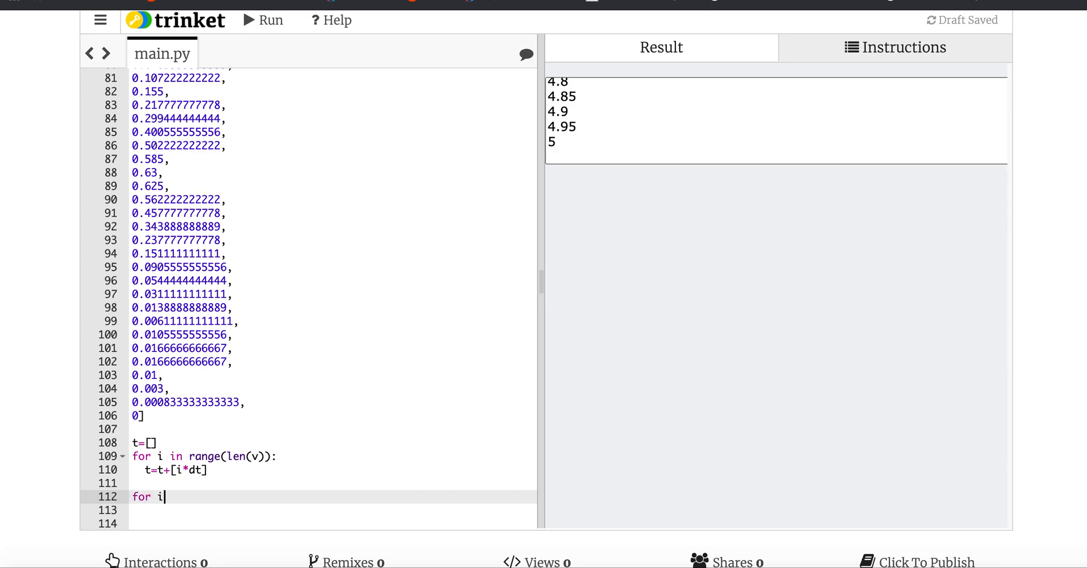
text(in)
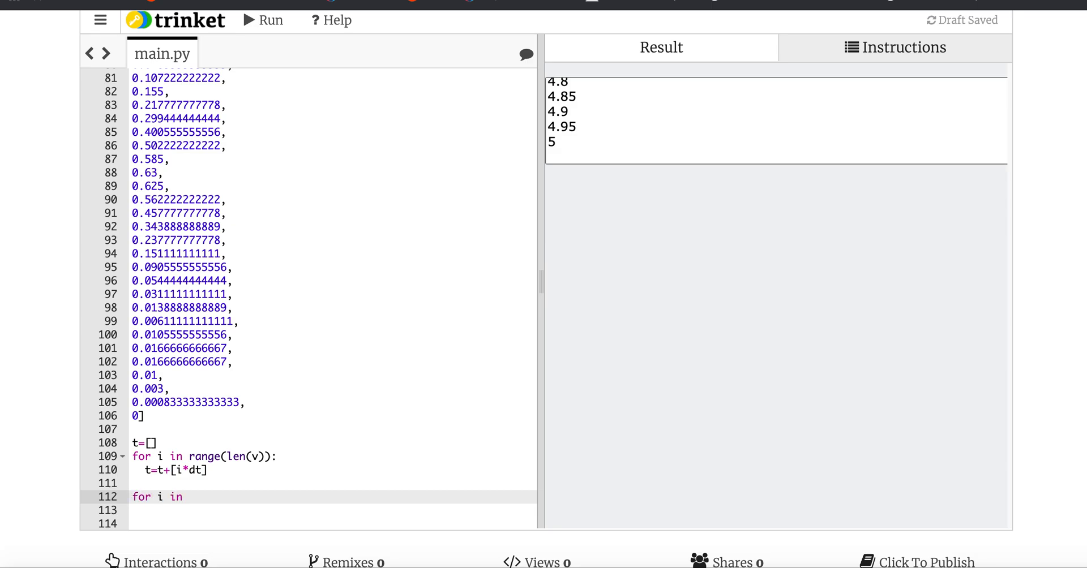
text(range(len))
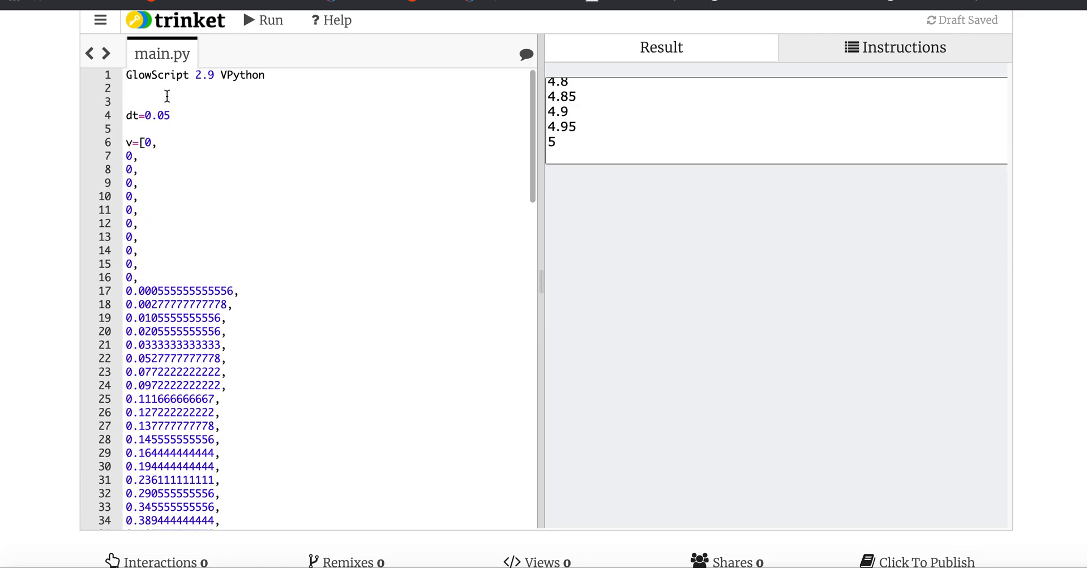
- Define tgraph=graph with xtitle 'time [s]' and ytitle 'velocity [m/s]'
text(tgrp)
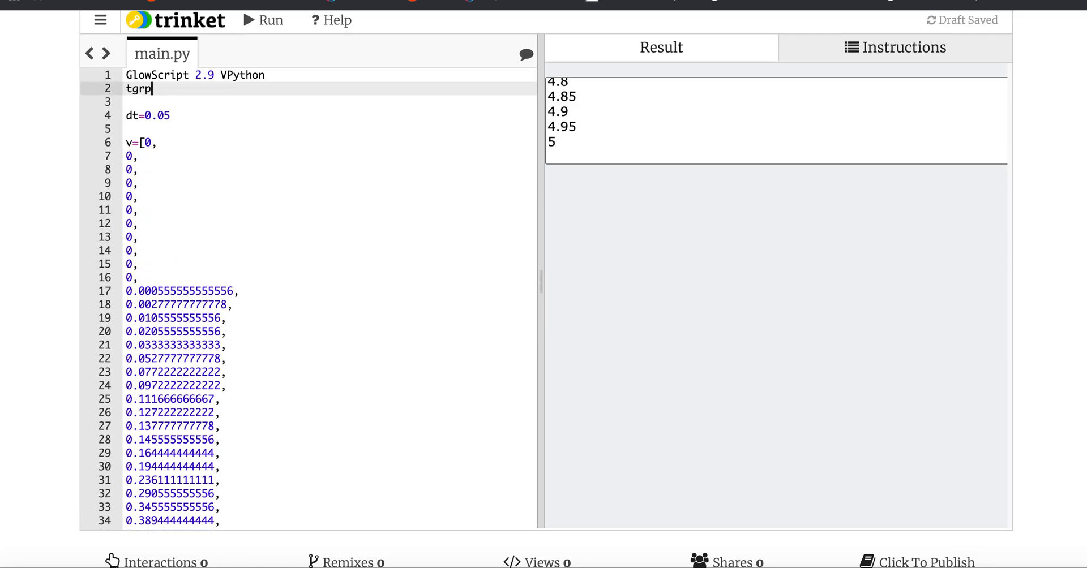
text(aph=gra)
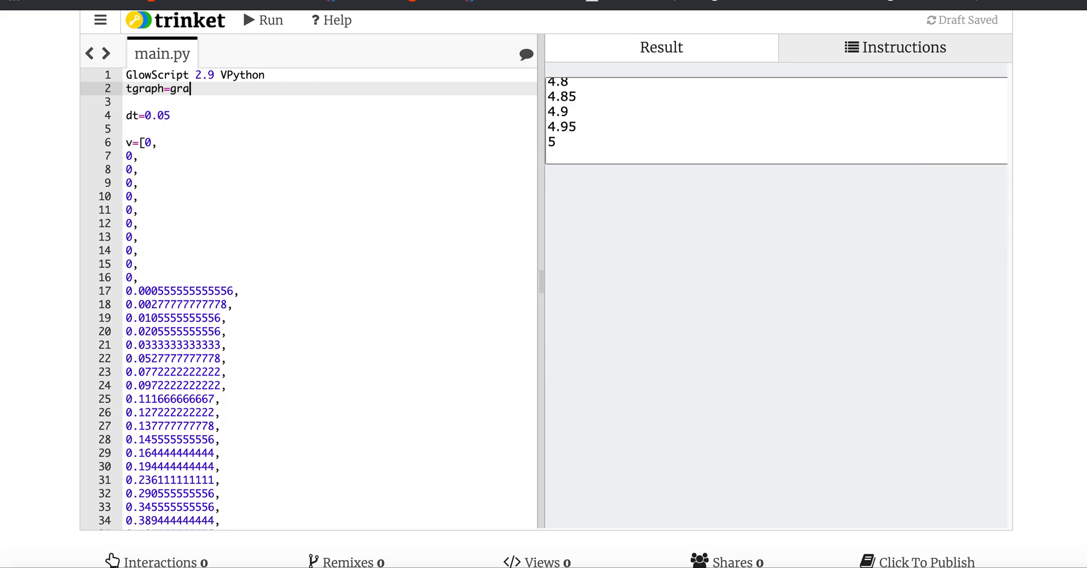
text(ph(xtitle))
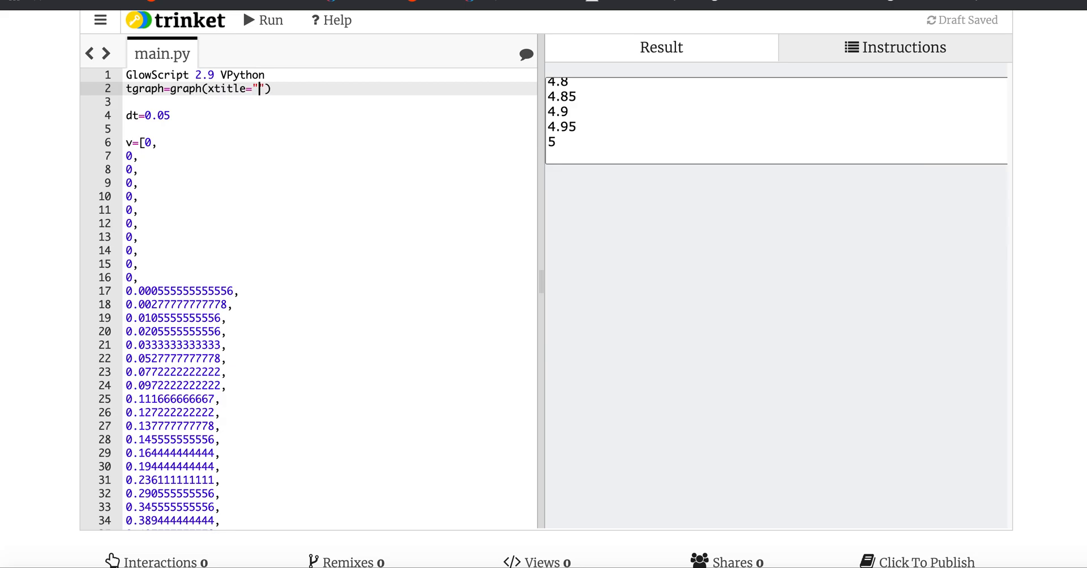
text(time [s)
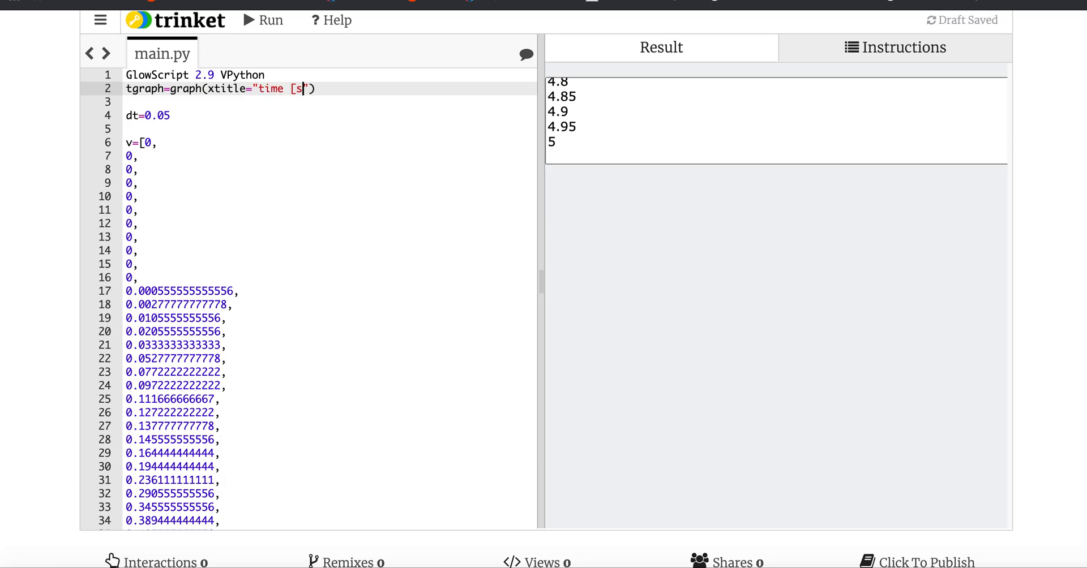
text(,)
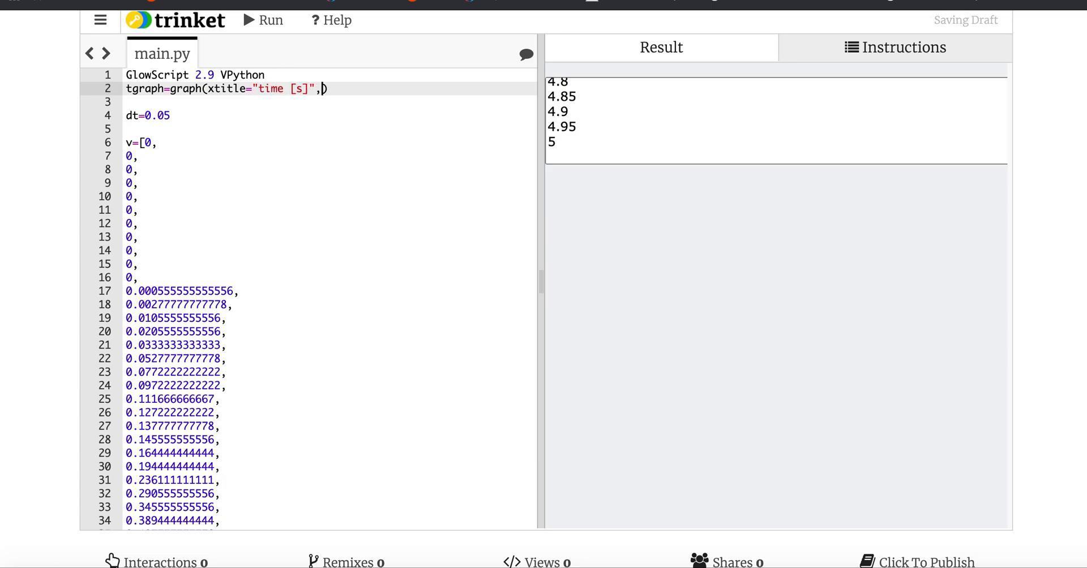
text(ytitle="")
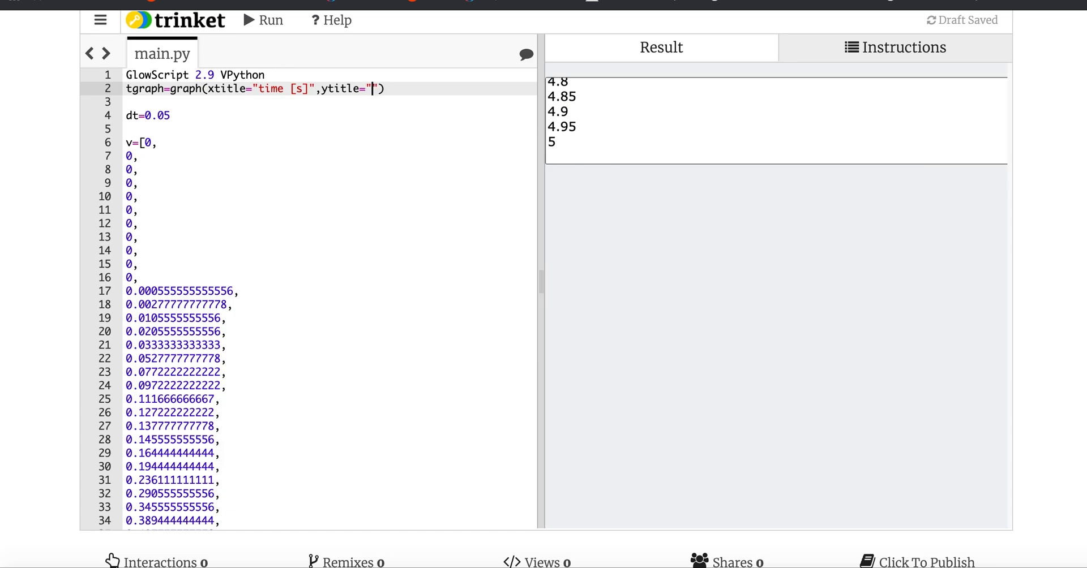
text(veloci)
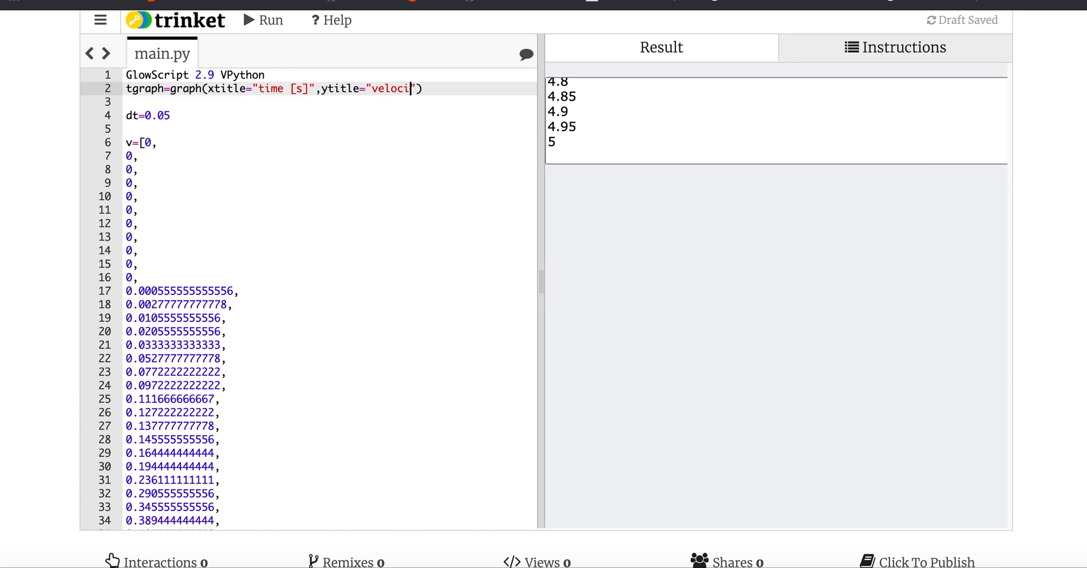
text(ty)
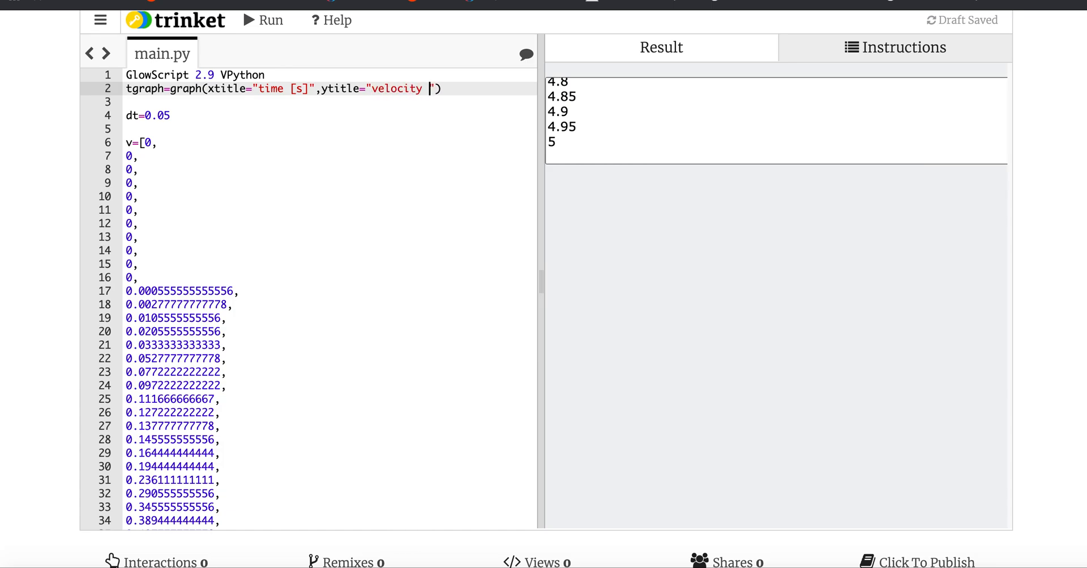
text(m/s])
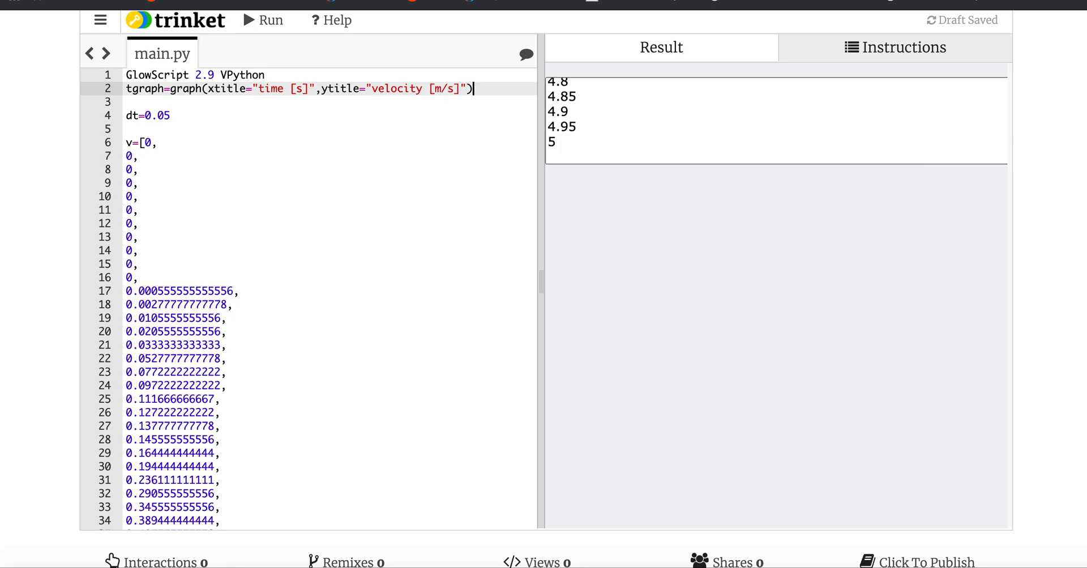
- Add the blue curve fv=gcurve(color=color.blue)
text(fv)
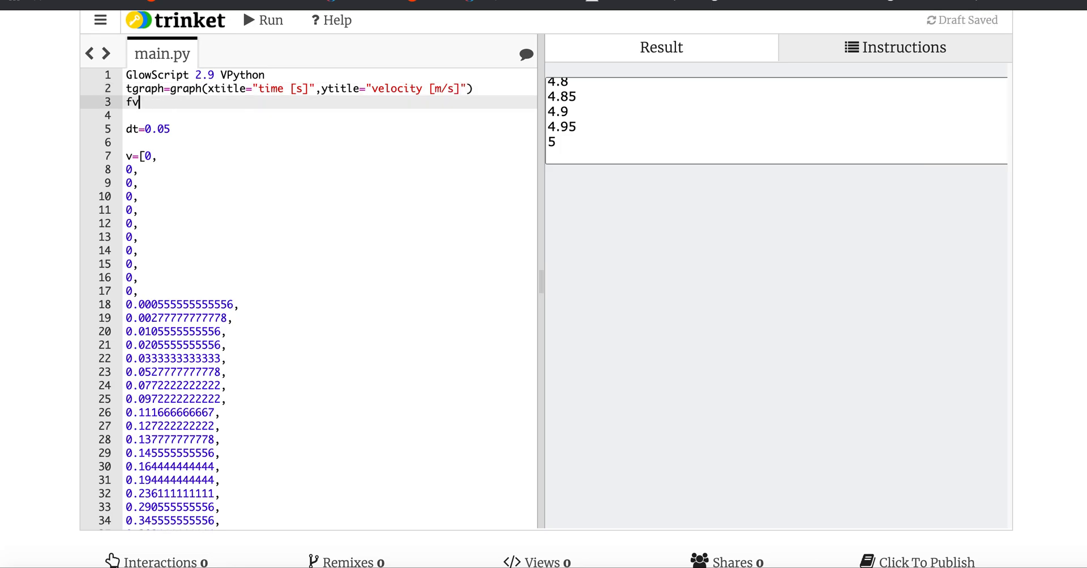
text(=gcurve(c)
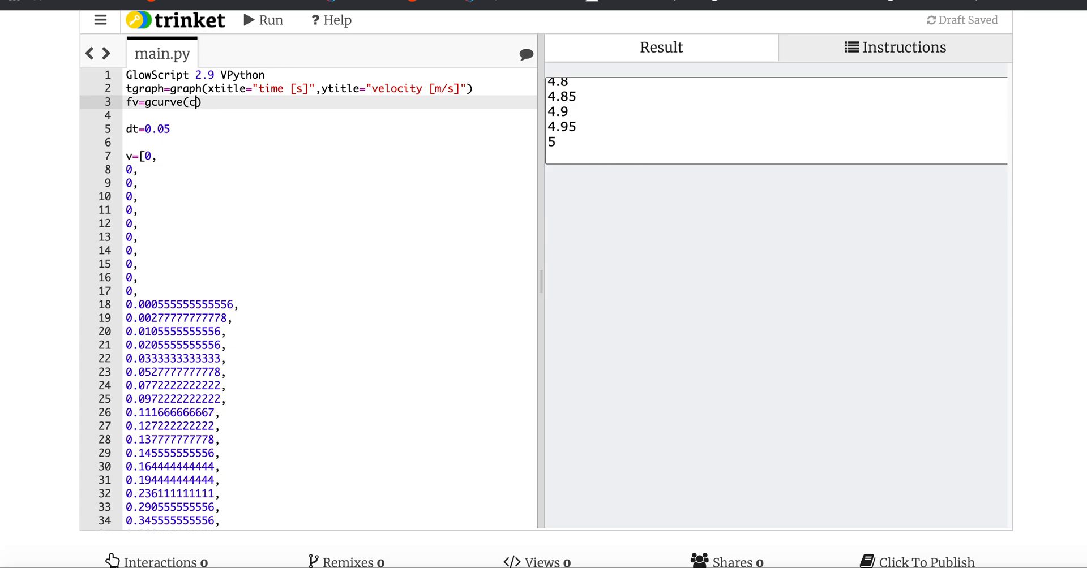
text(olor=)
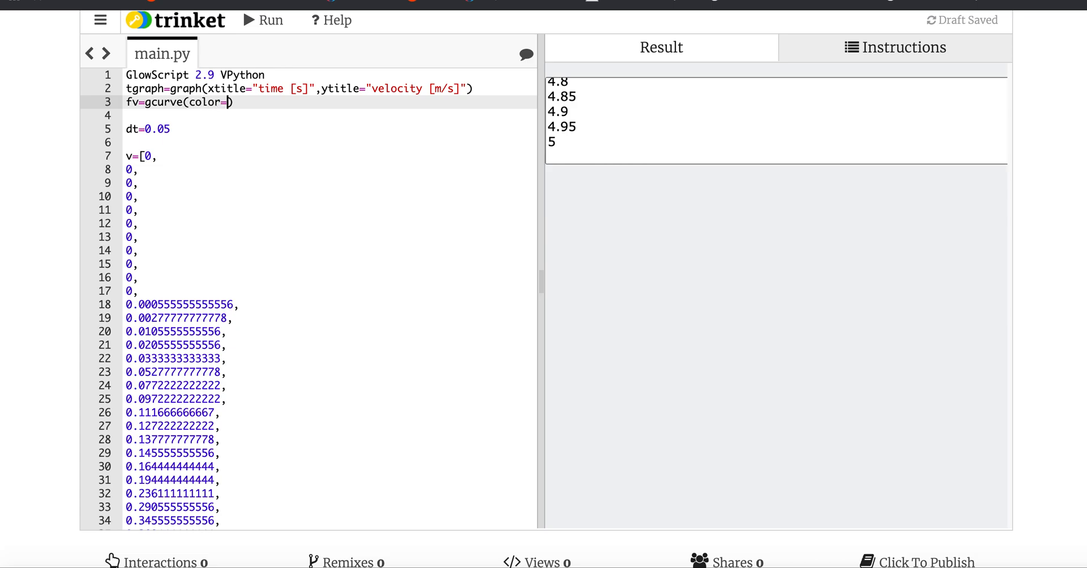
text(color.blue)
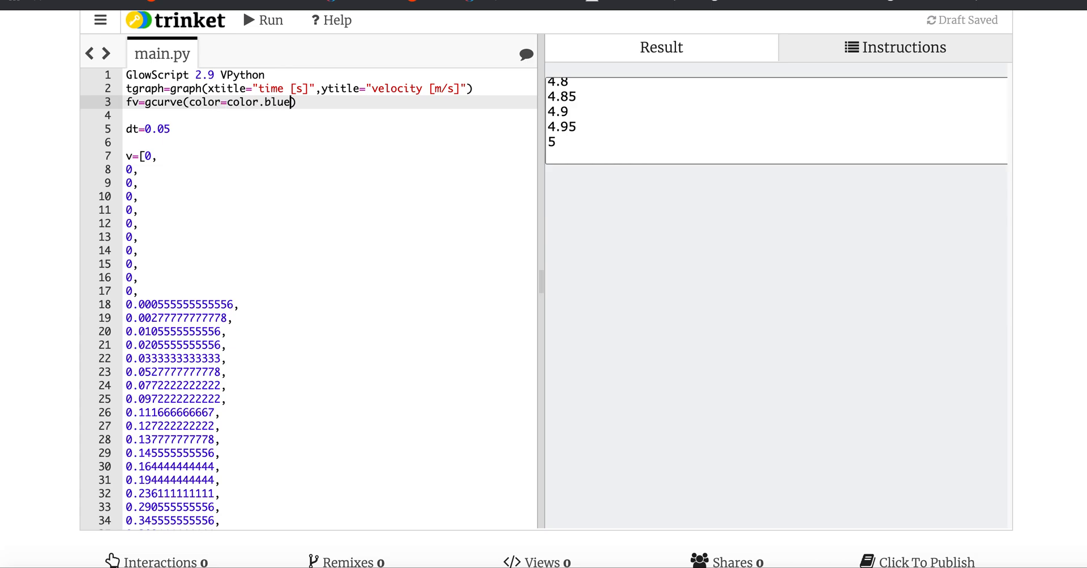
click(170, 129)
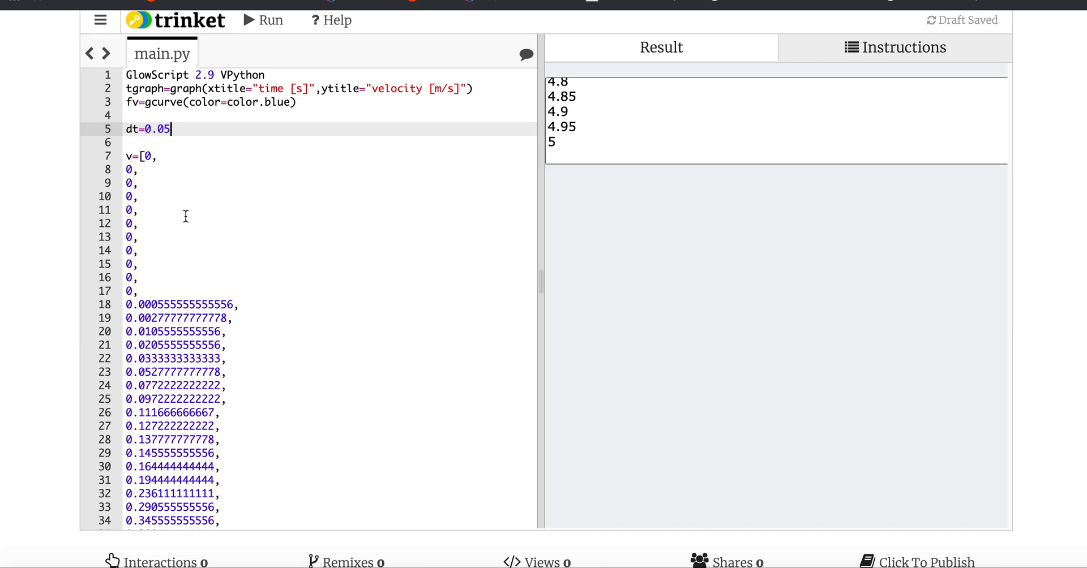
- Give the second loop the body fv.plot(t[i],v[i]) and run to draw the velocity graph
scroll(down, 3)
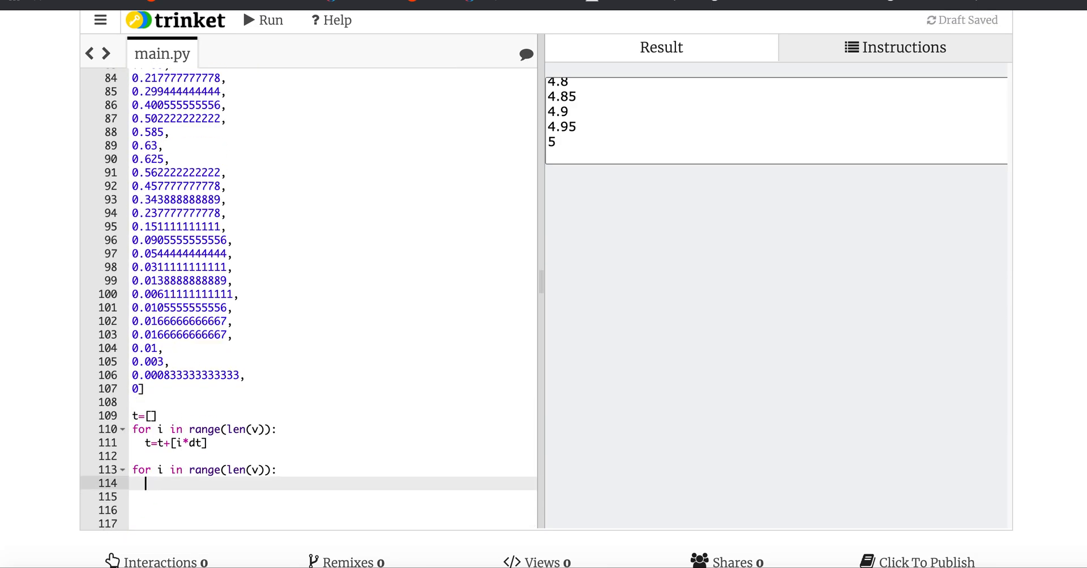
text(f)
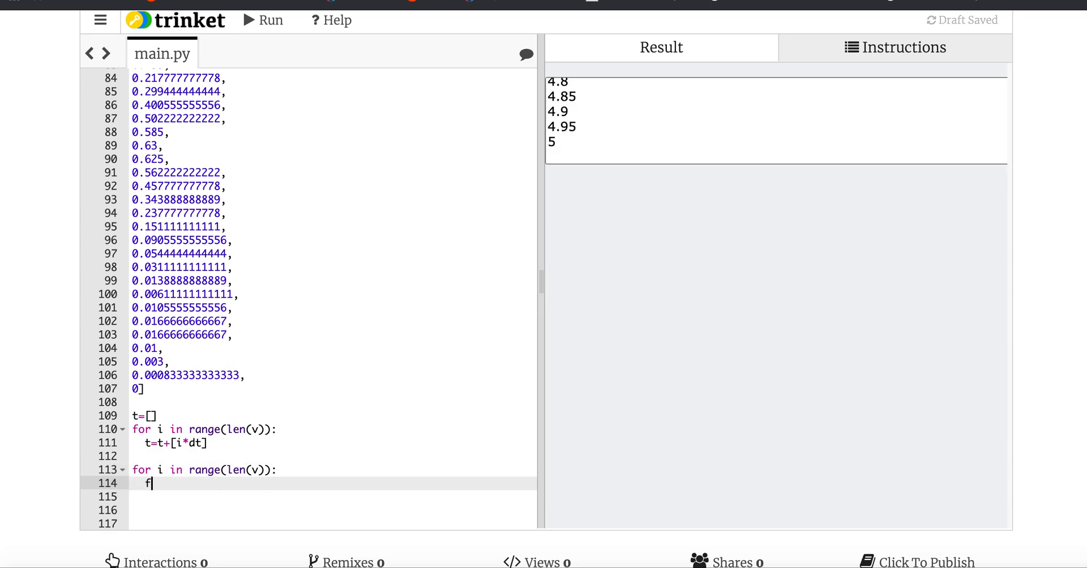
text(v.plot())
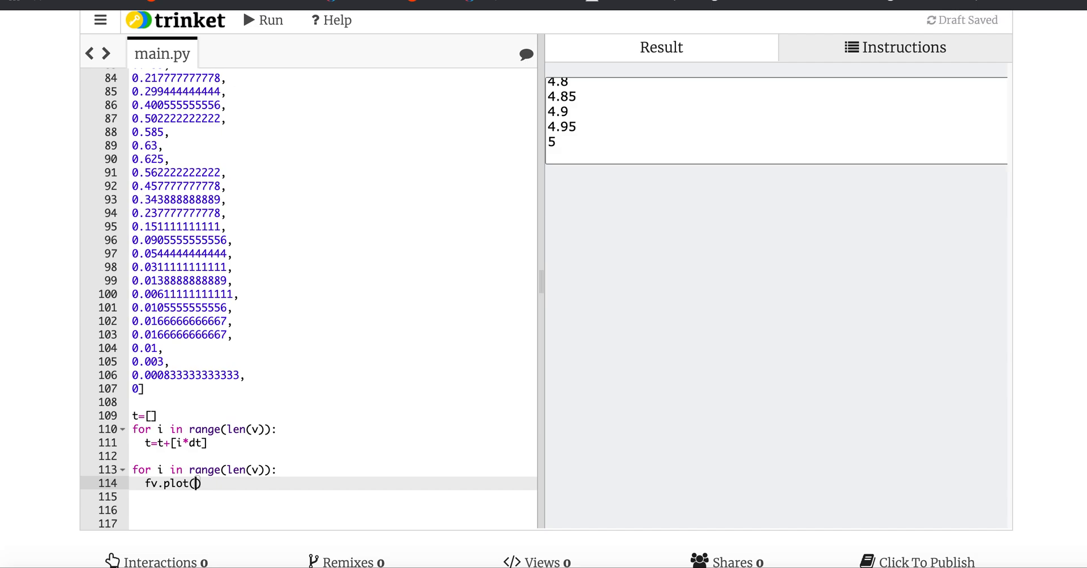
text(t[i])
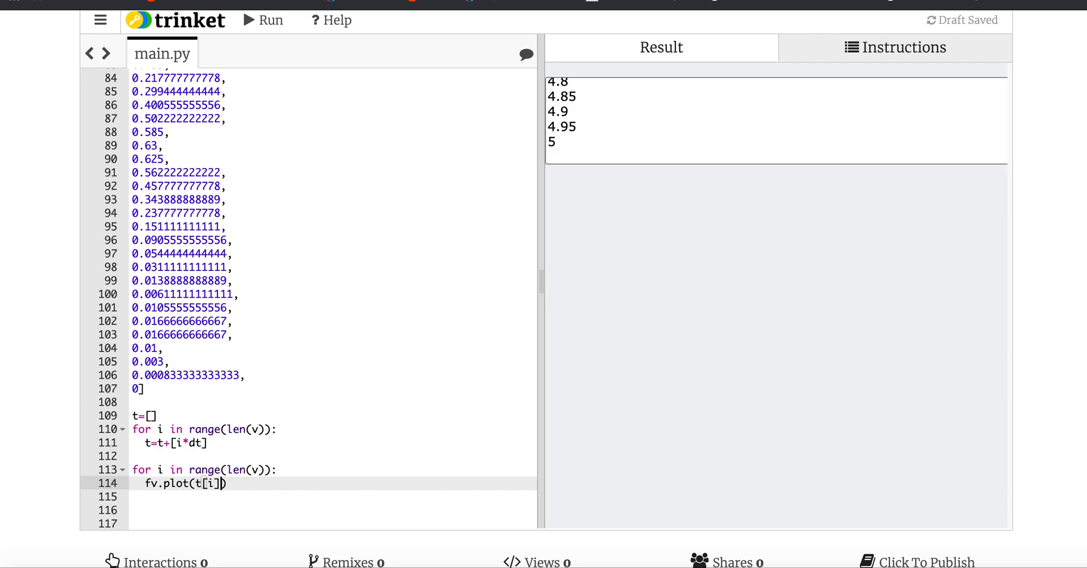
text(,v)
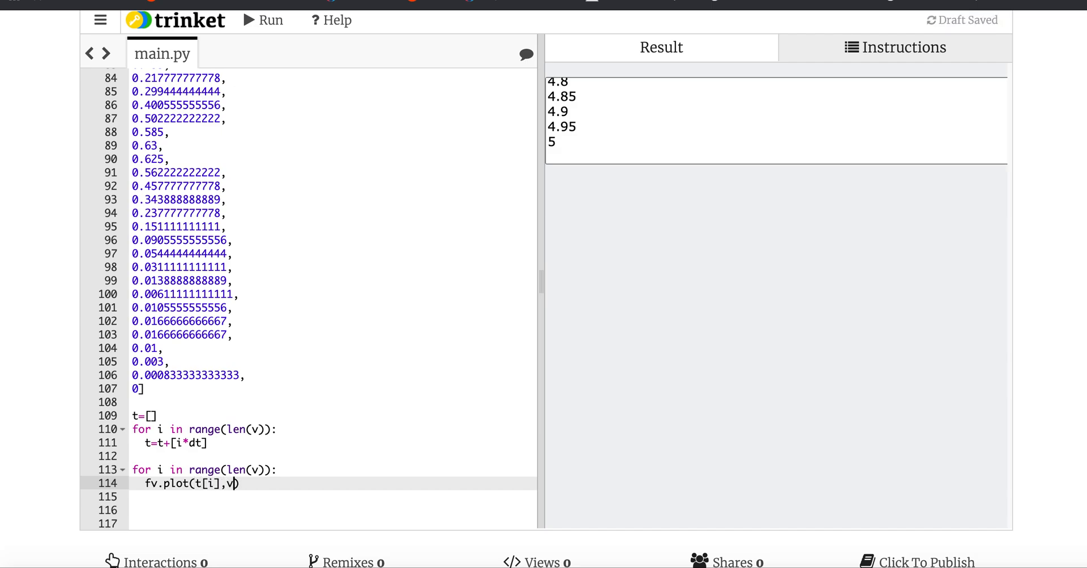
text([i])
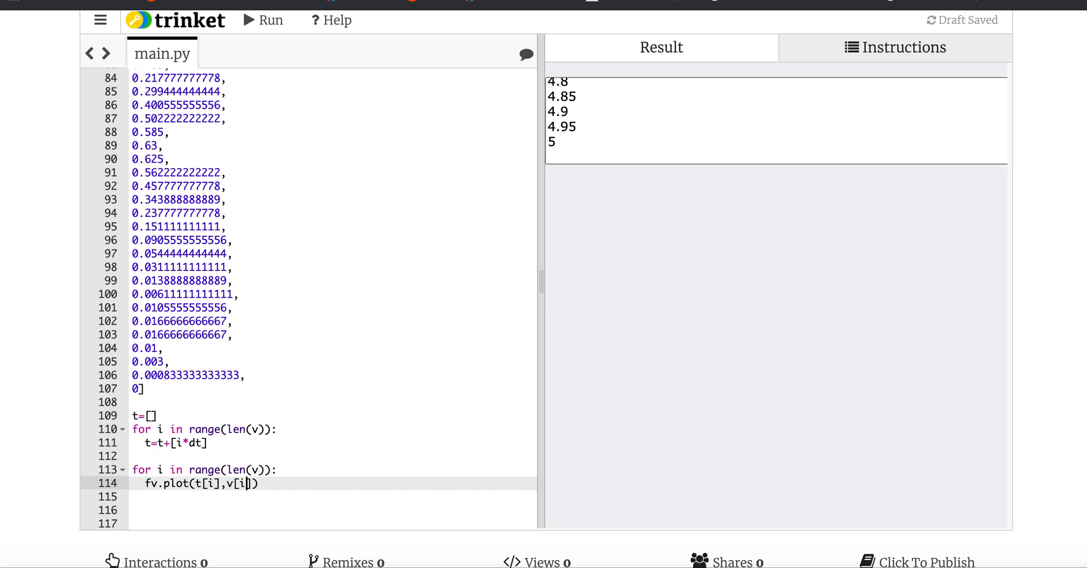
click(262, 21)
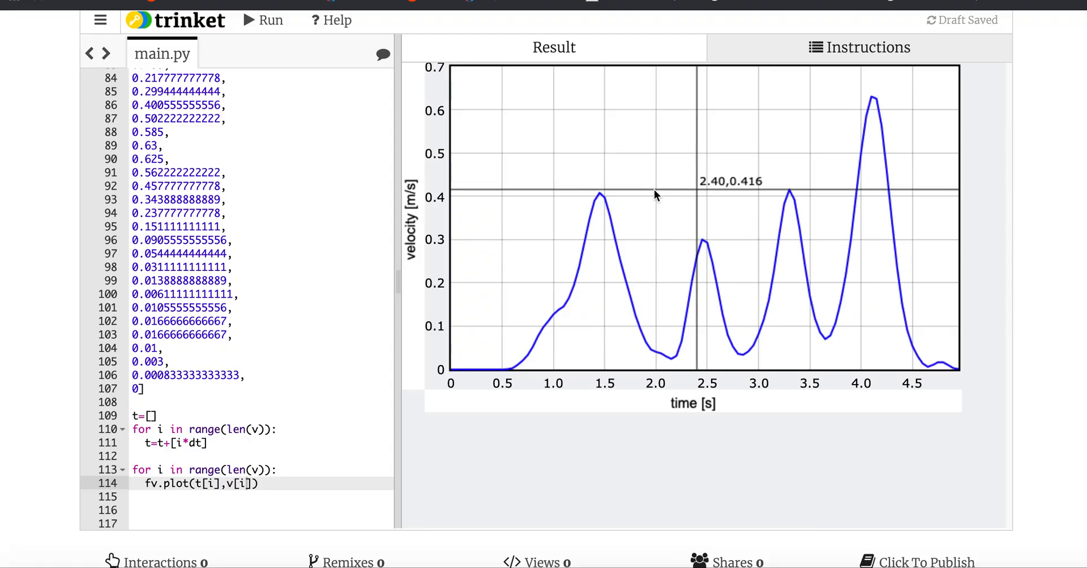
mouse_move(982, 421)
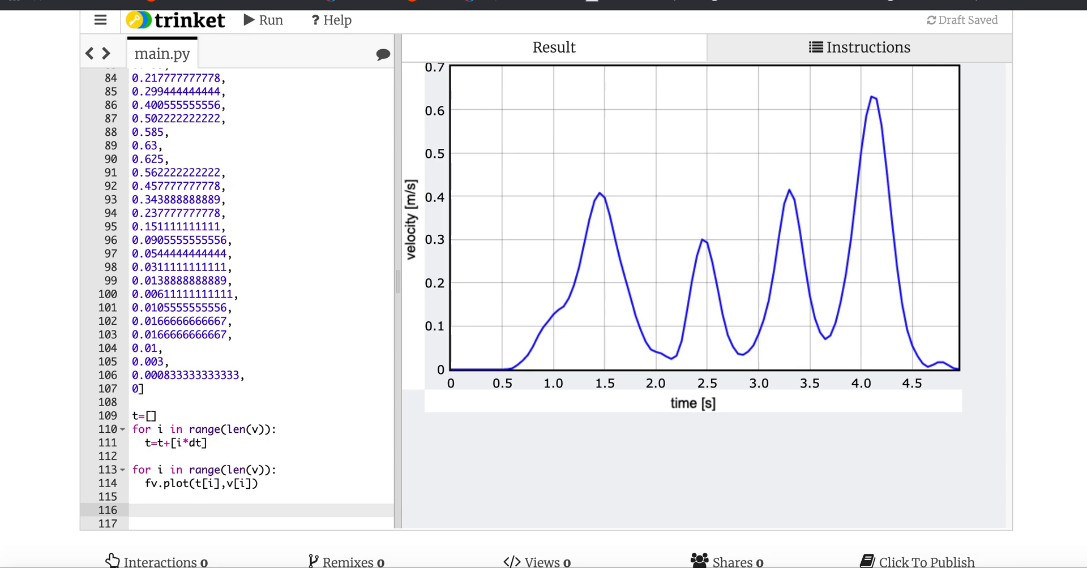
- Initialise dist=0 and start a third loop over range(len(v))
text(dis)
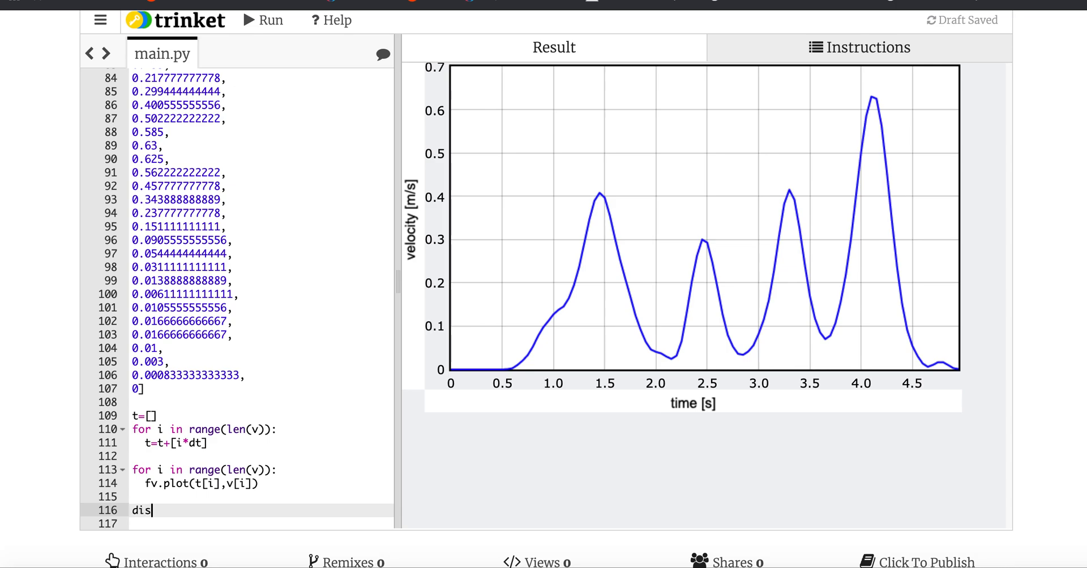
text(t=)
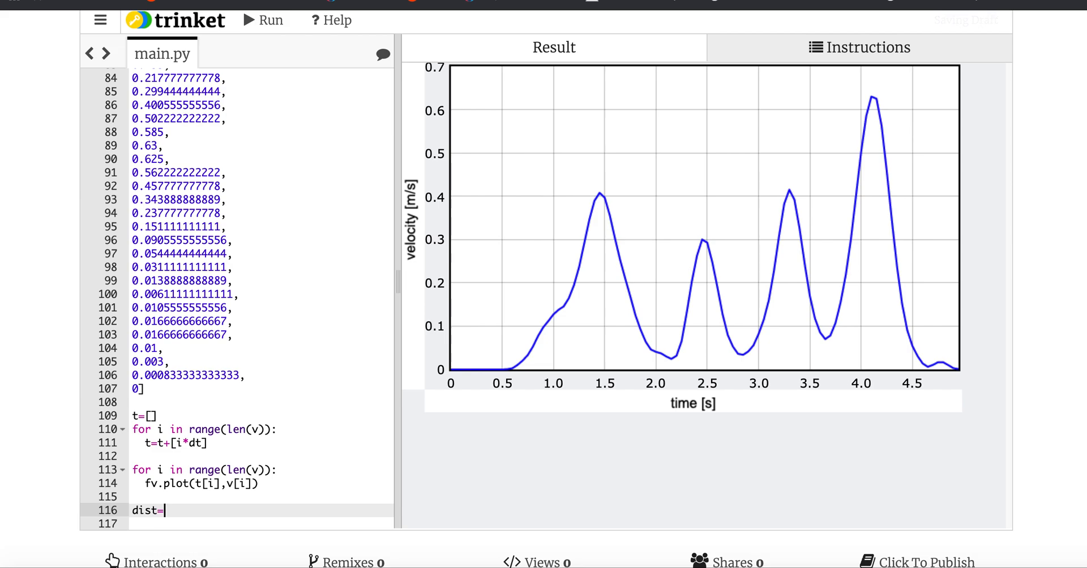
text(0)
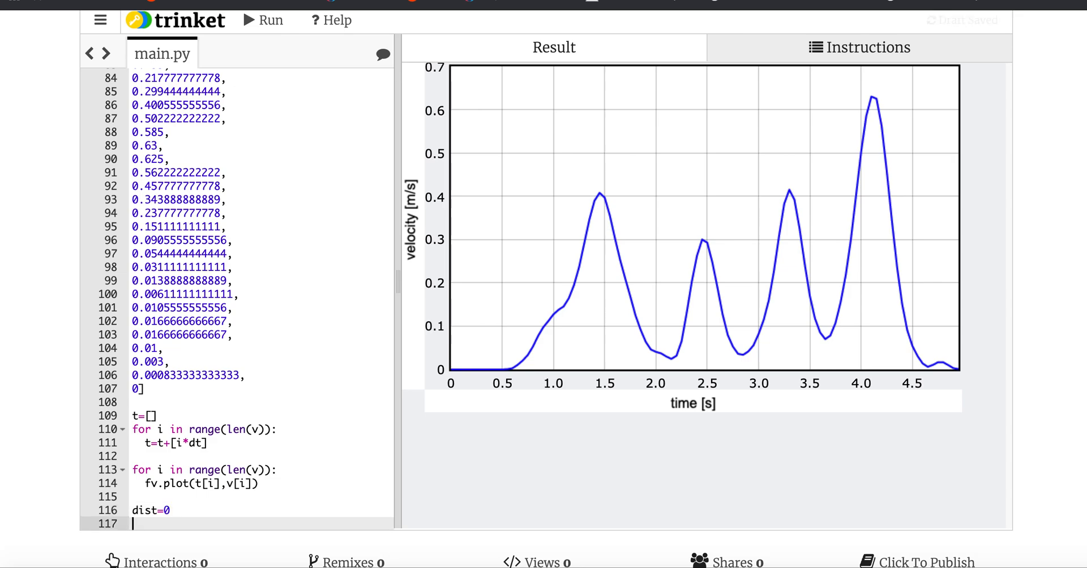
text(f)
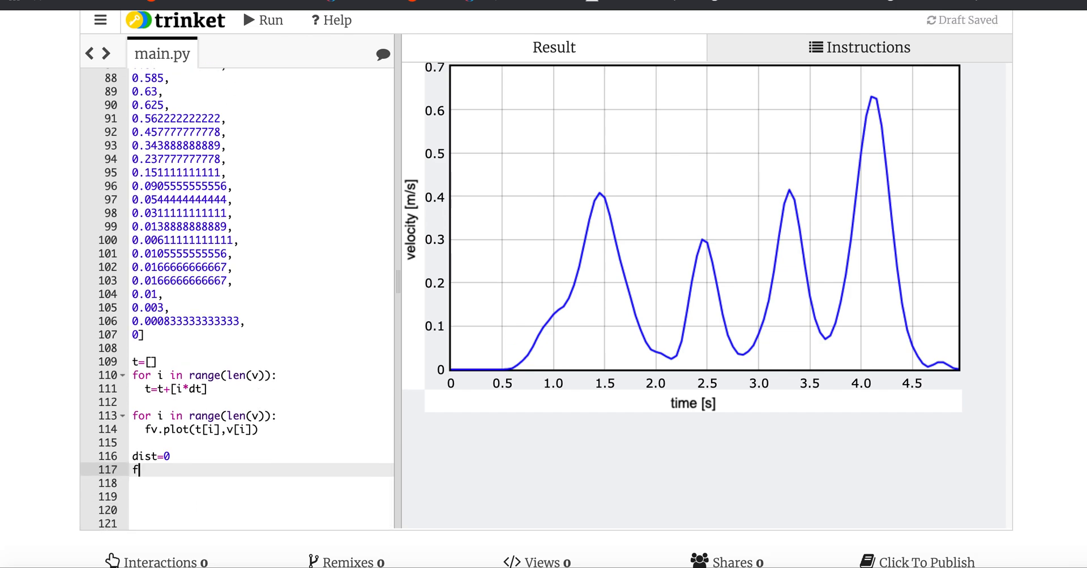
text(for i in range(l)
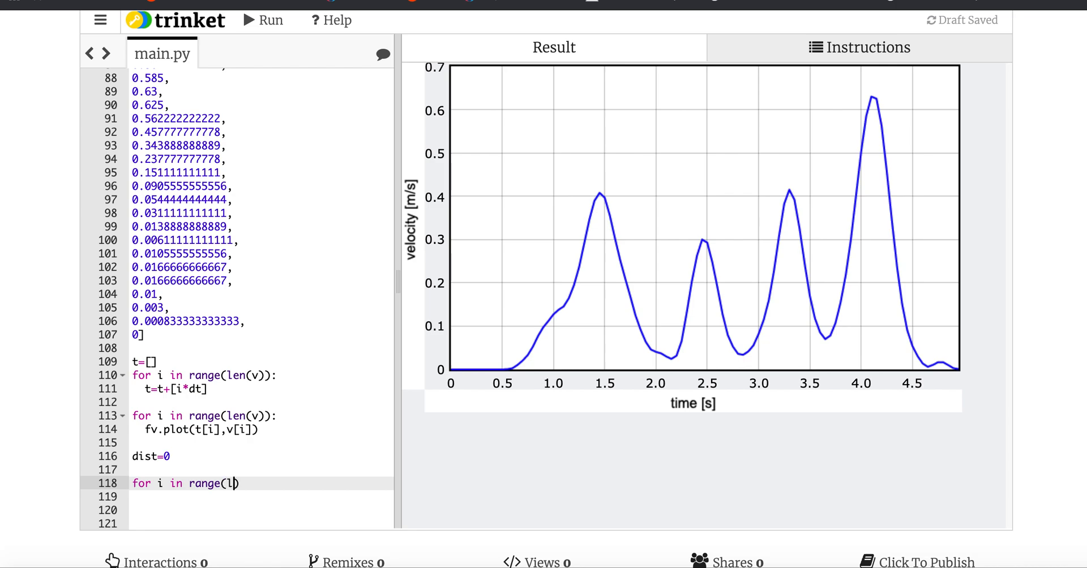
text(en(v)))
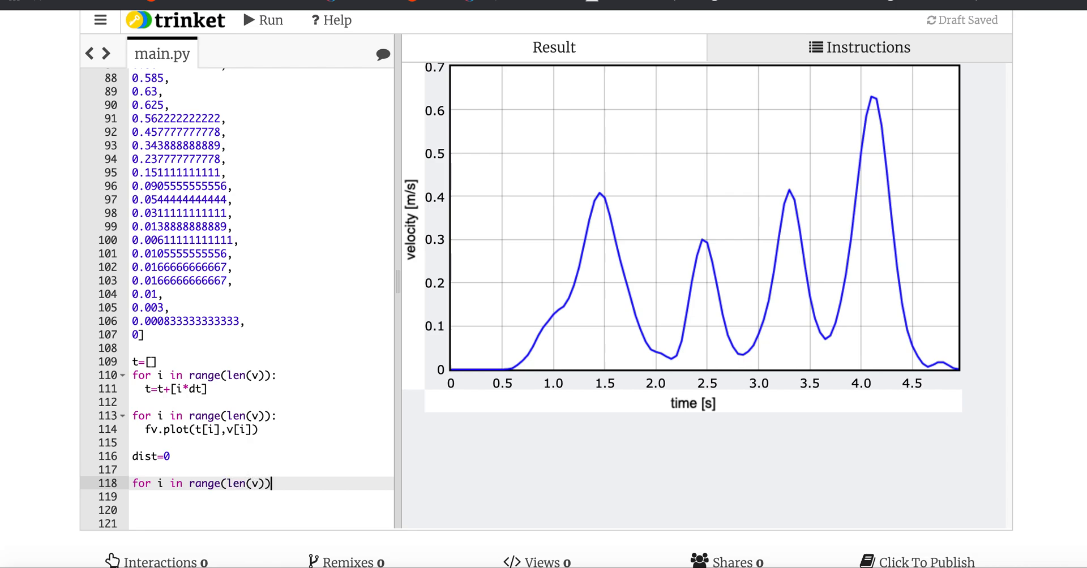
key(Enter)
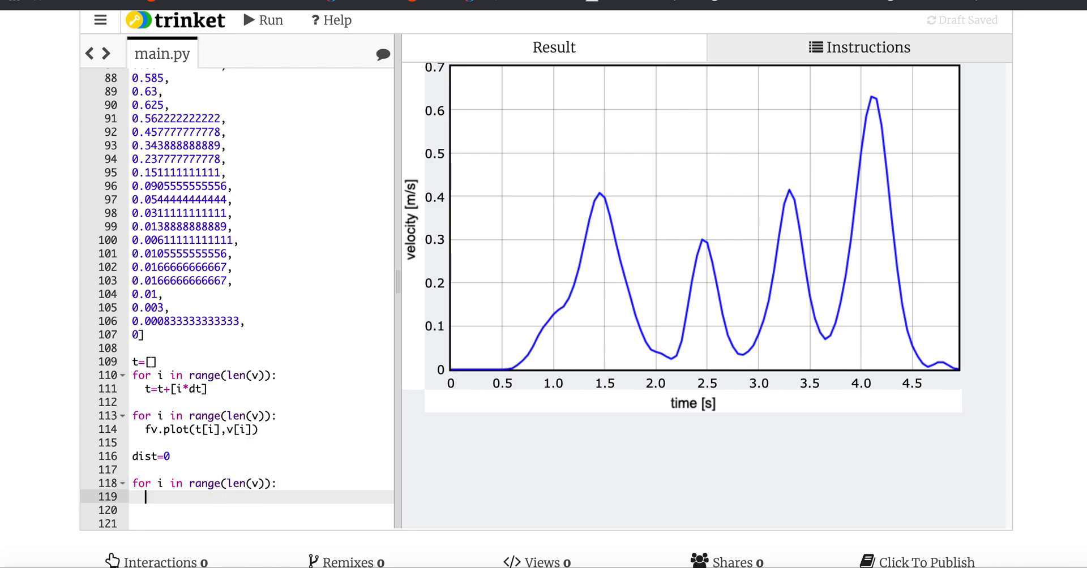
- Inside the loop, compute dx=v[i]*dt and accumulate dist=dist+dx
text(dx=)
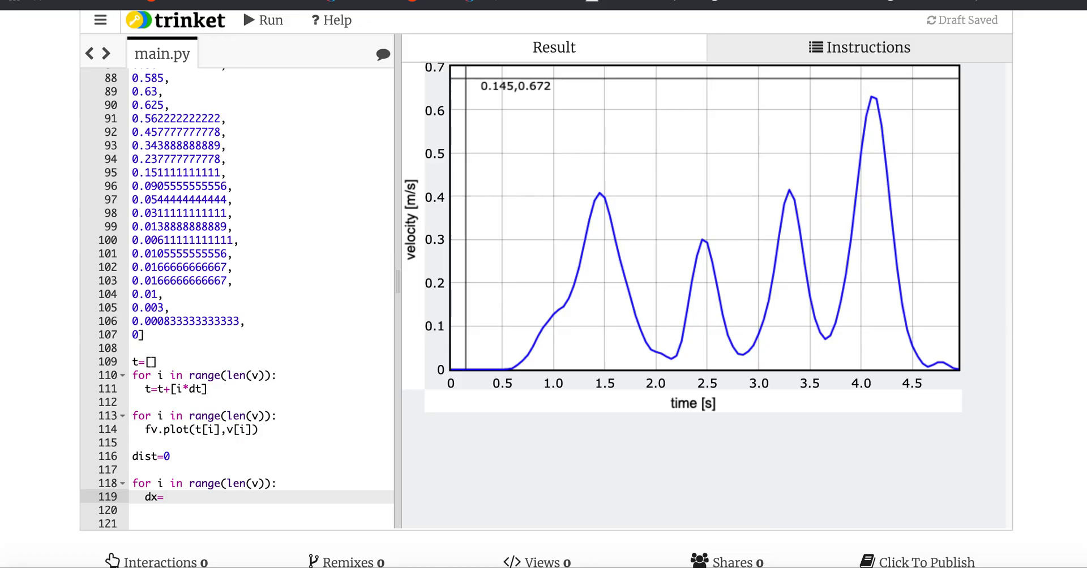
text(v[])
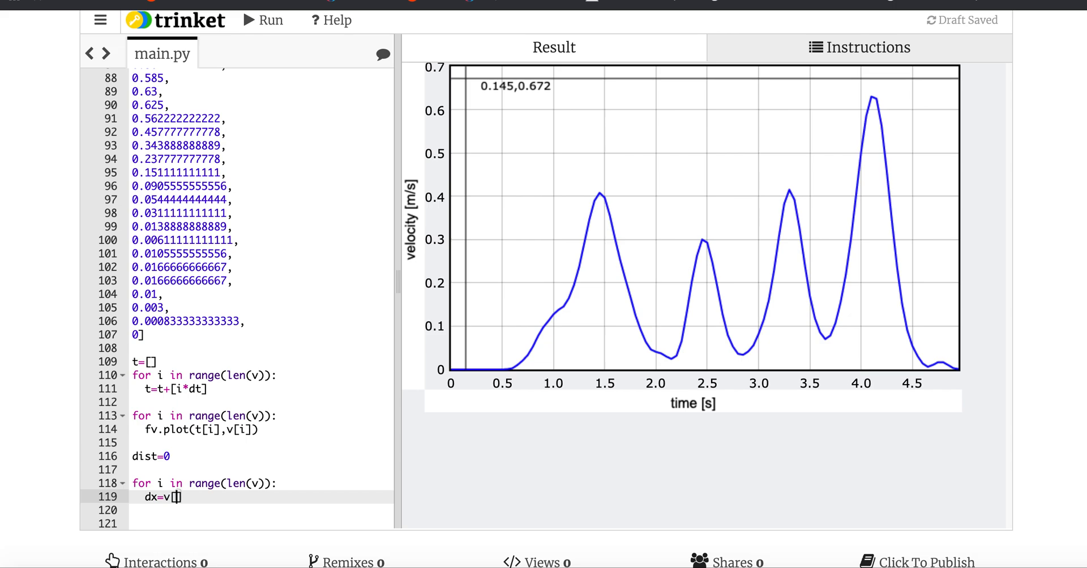
text(i]())
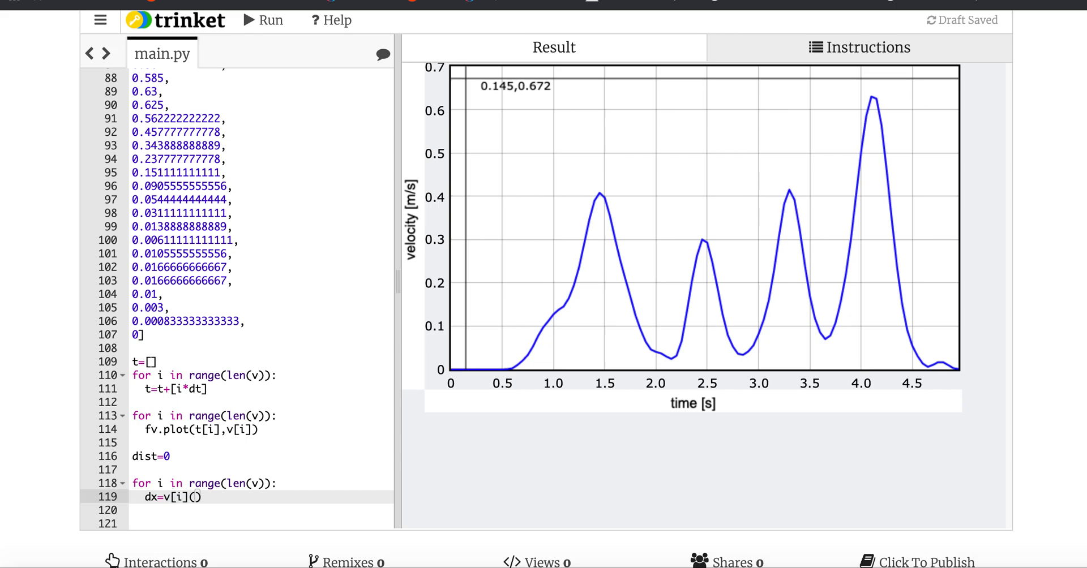
text(*dt)
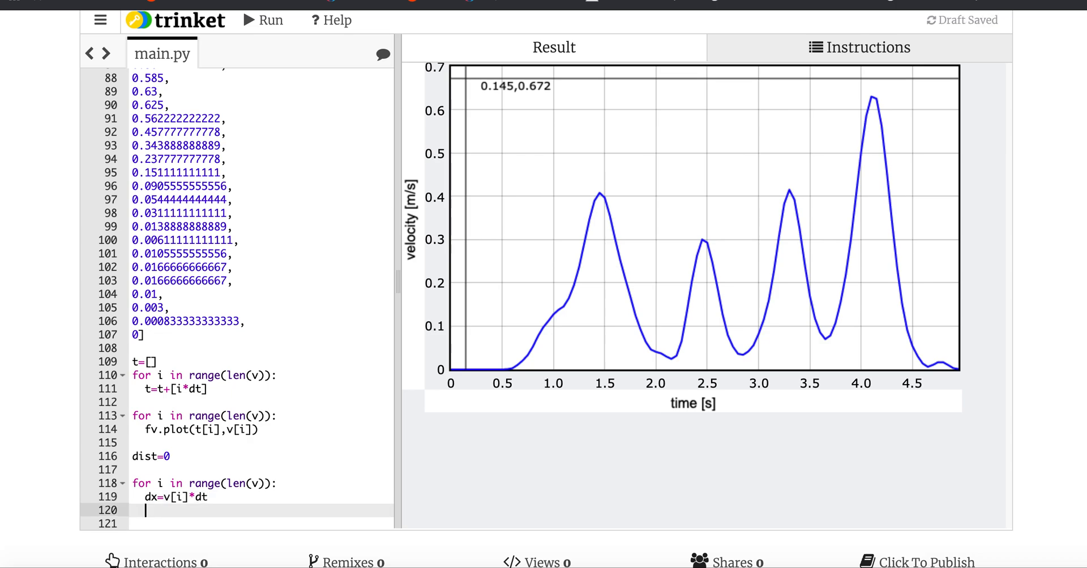
text(dist)
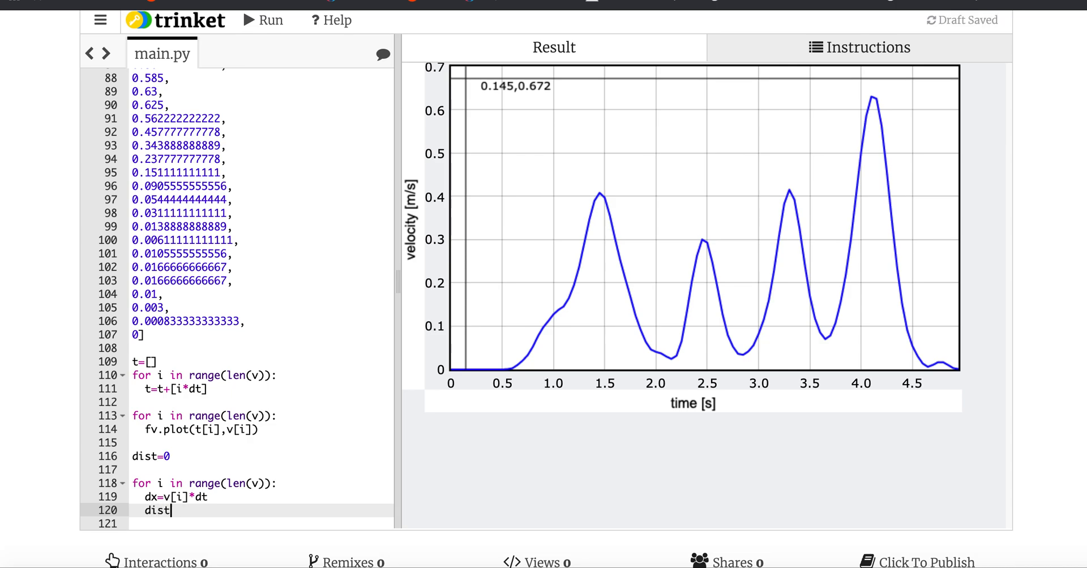
text(=dist)
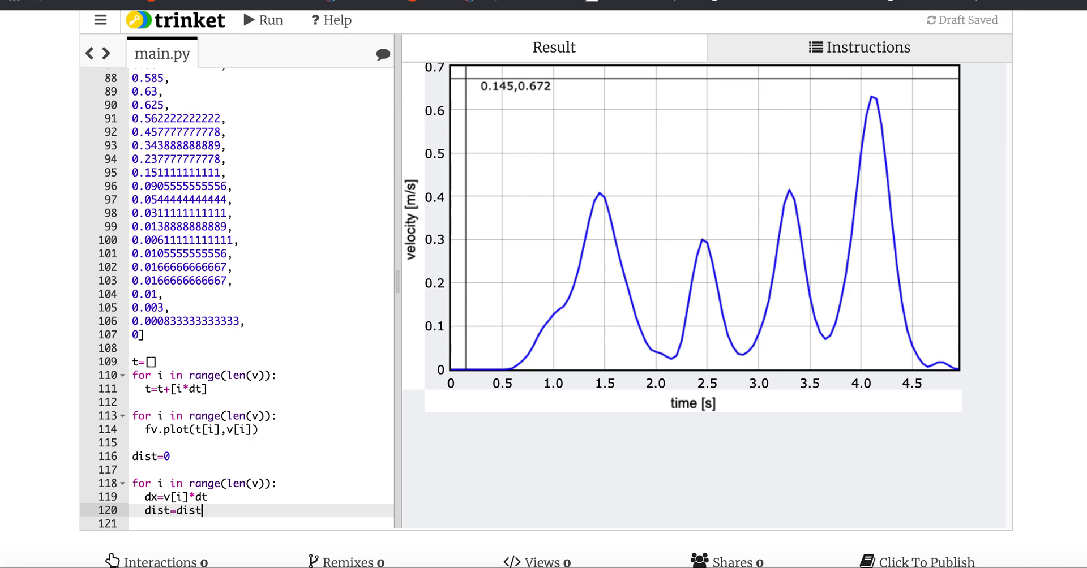
text(+dx)
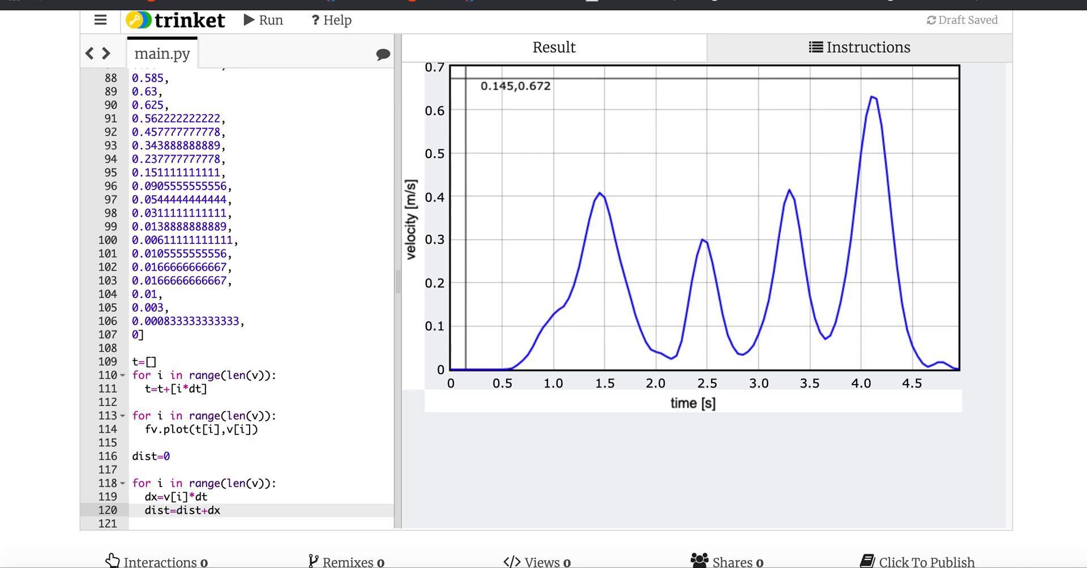
- Add print("Car traveled = ",dist," m") at the end of the script
text(print(")
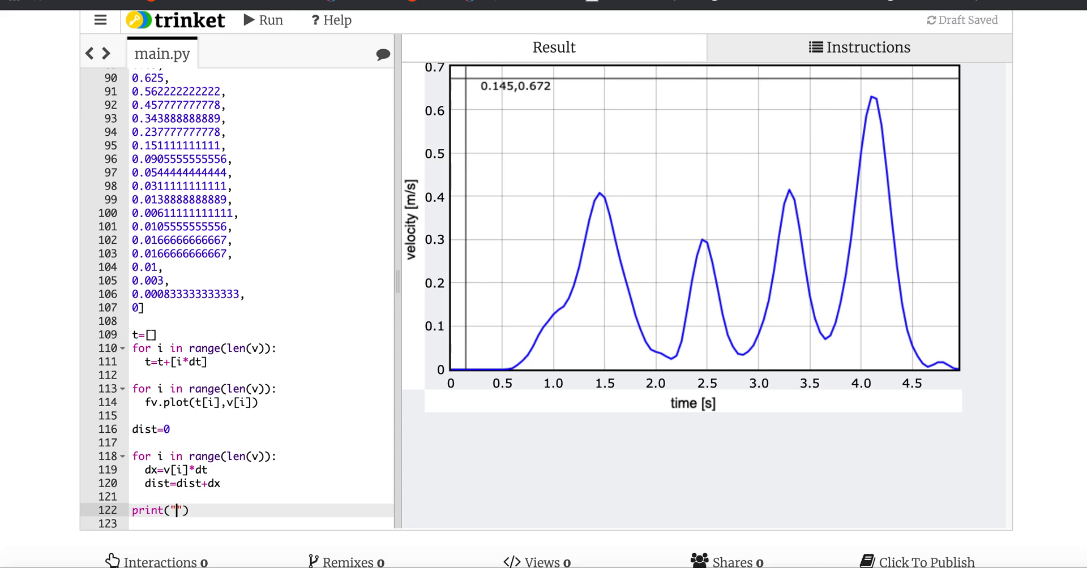
text(Car traveled =)
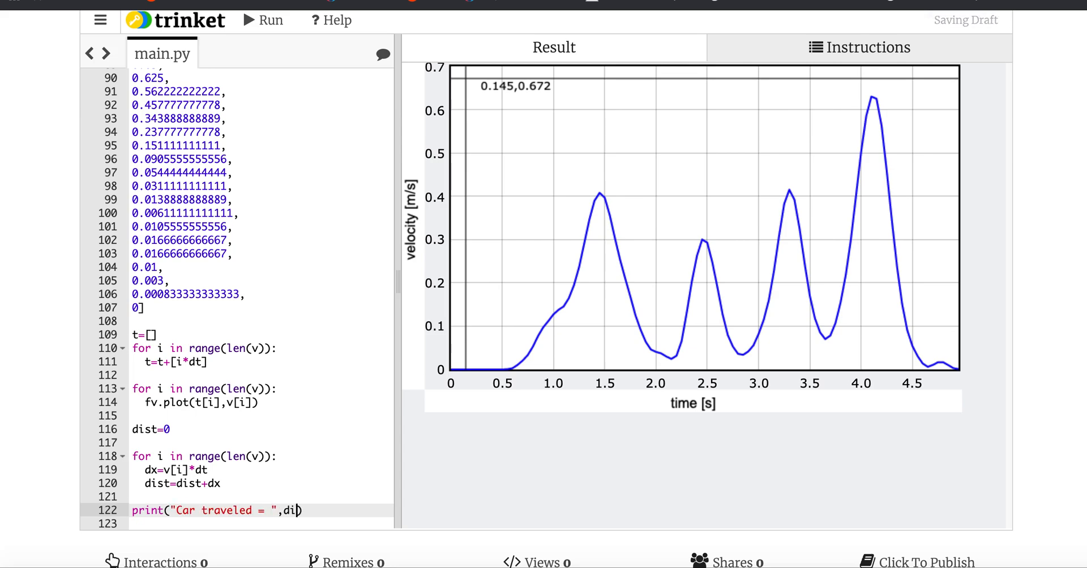
text(st,)
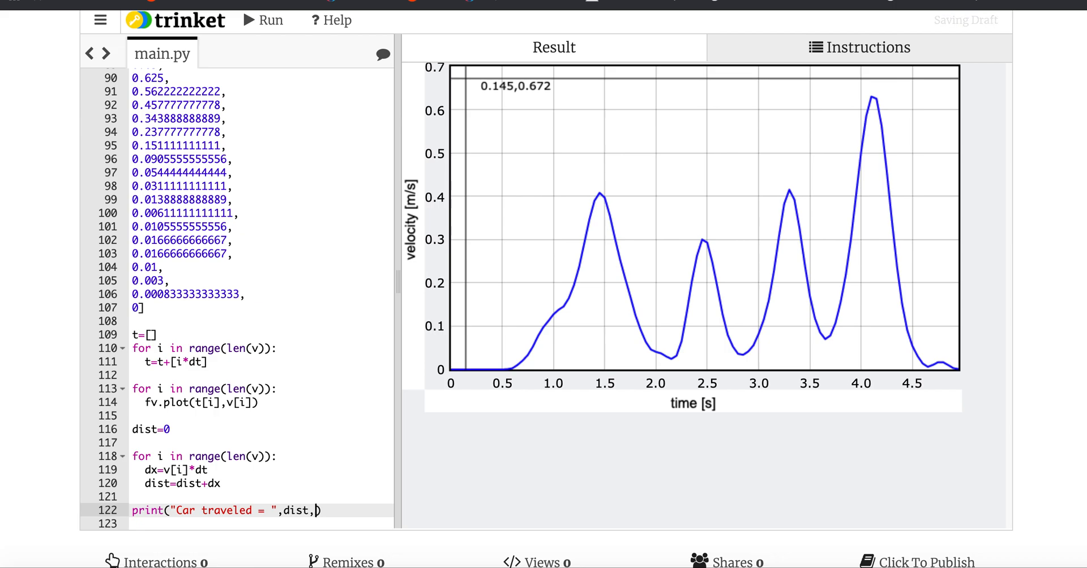
text({ m)
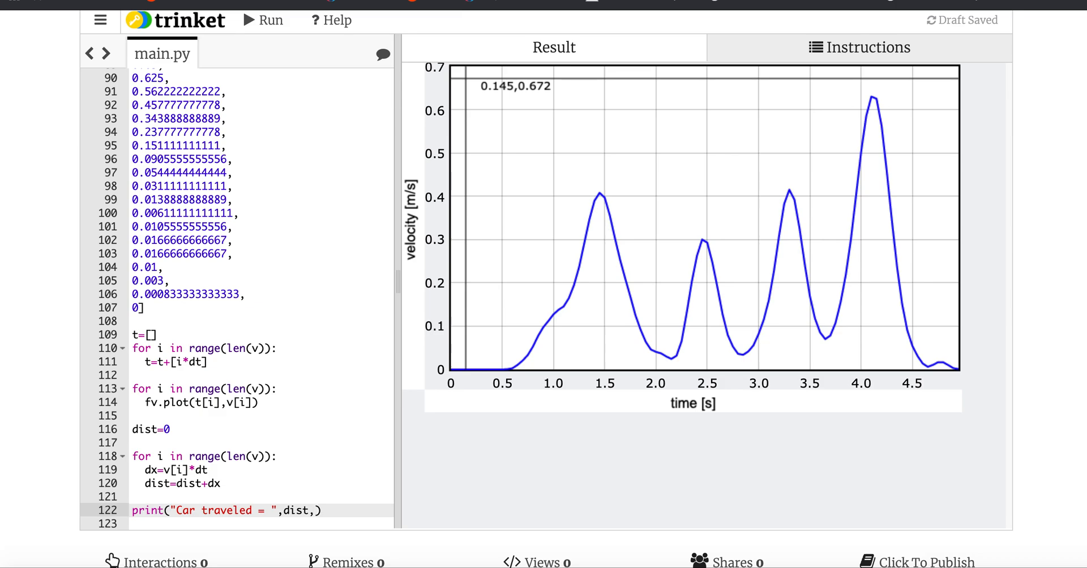
text(," m")
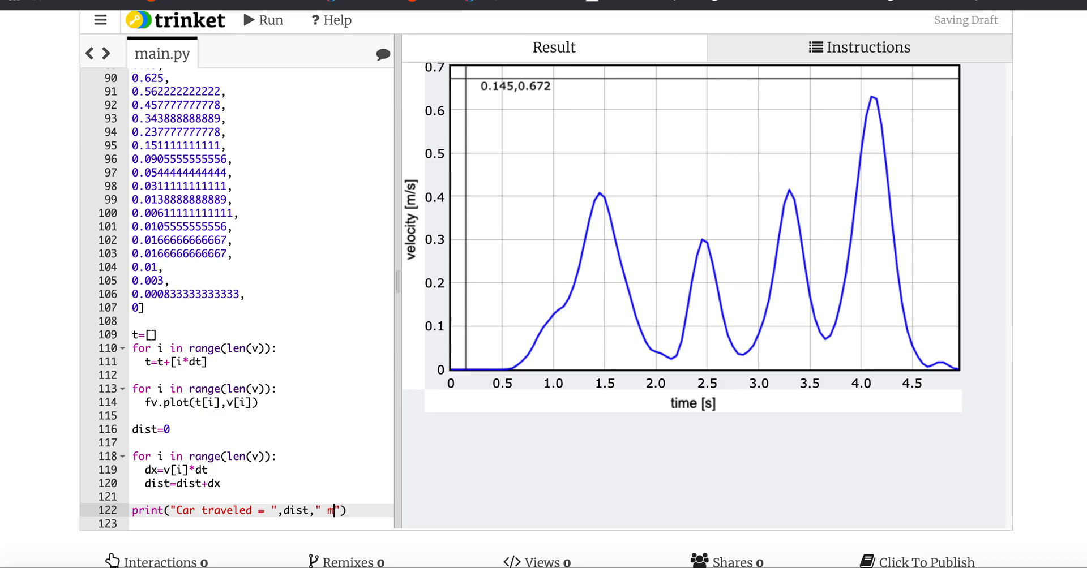
- Run the script and highlight the printed result 'Car traveled = 0.792025 m'
click(263, 20)
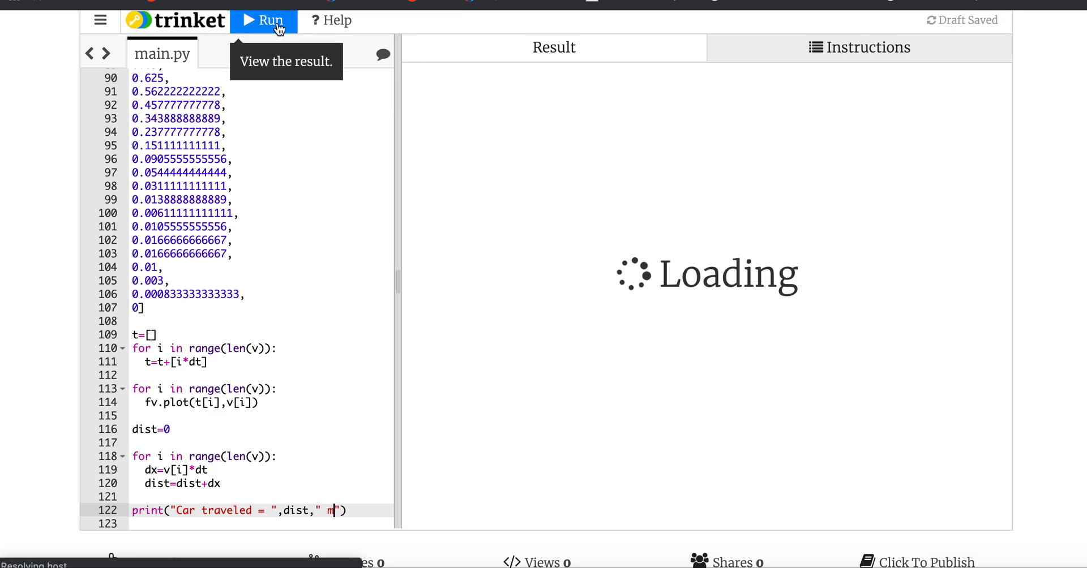
click(262, 20)
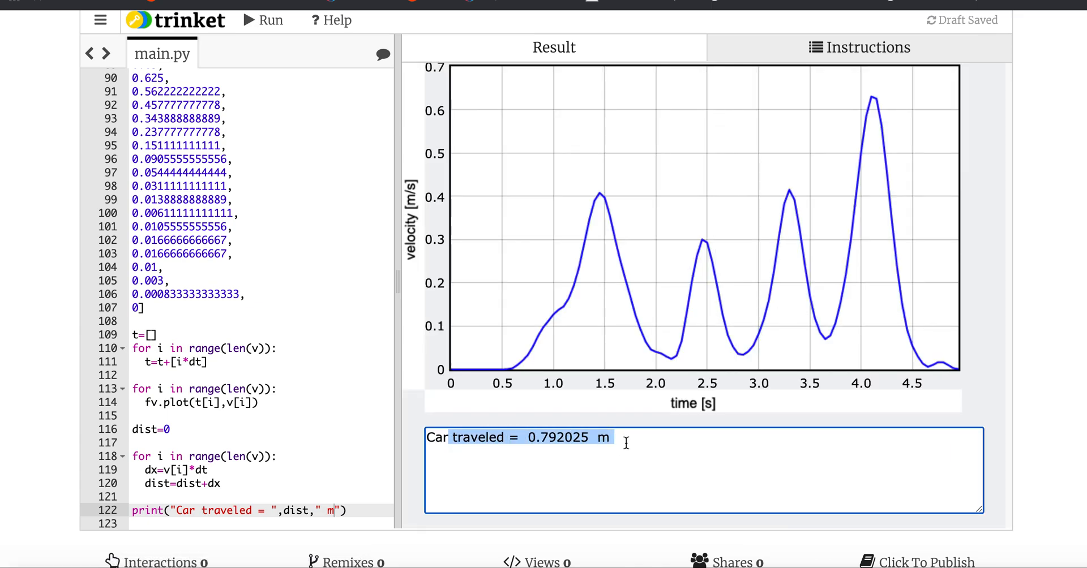
mouse_move(635, 447)
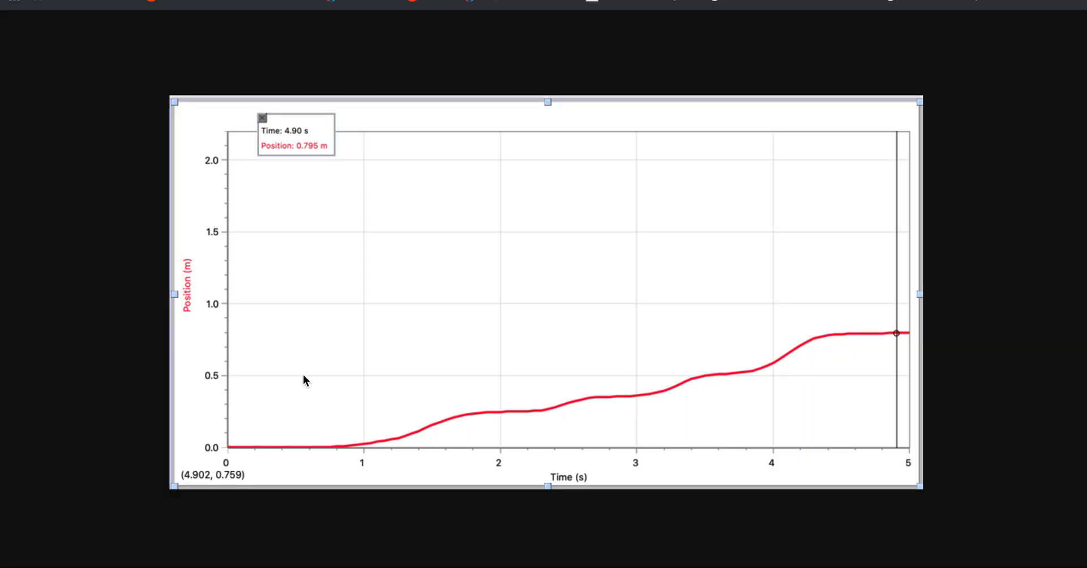
mouse_move(355, 417)
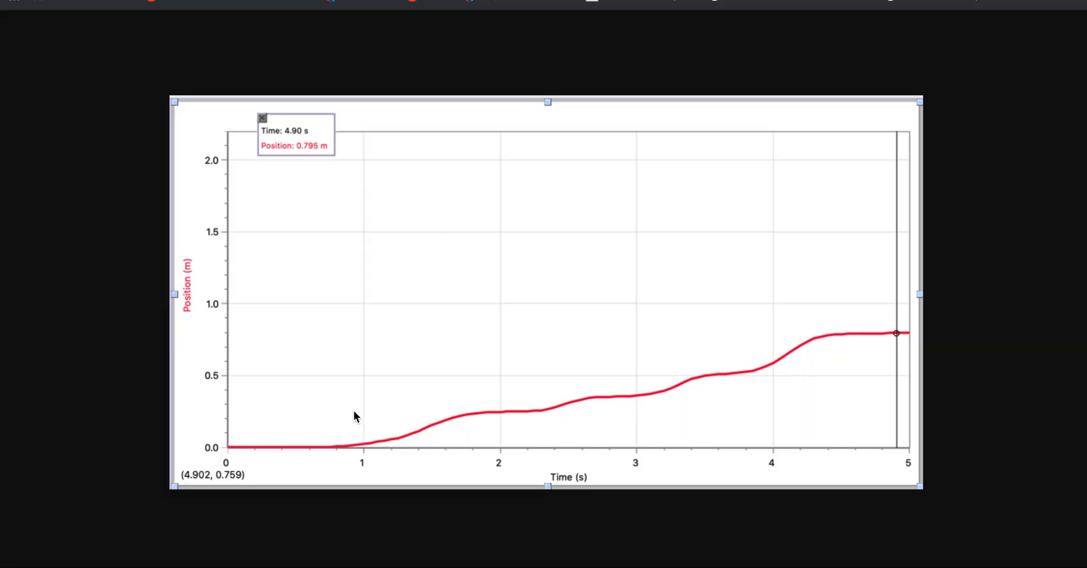
mouse_move(233, 450)
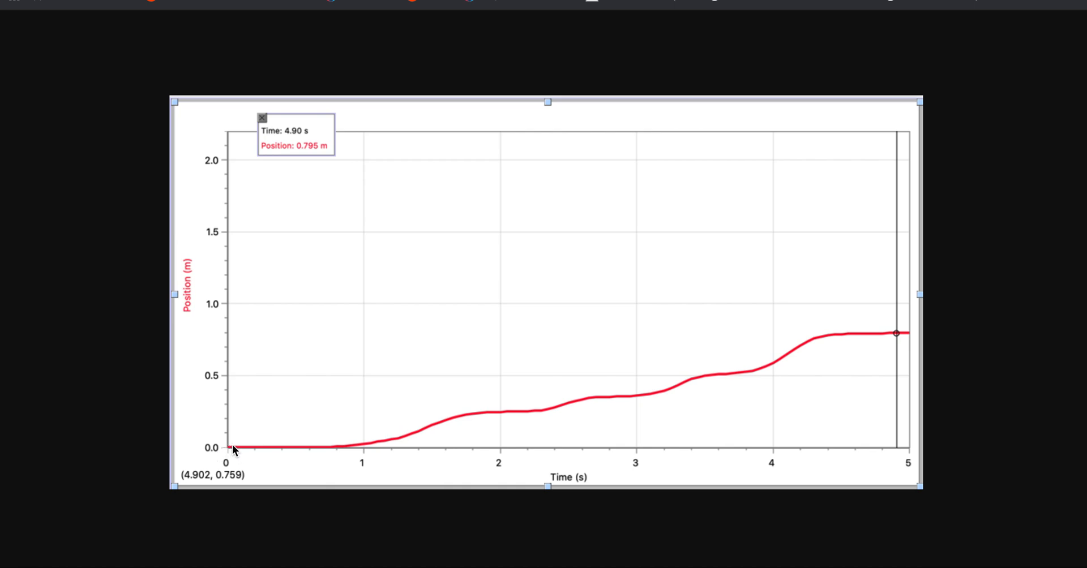
mouse_move(308, 161)
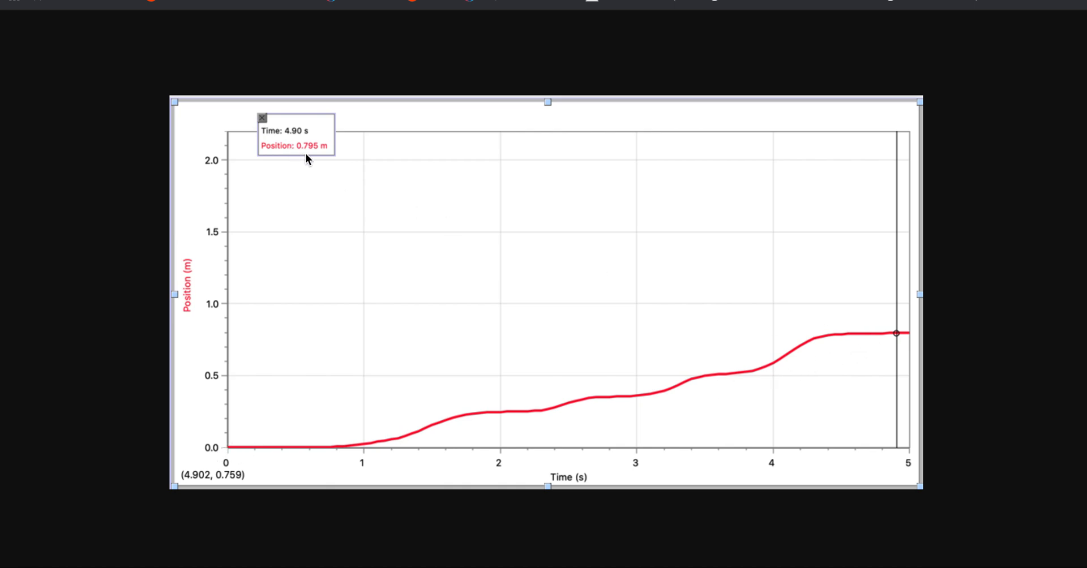
mouse_move(315, 160)
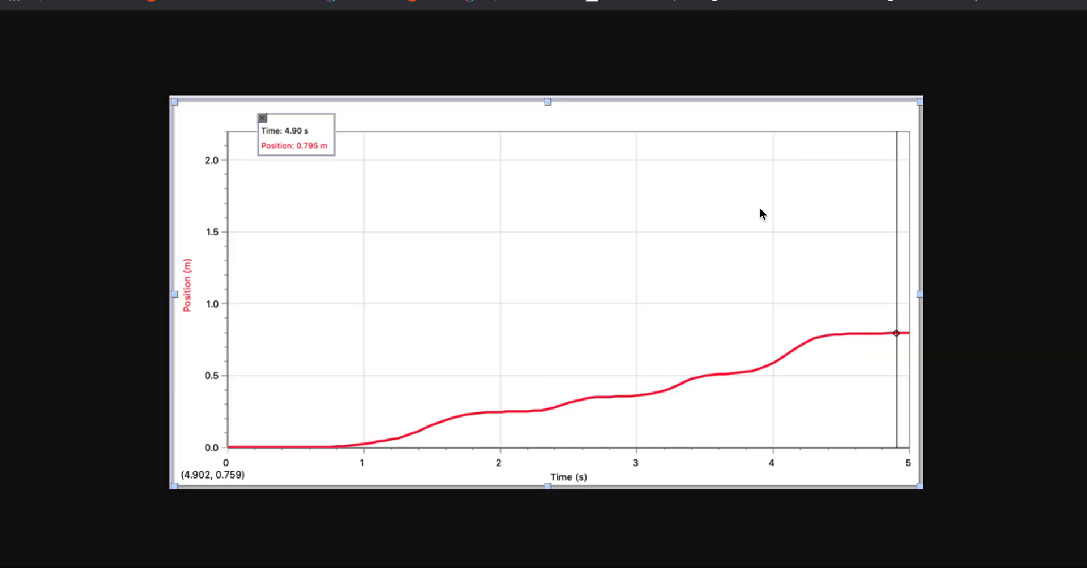
mouse_move(807, 317)
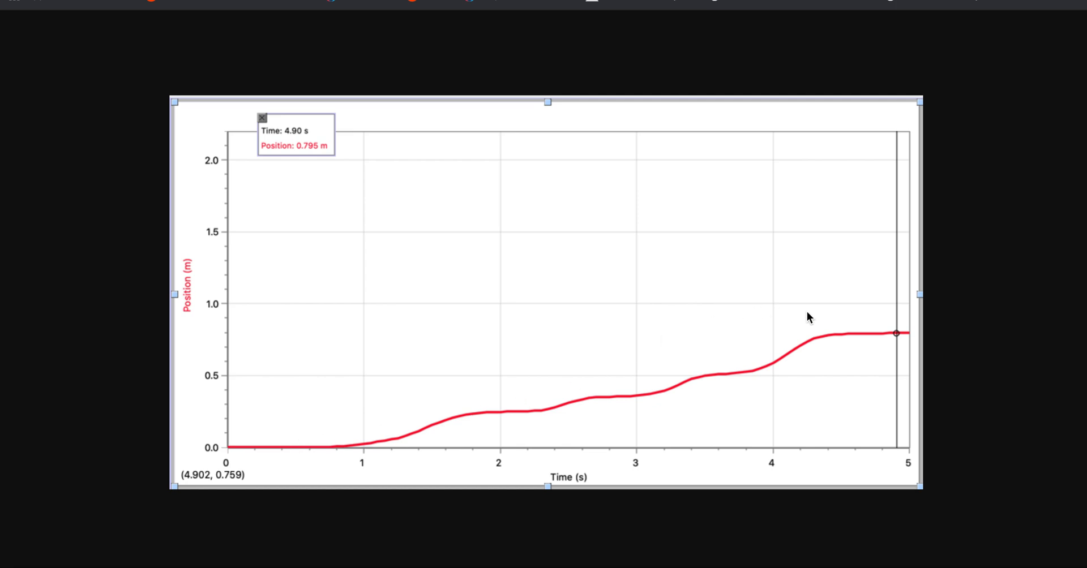
mouse_move(648, 407)
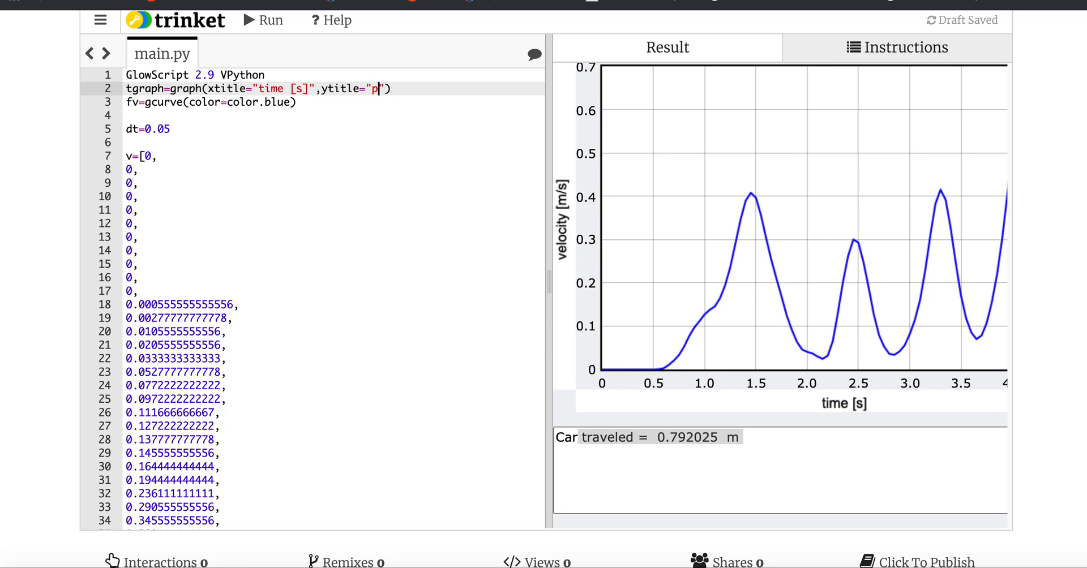
- Retitle the y-axis 'position' and define a red curve fx=gcurve(color=color.red)
text(osition)
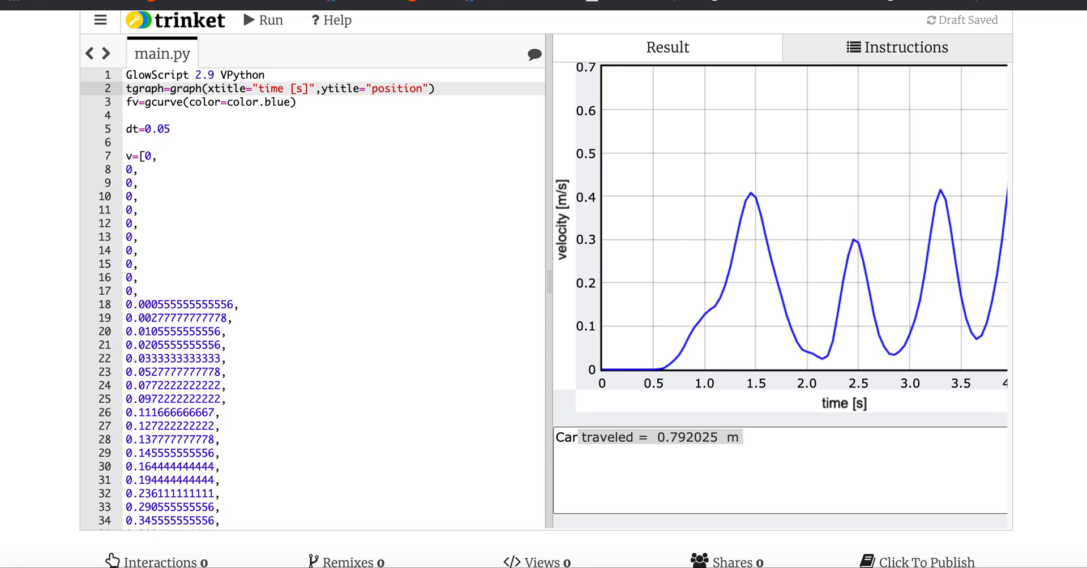
text(f)
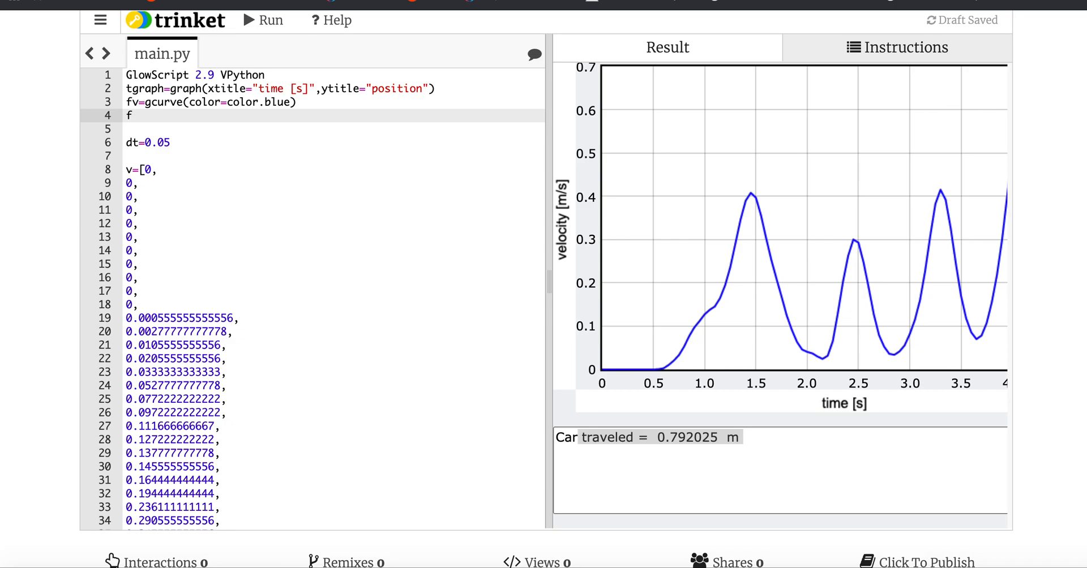
text(x=gcurve(color)
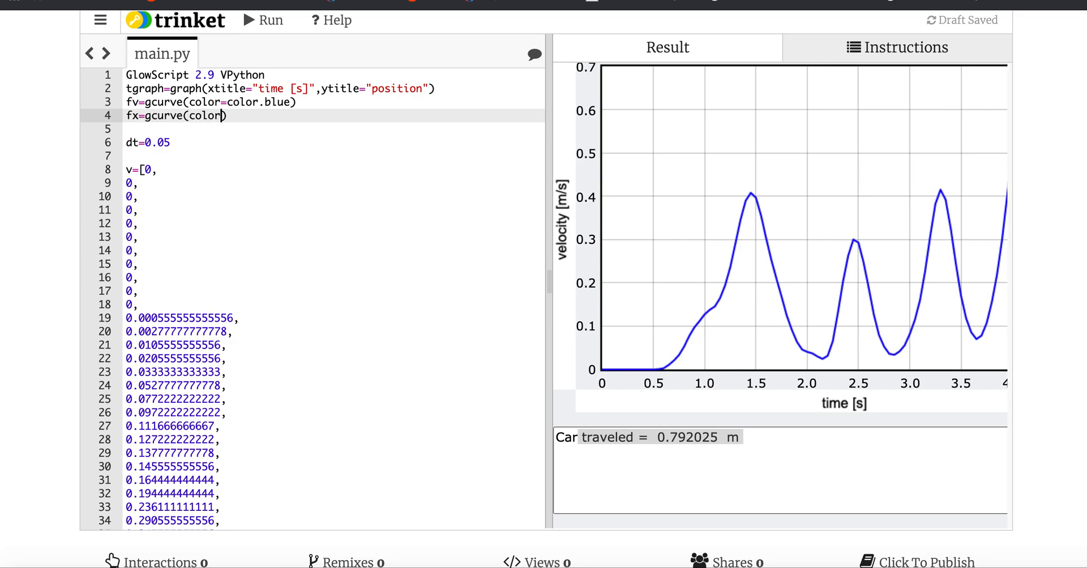
text(color)
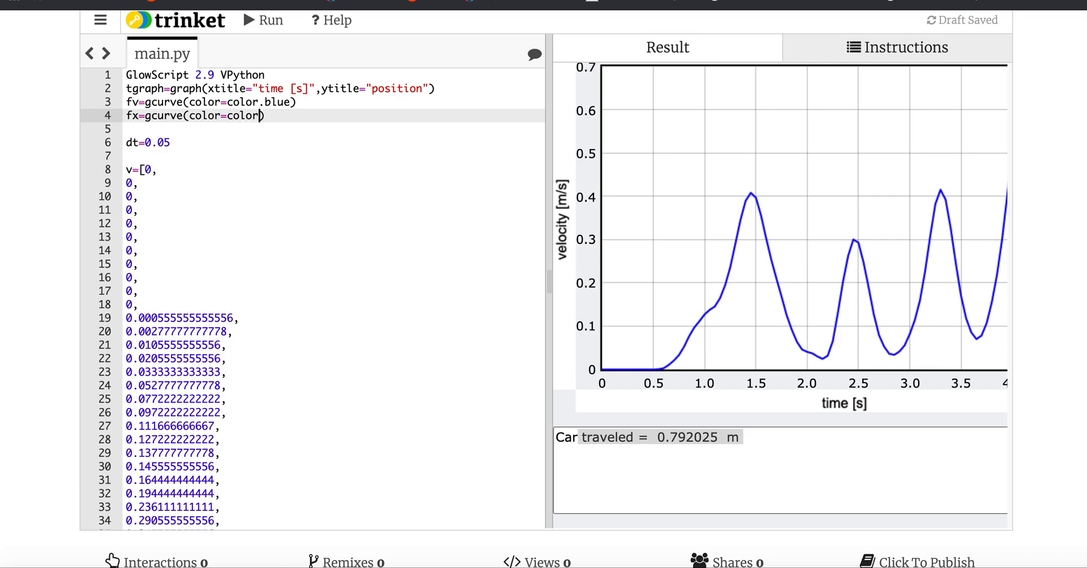
text(red)
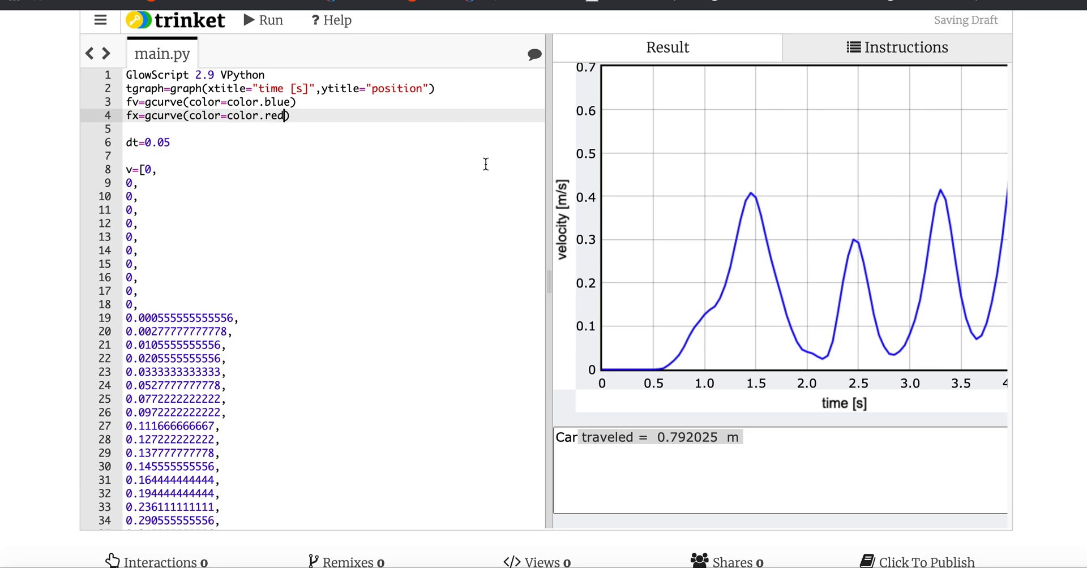
- Add fx.plot(t[i],dist) inside the distance loop and rerun the script
scroll(down, 3)
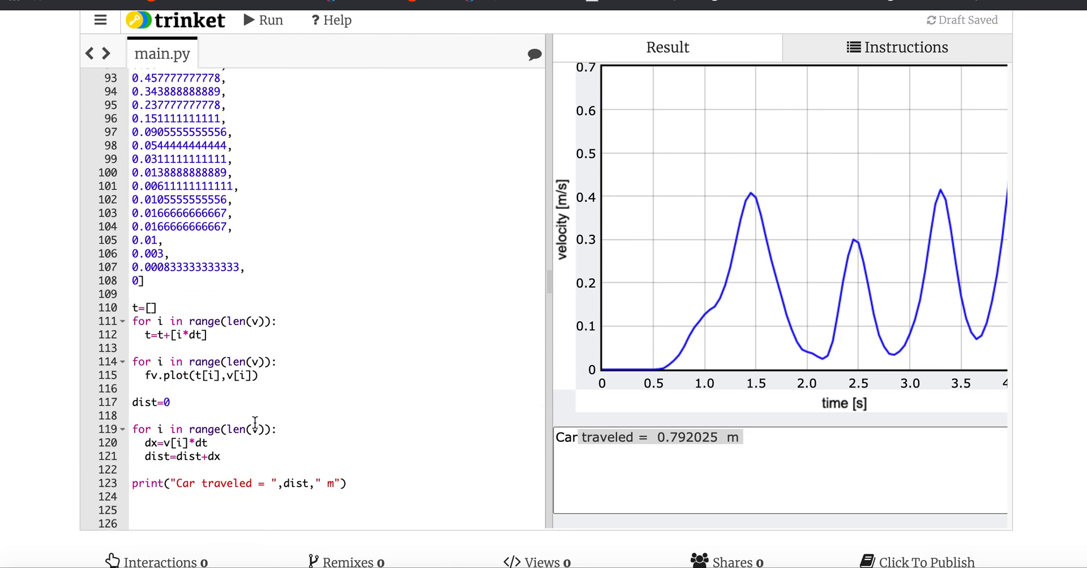
click(240, 456)
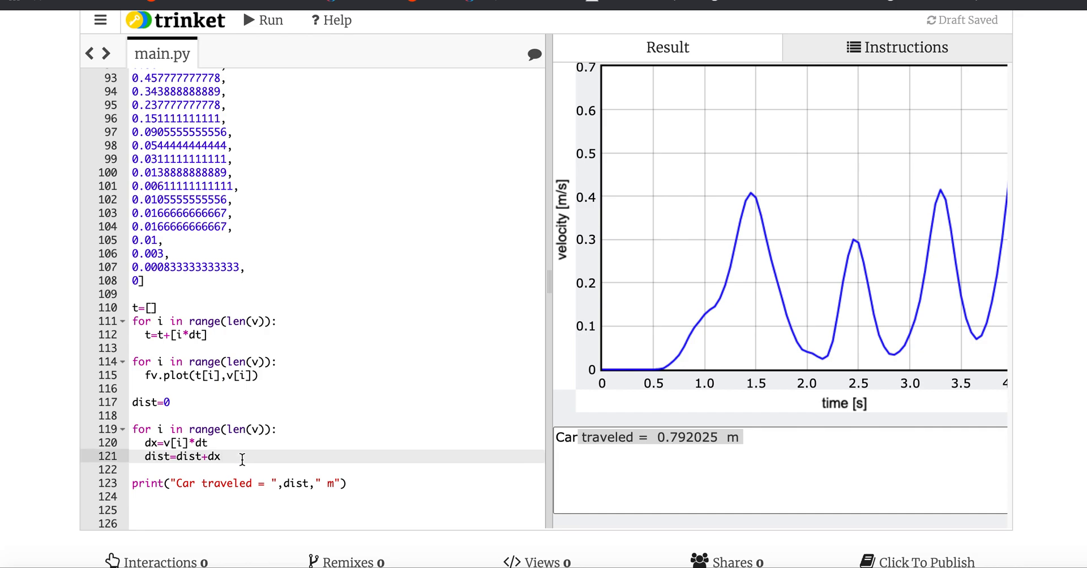
text(fx.)
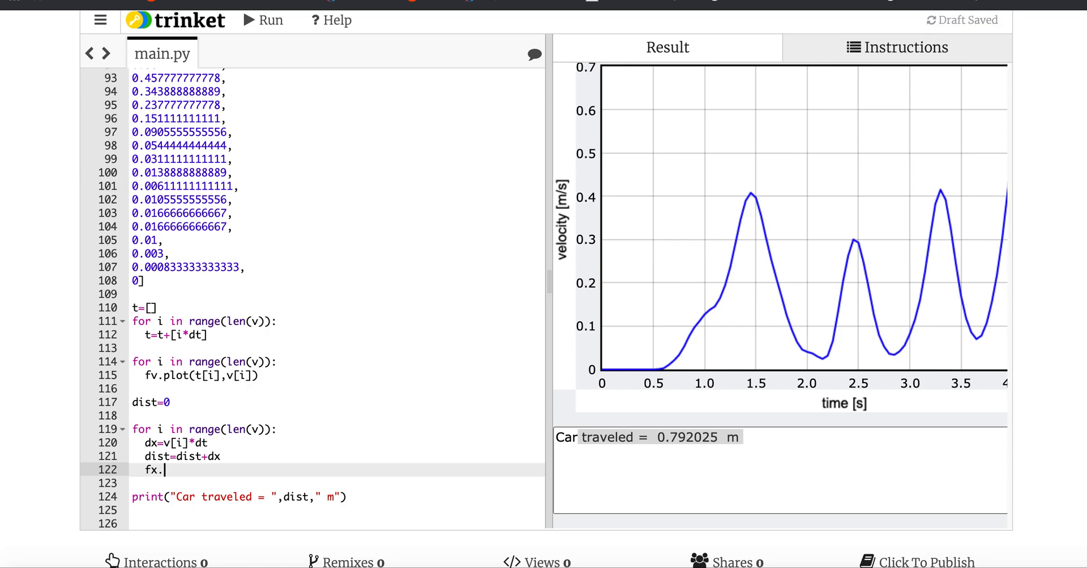
text(plot(t)
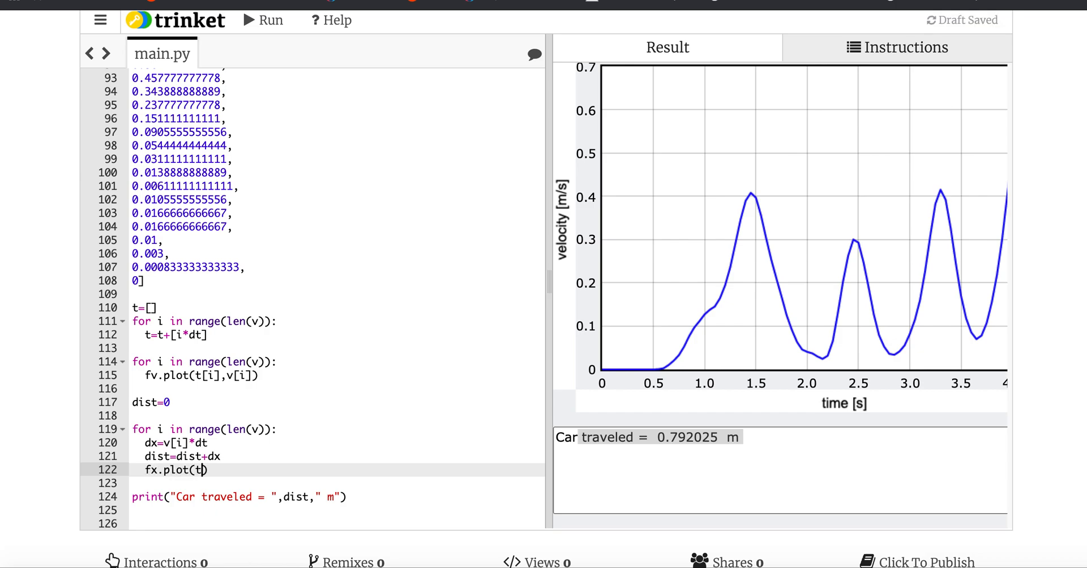
text([i],)
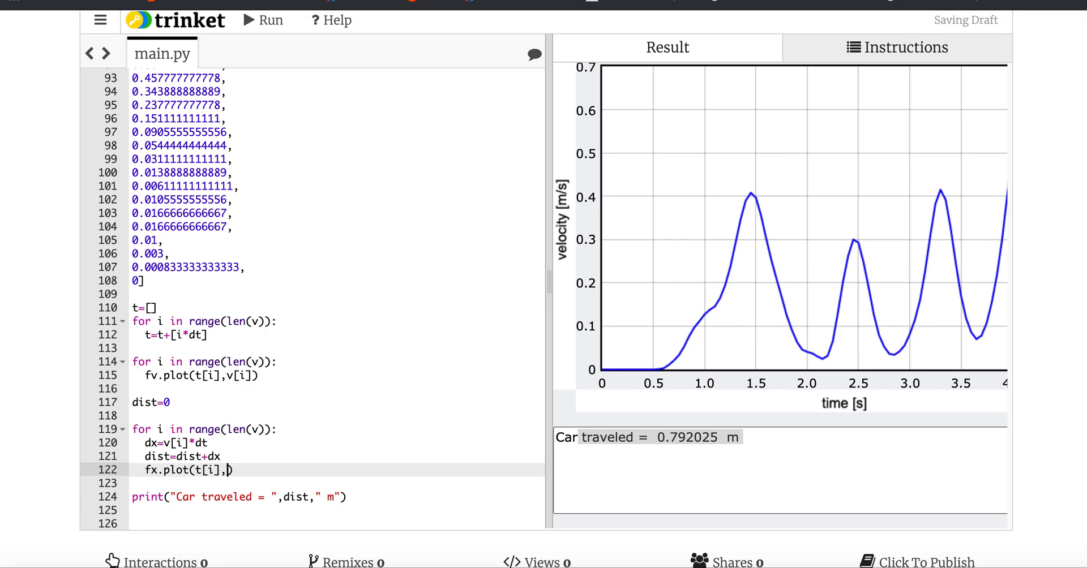
text(dist)
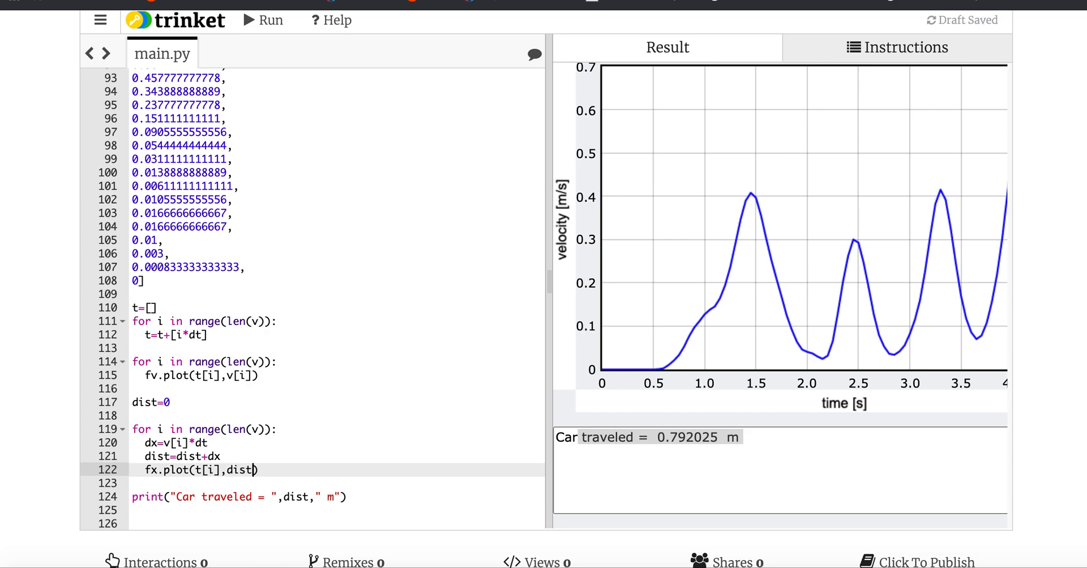
click(256, 20)
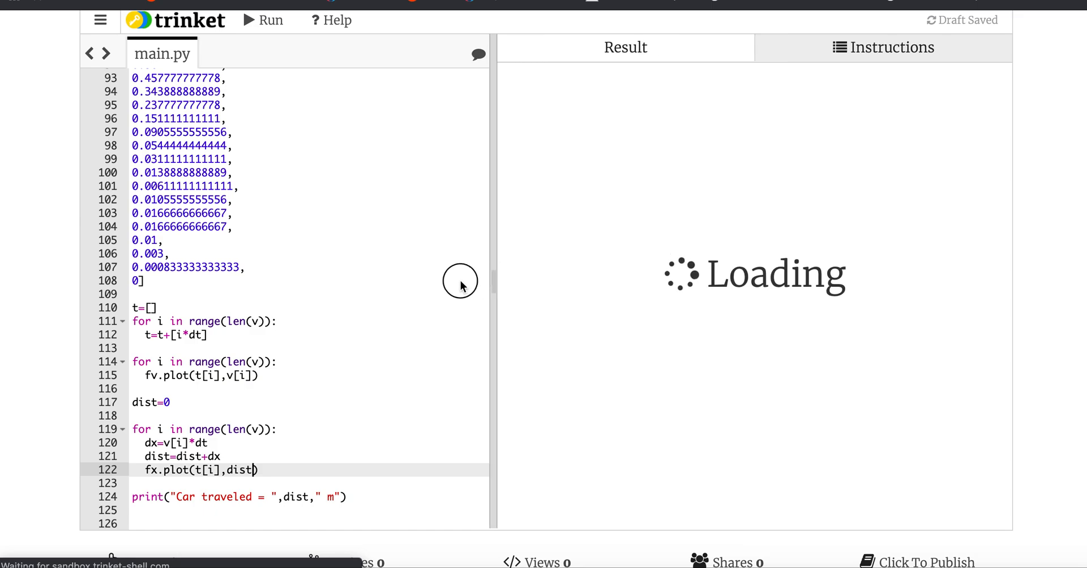
click(254, 20)
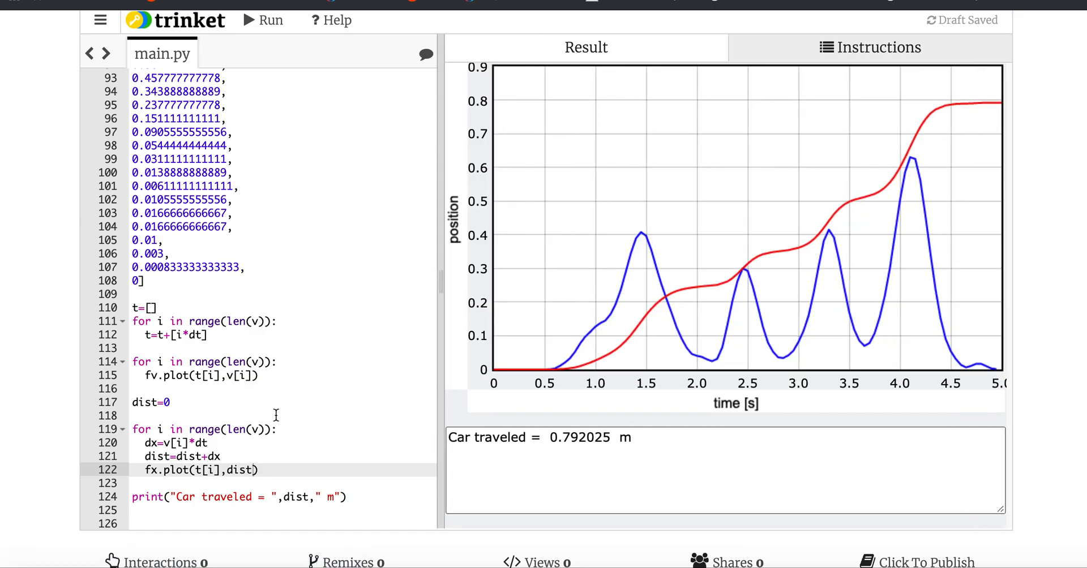
mouse_move(609, 367)
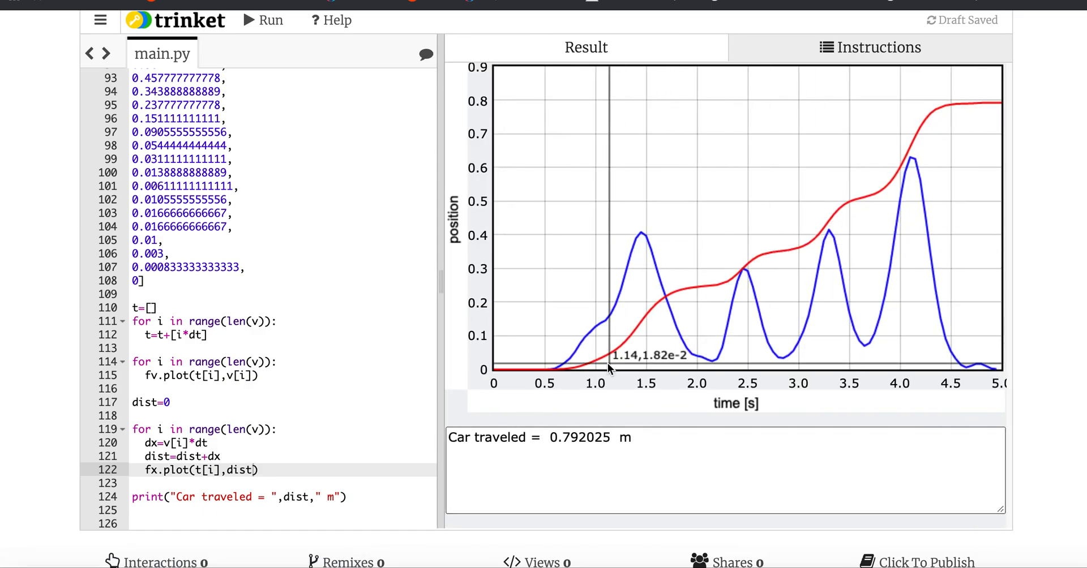
mouse_move(785, 271)
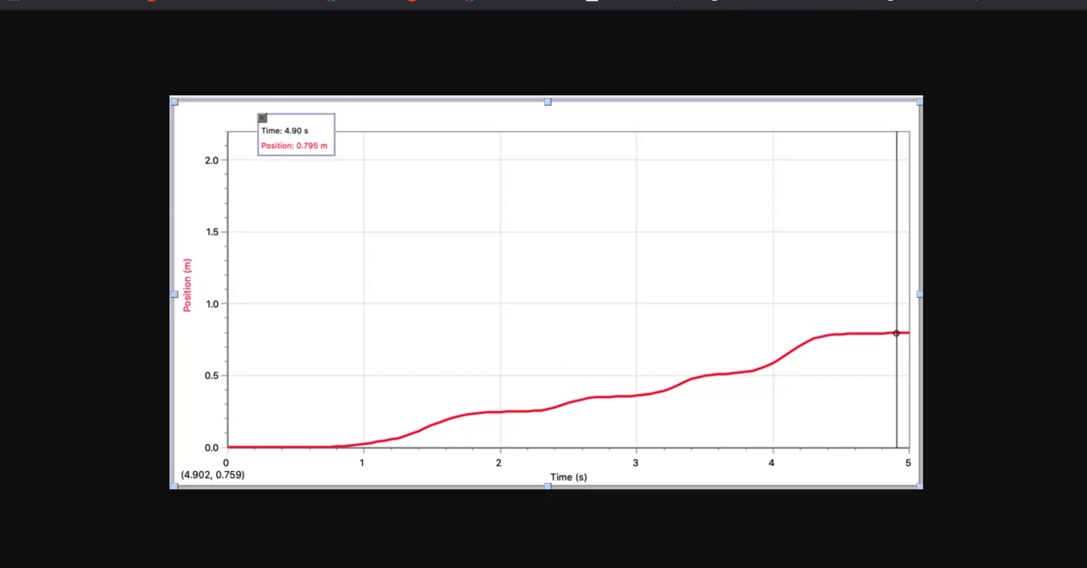
mouse_move(697, 219)
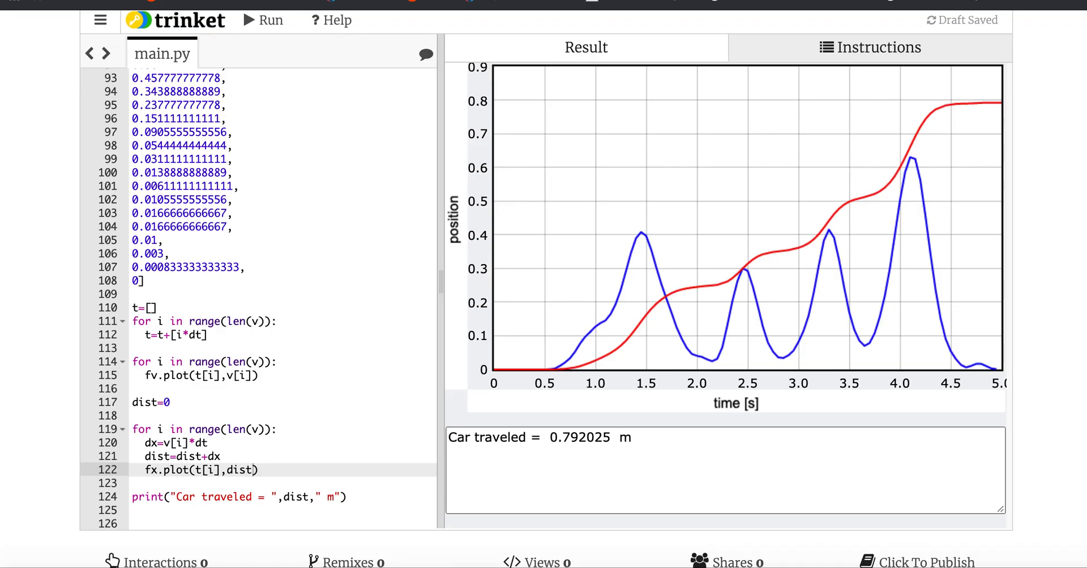
mouse_move(315, 129)
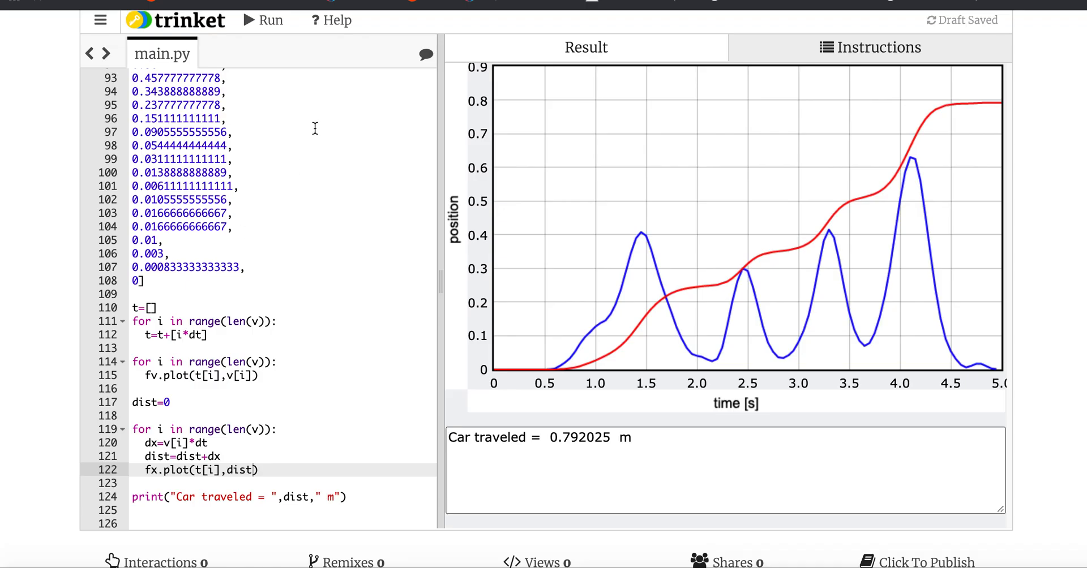
mouse_move(284, 336)
text(()
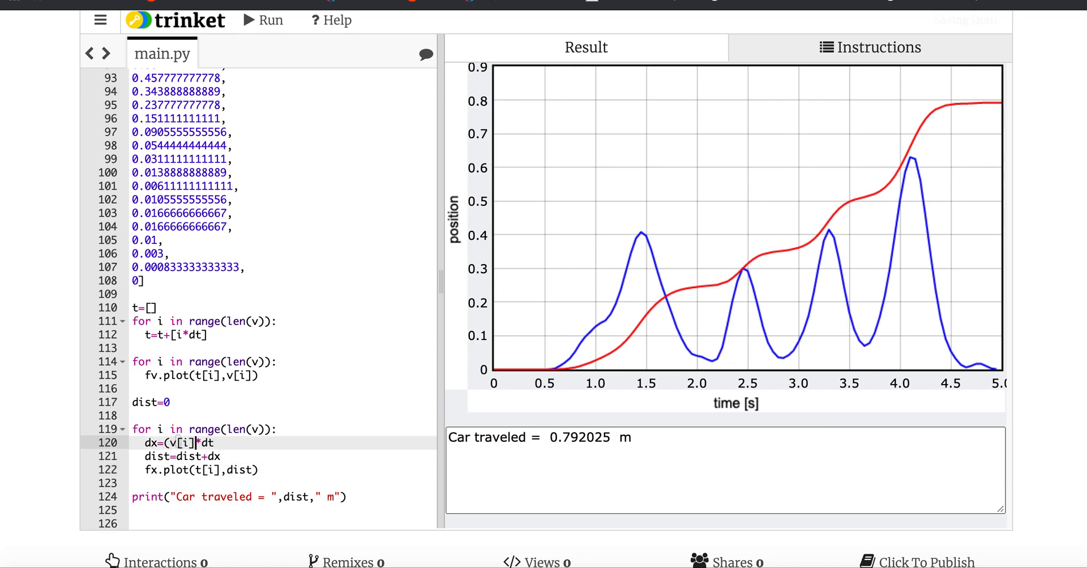
- Change dx to (v[i]+v[i+1])*dt/2 and the loop range to len(v)-1
text(+v[i+1)
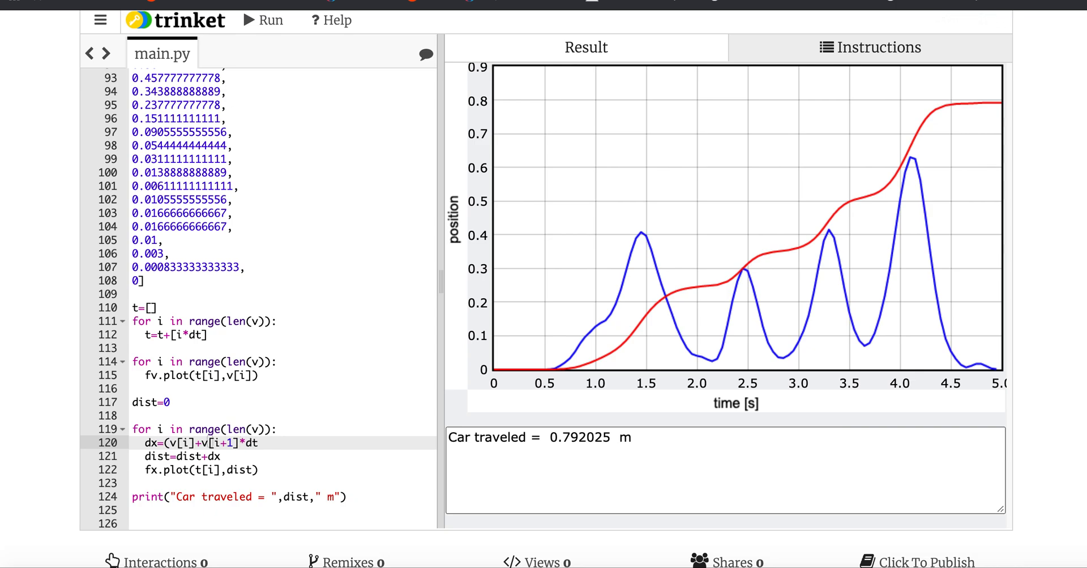
text()*dt/2)
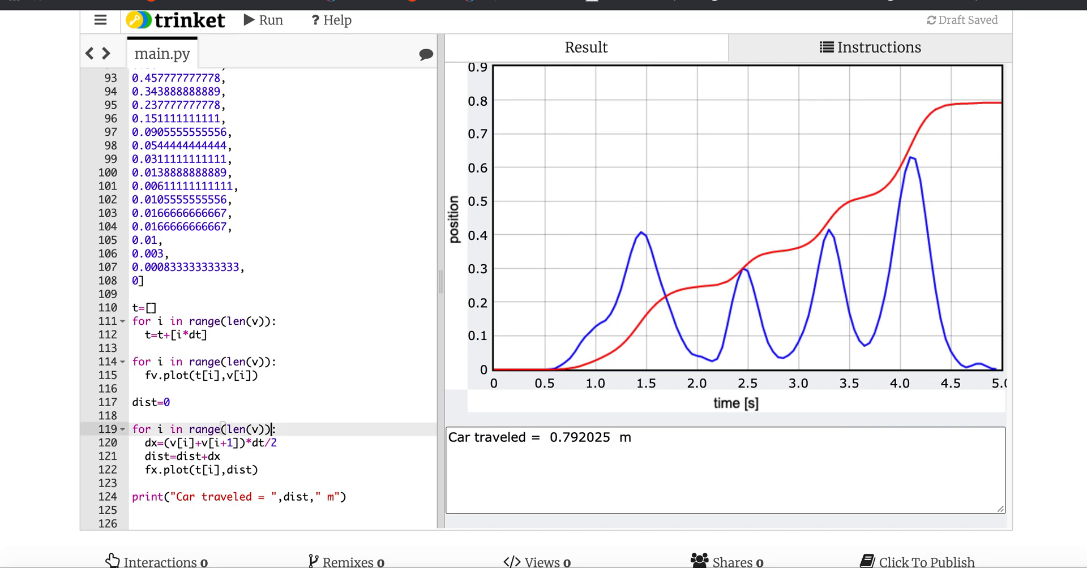
text(-1)
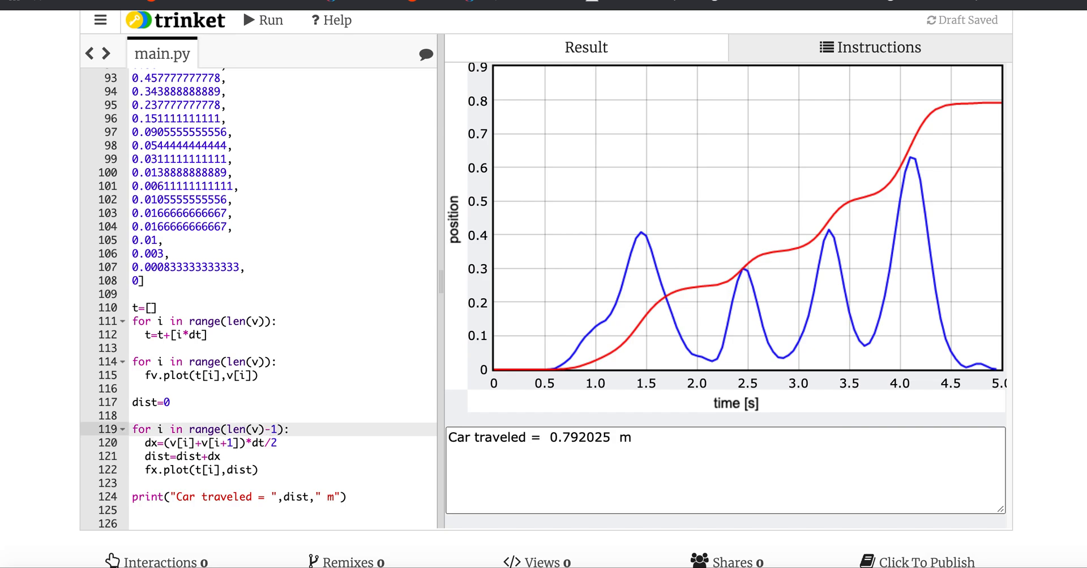
mouse_move(272, 439)
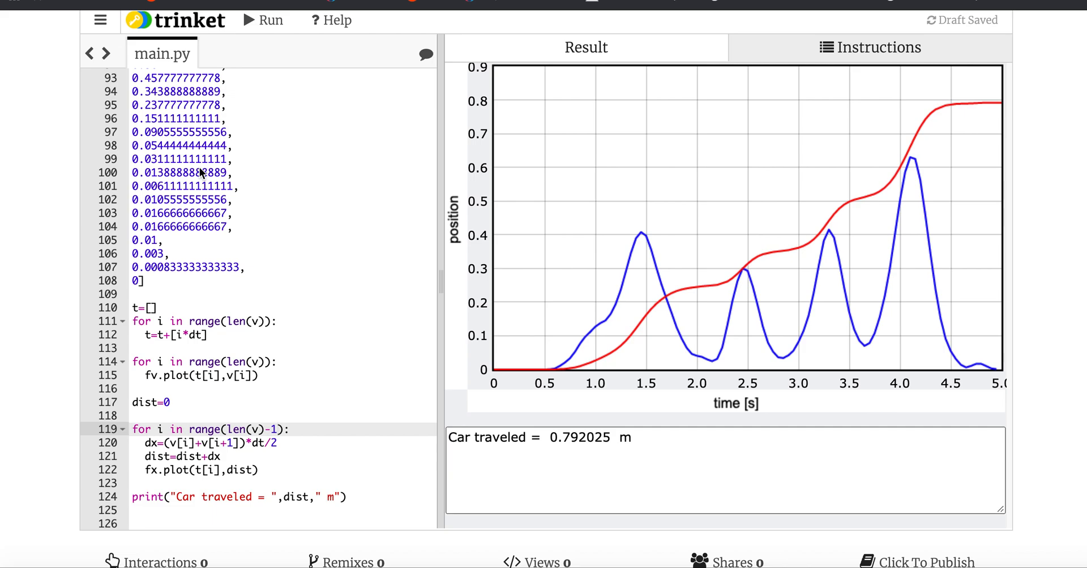
mouse_move(260, 26)
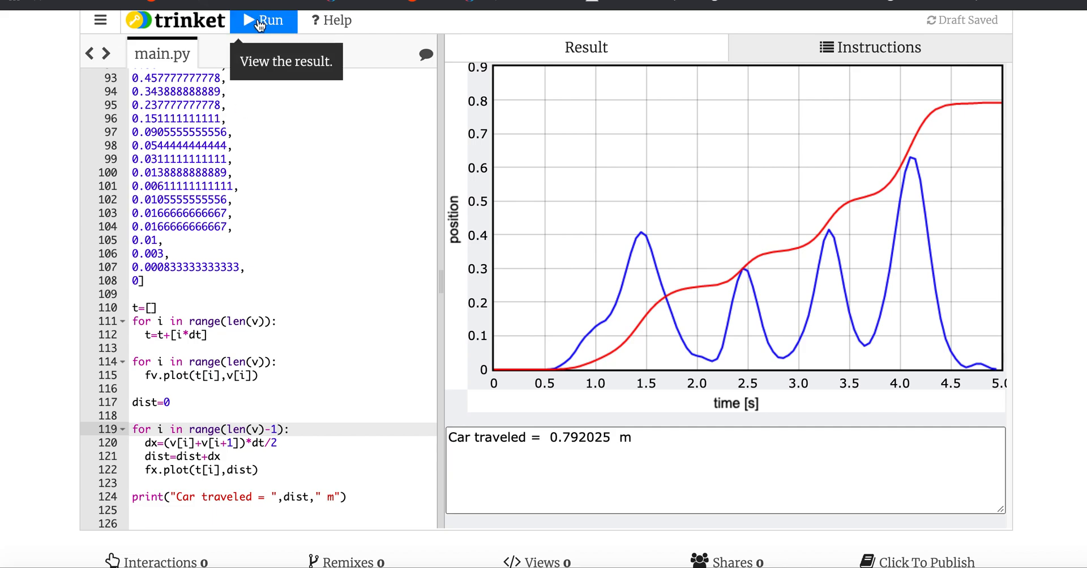
- Rerun the averaged-velocity script to redraw both curves and print 'Car traveled = 0.792025 m'
click(264, 20)
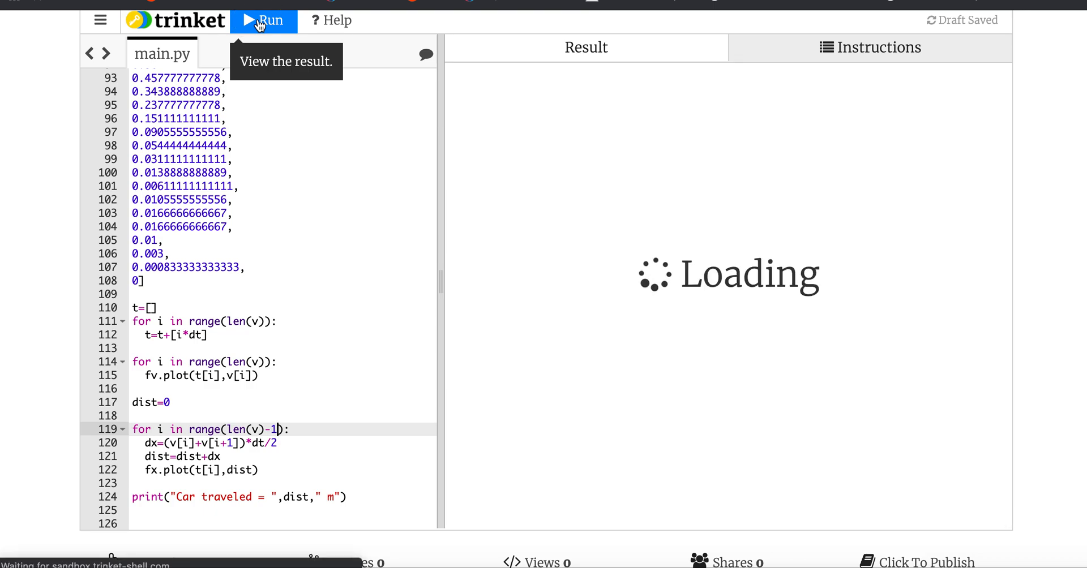
click(262, 20)
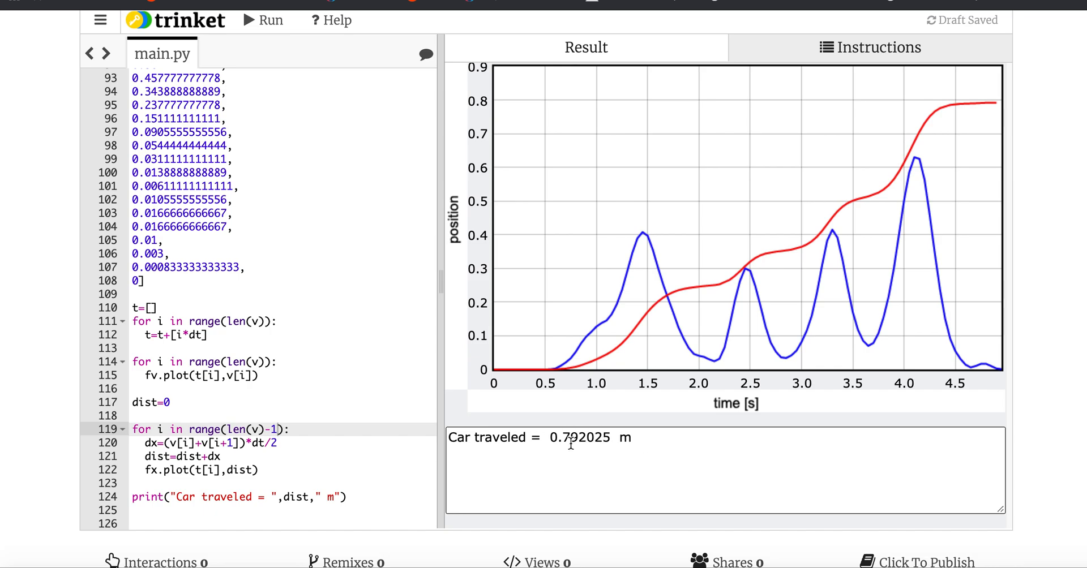
mouse_move(659, 443)
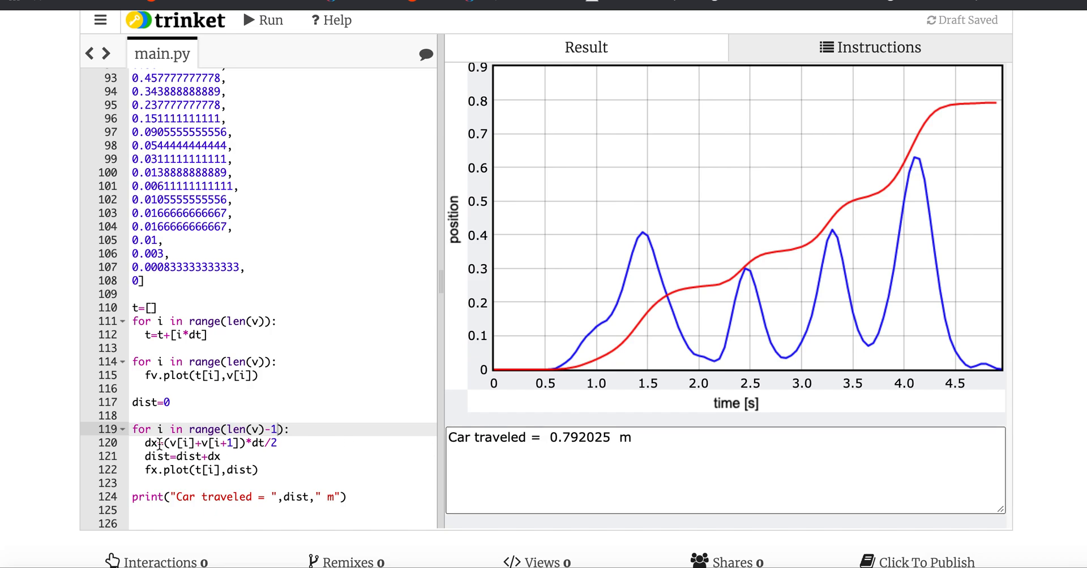
mouse_move(180, 456)
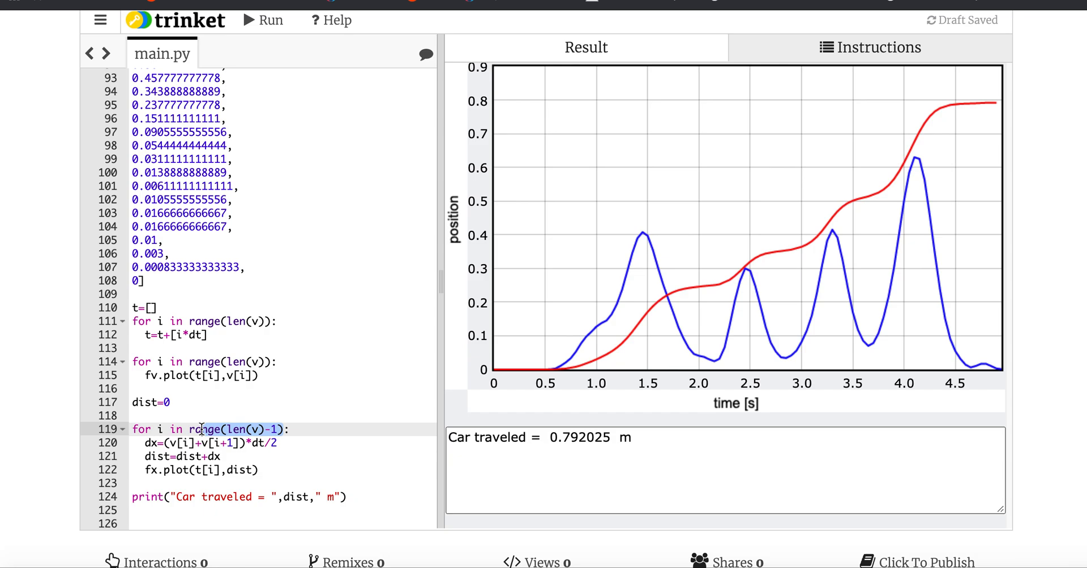
mouse_move(526, 365)
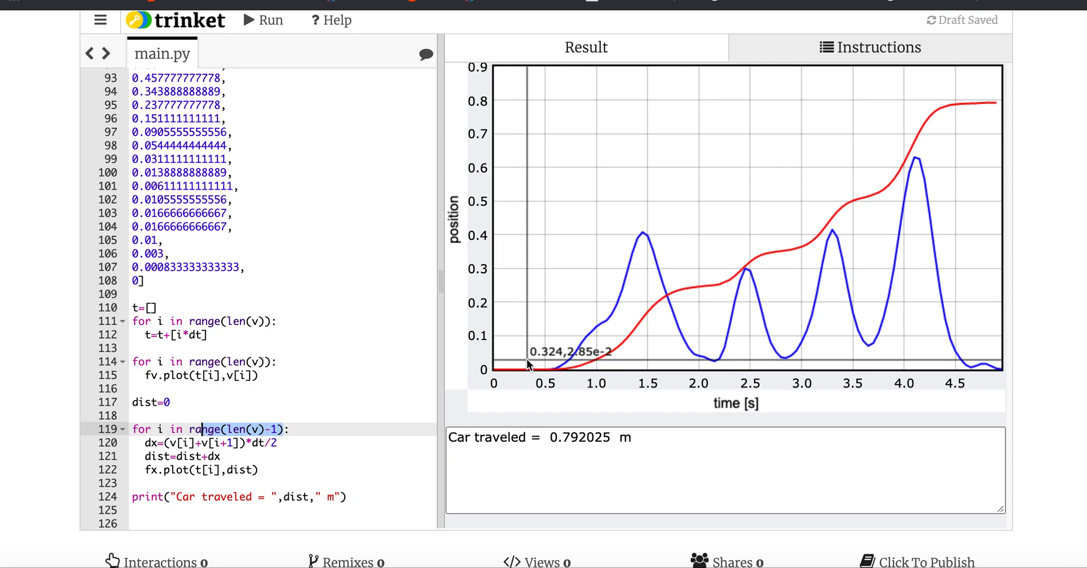
mouse_move(574, 357)
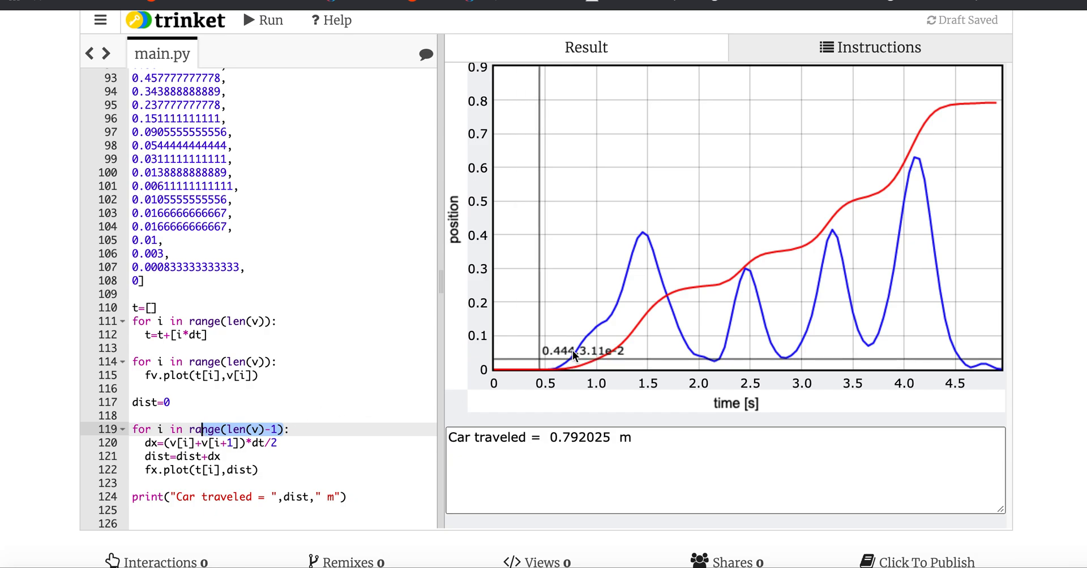
mouse_move(931, 161)
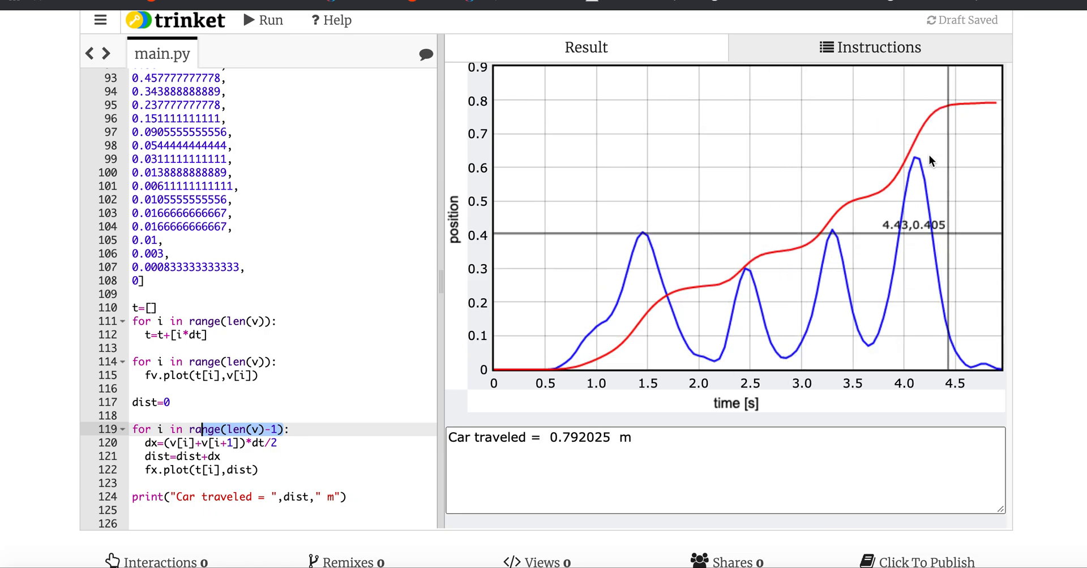
mouse_move(841, 302)
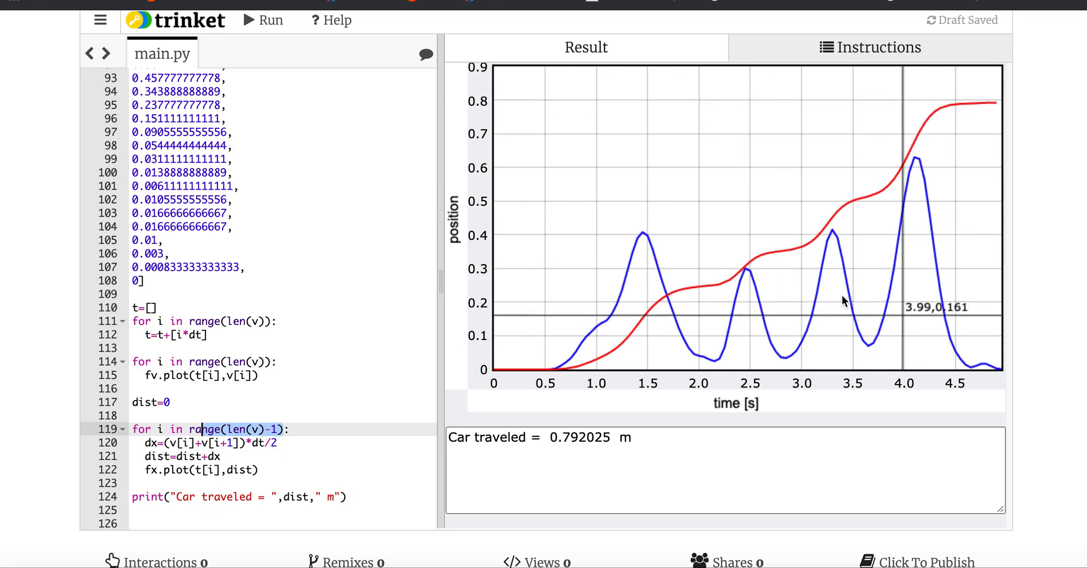
mouse_move(696, 180)
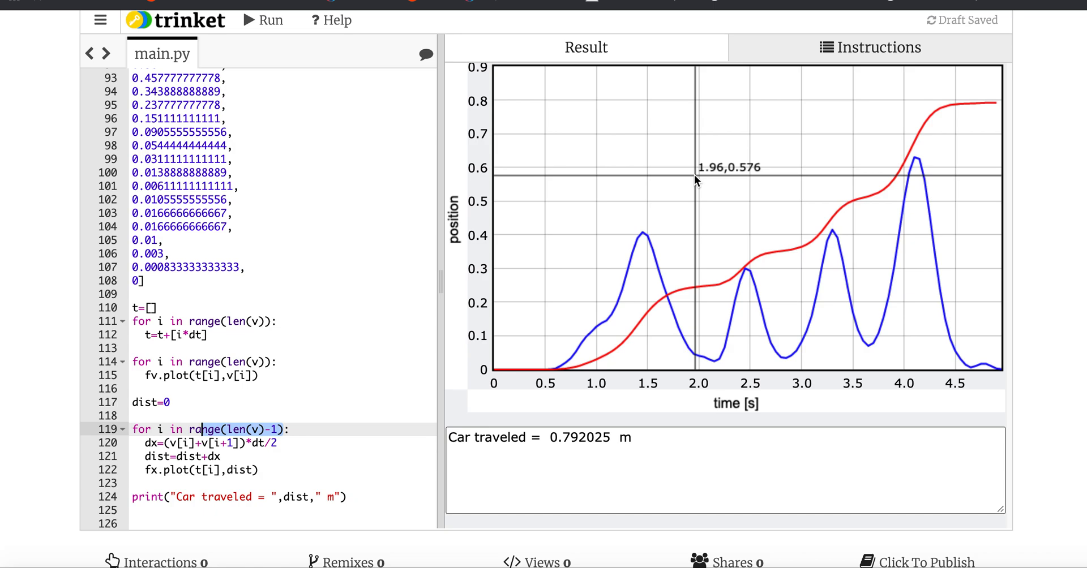
mouse_move(494, 343)
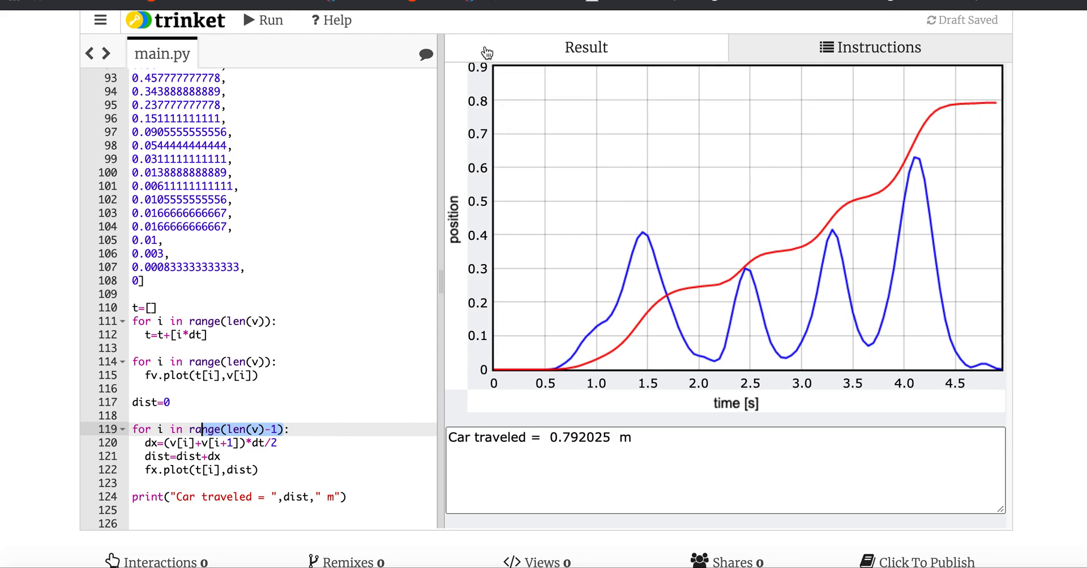
mouse_move(972, 385)
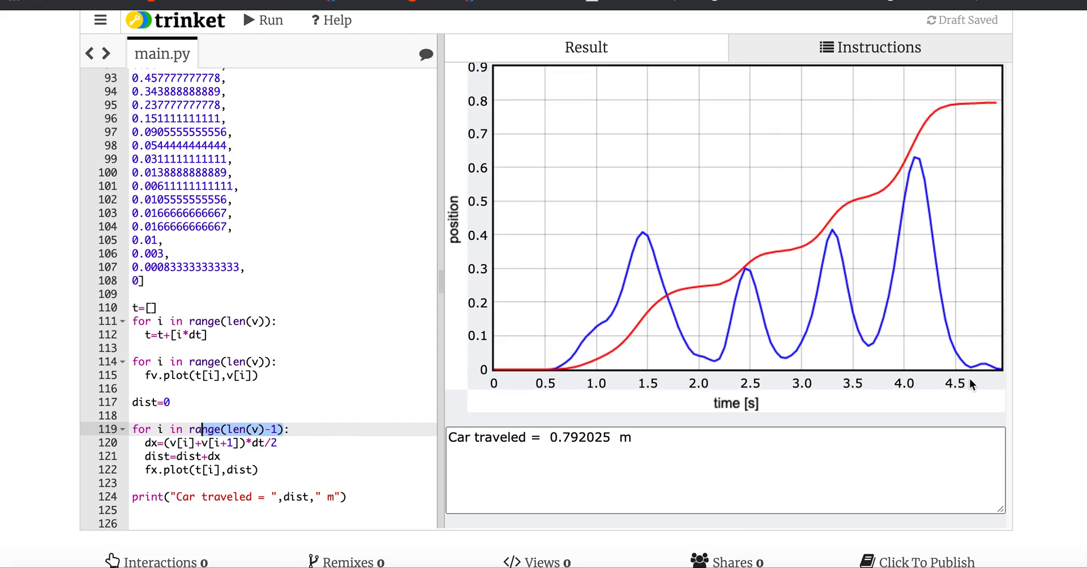
mouse_move(483, 146)
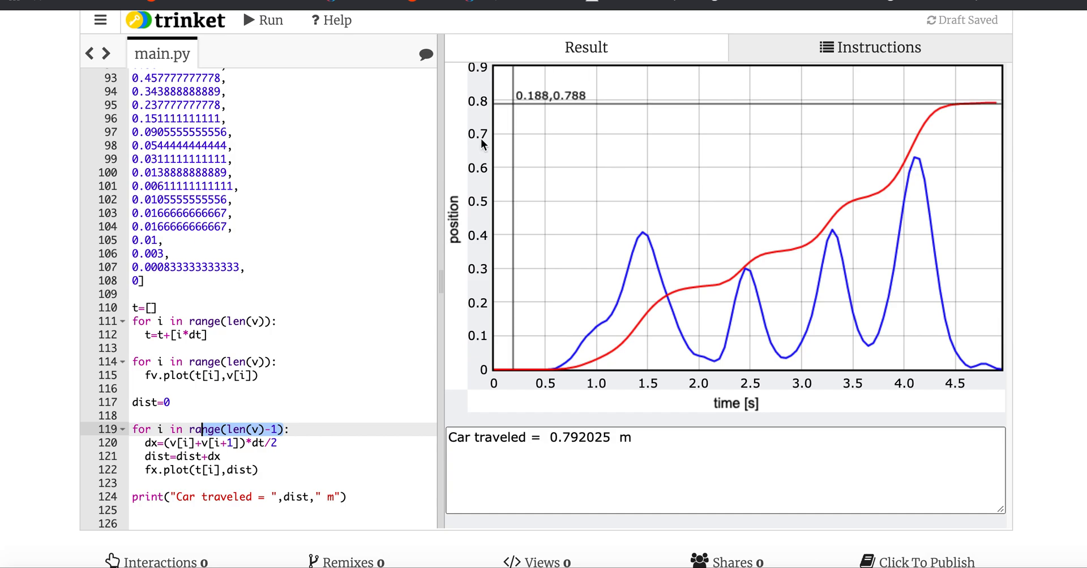
mouse_move(503, 82)
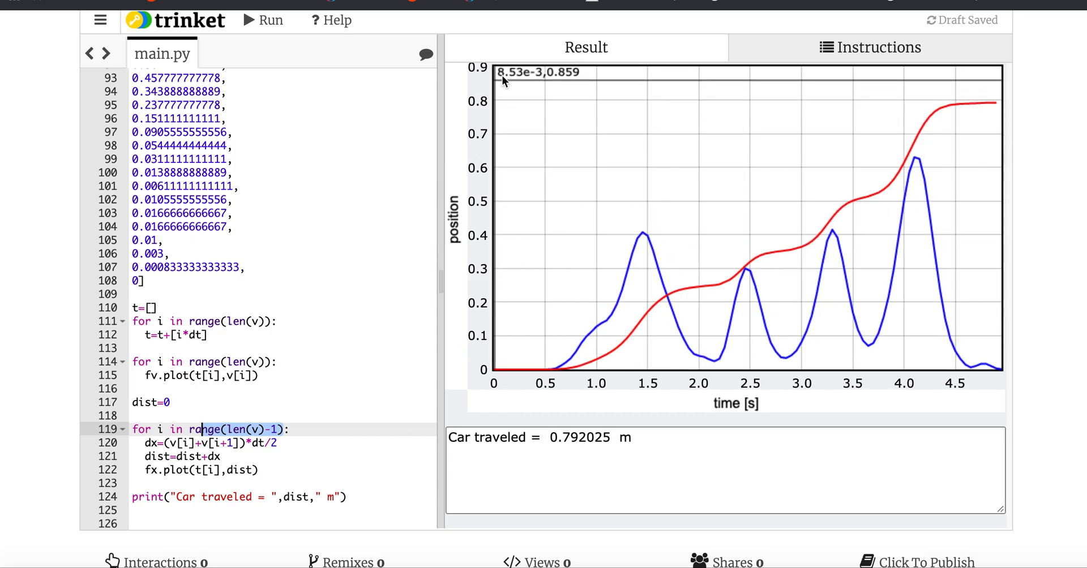
mouse_move(927, 119)
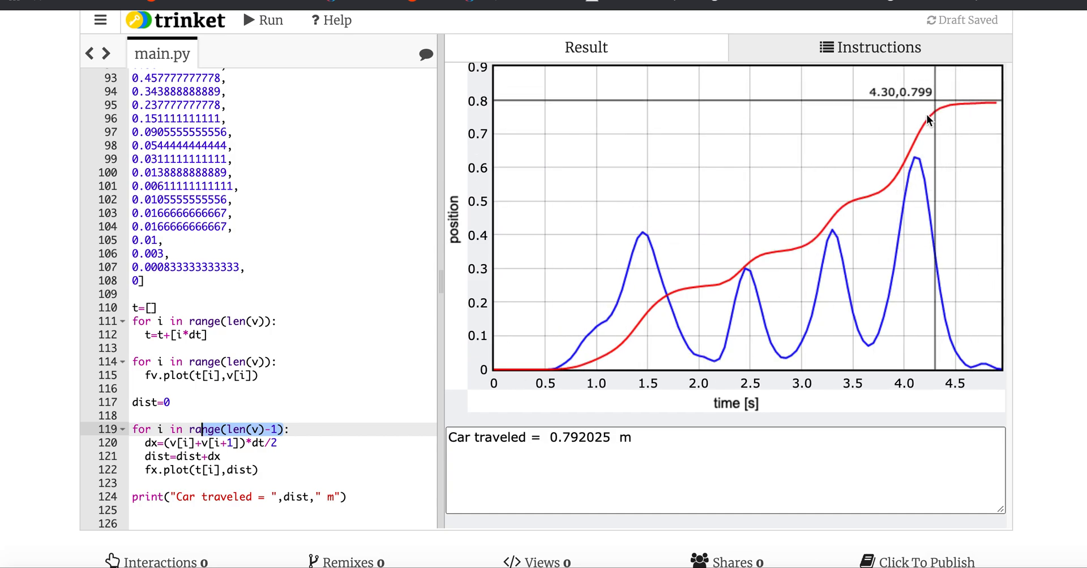
mouse_move(816, 233)
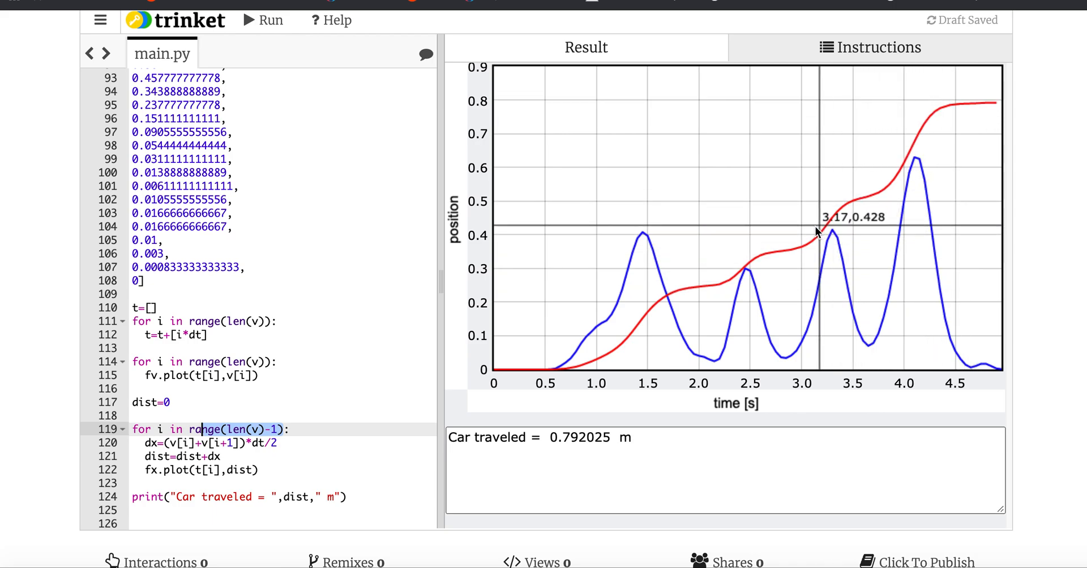
mouse_move(629, 296)
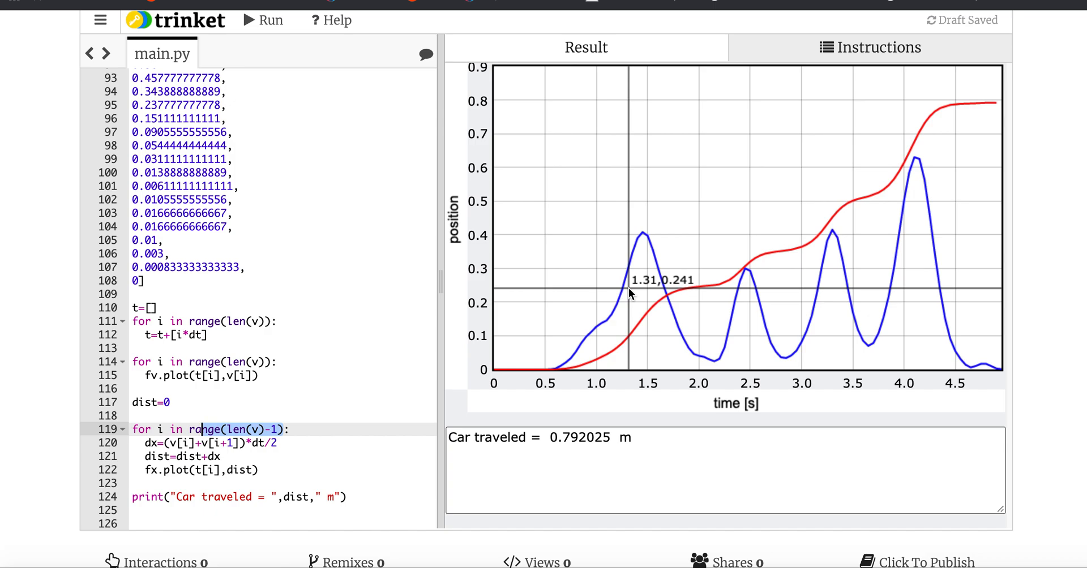
mouse_move(1048, 124)
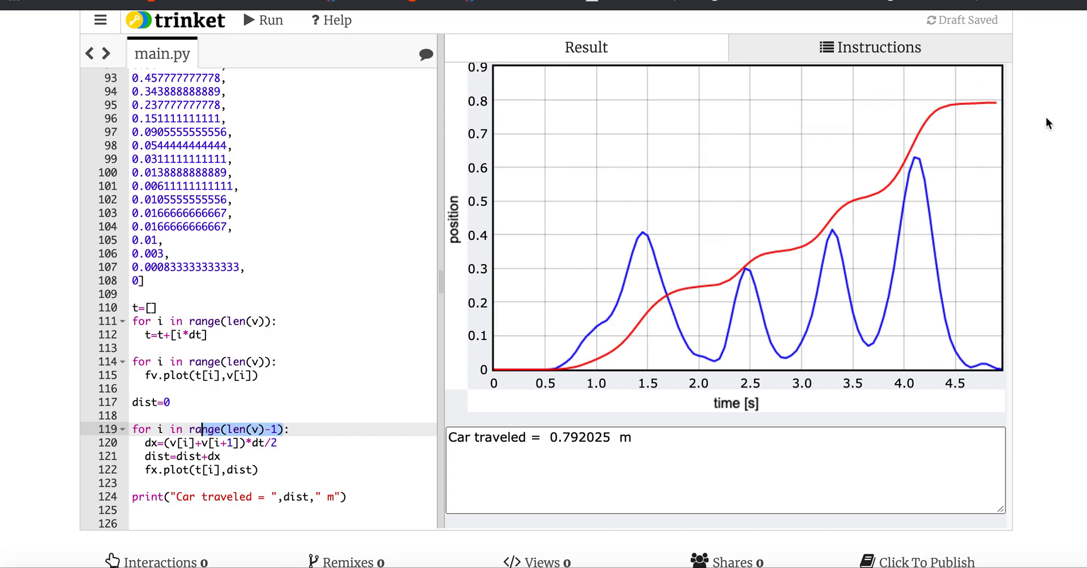